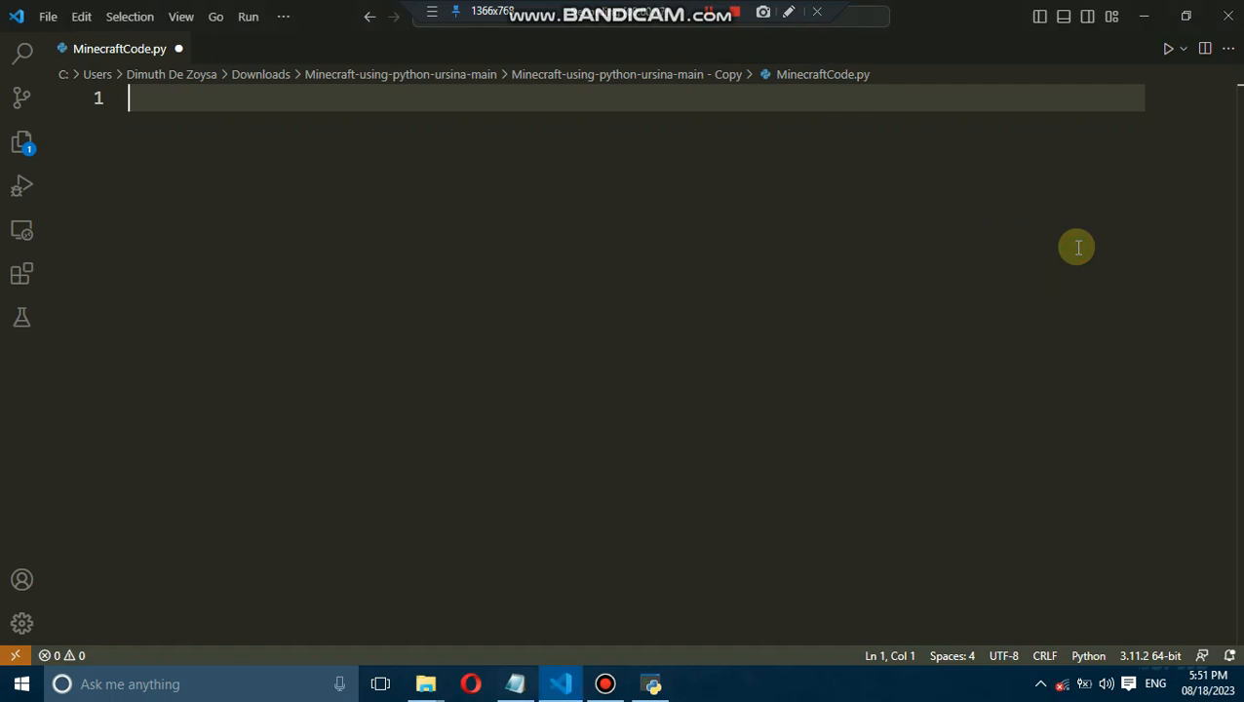
Import Ursina and FirstPersonController, and add the original_world list and orthographic world settings.
{"action": "type", "text": "from ursina.prefabs.first_person_co"}
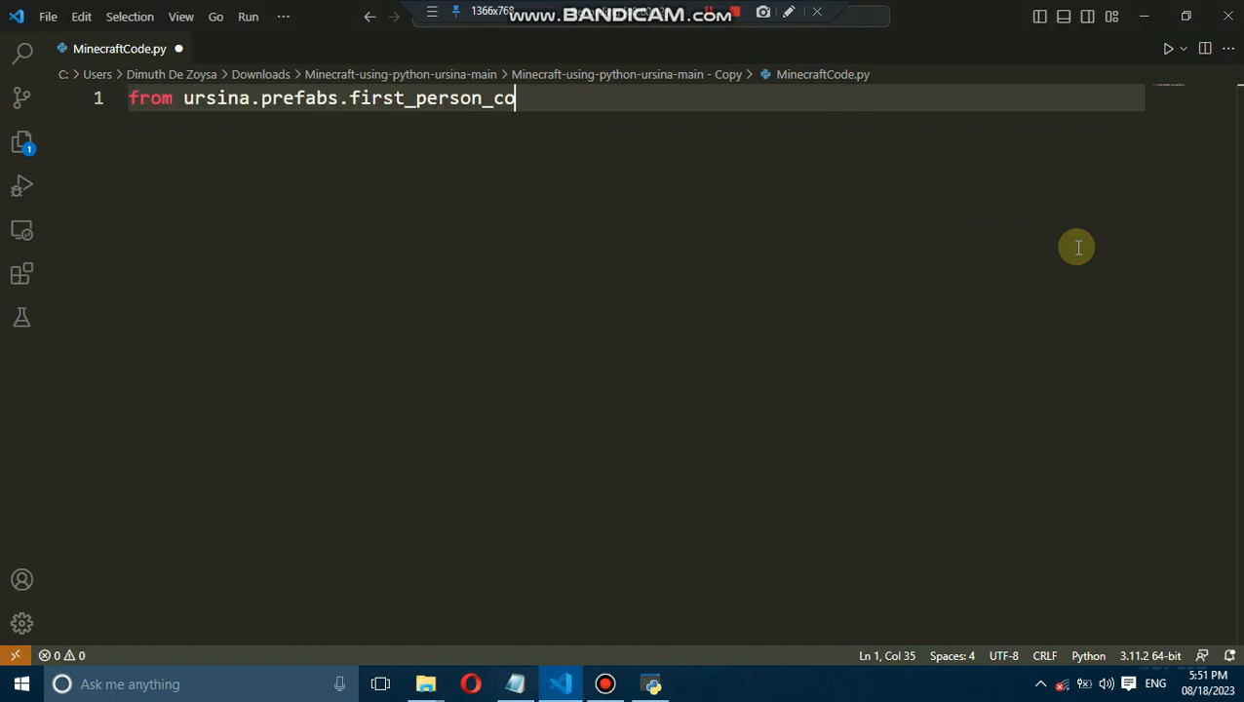
{"action": "type", "text": "ntroller import FirstPersonController"}
{"action": "type", "text": "original"}
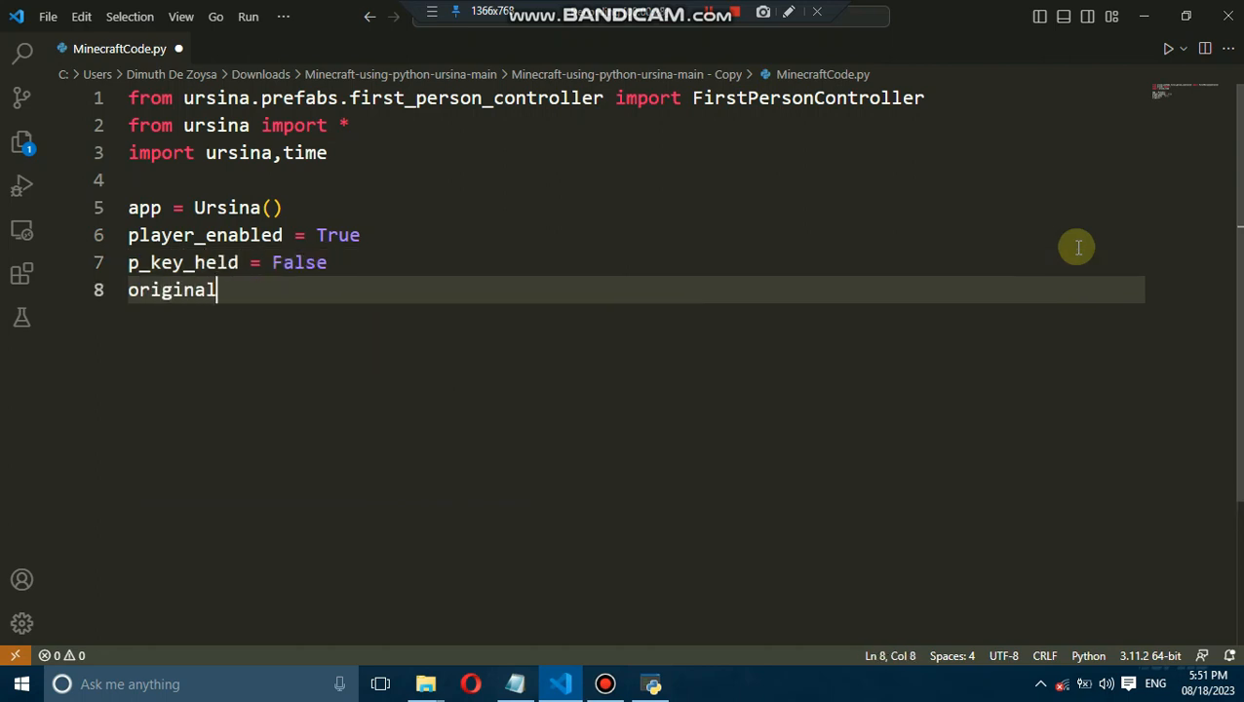
{"action": "type", "text": "_world = []"}
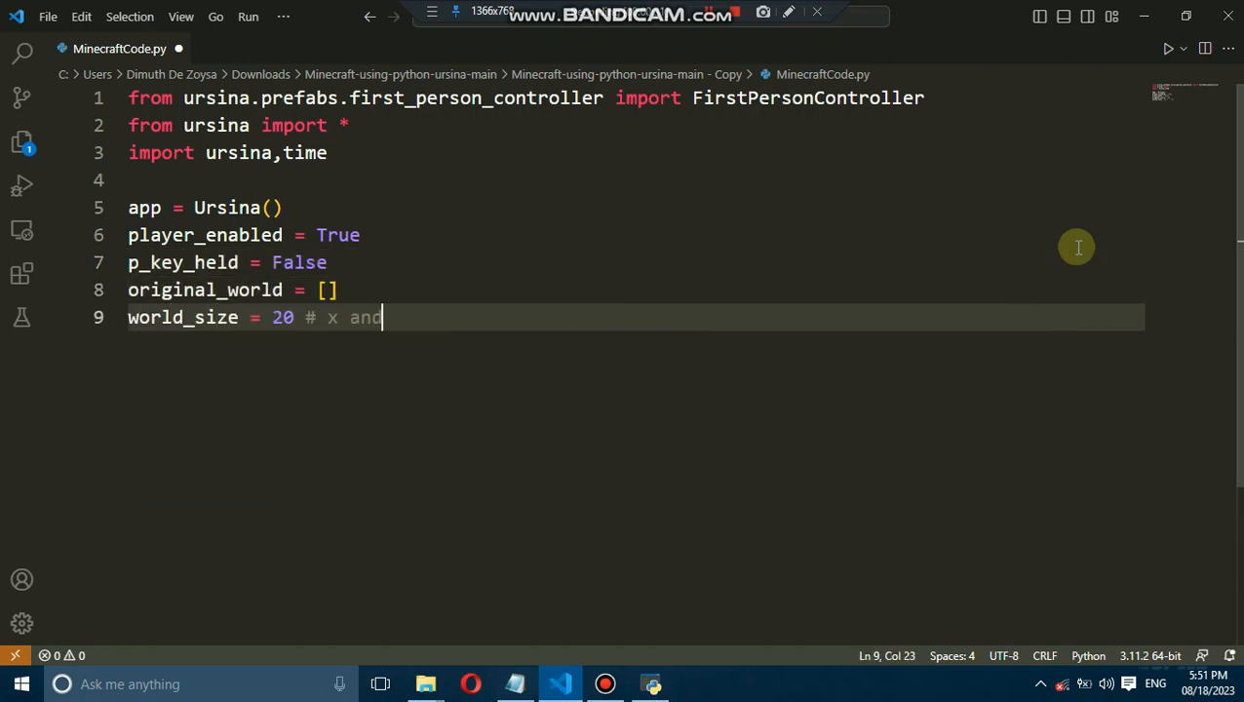
{"action": "type", "text": "y"}
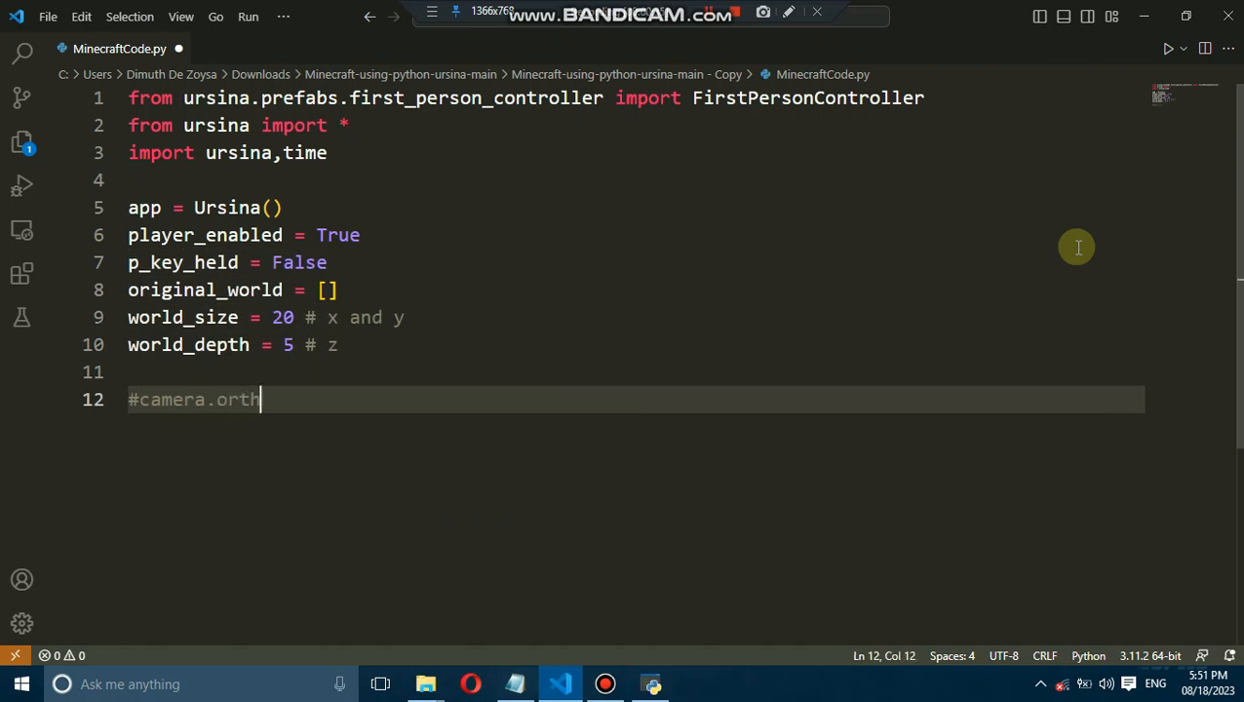
{"action": "type", "text": "ographic = True"}
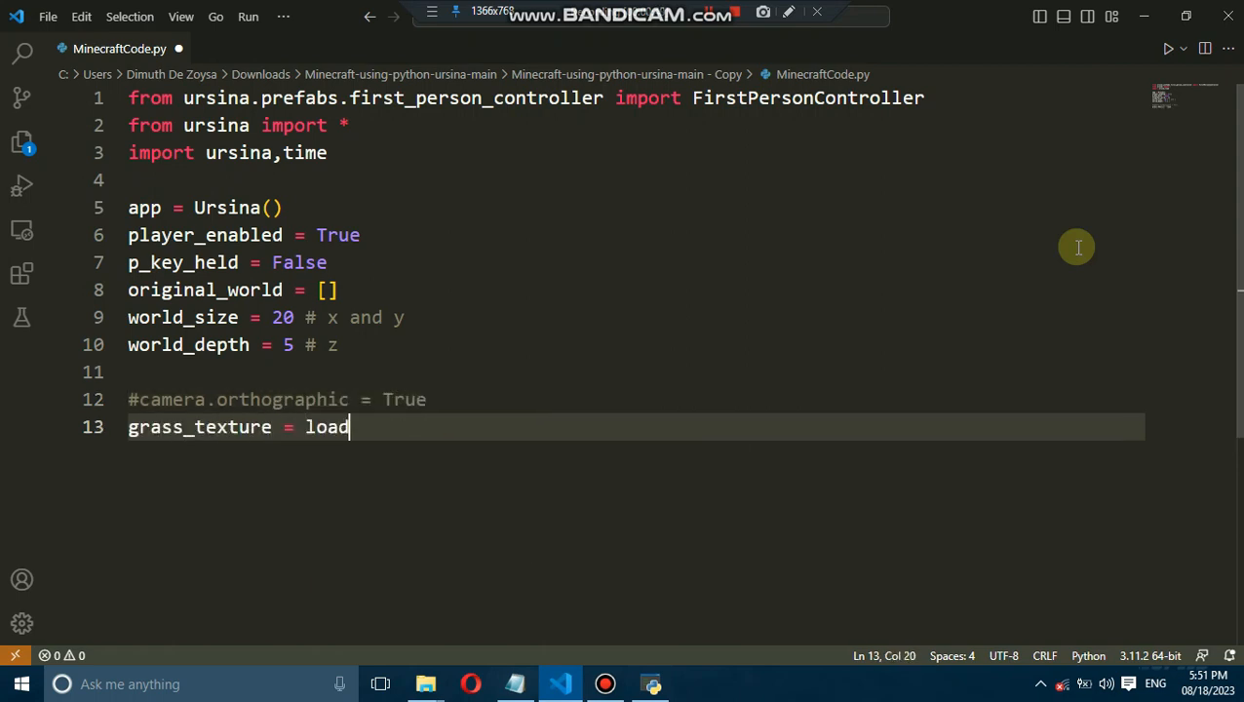
Load the grass, stone, dirt and sky textures and begin the punch_sound Audio line.
{"action": "type", "text": "_texture('assets/grass_block2.png')"}
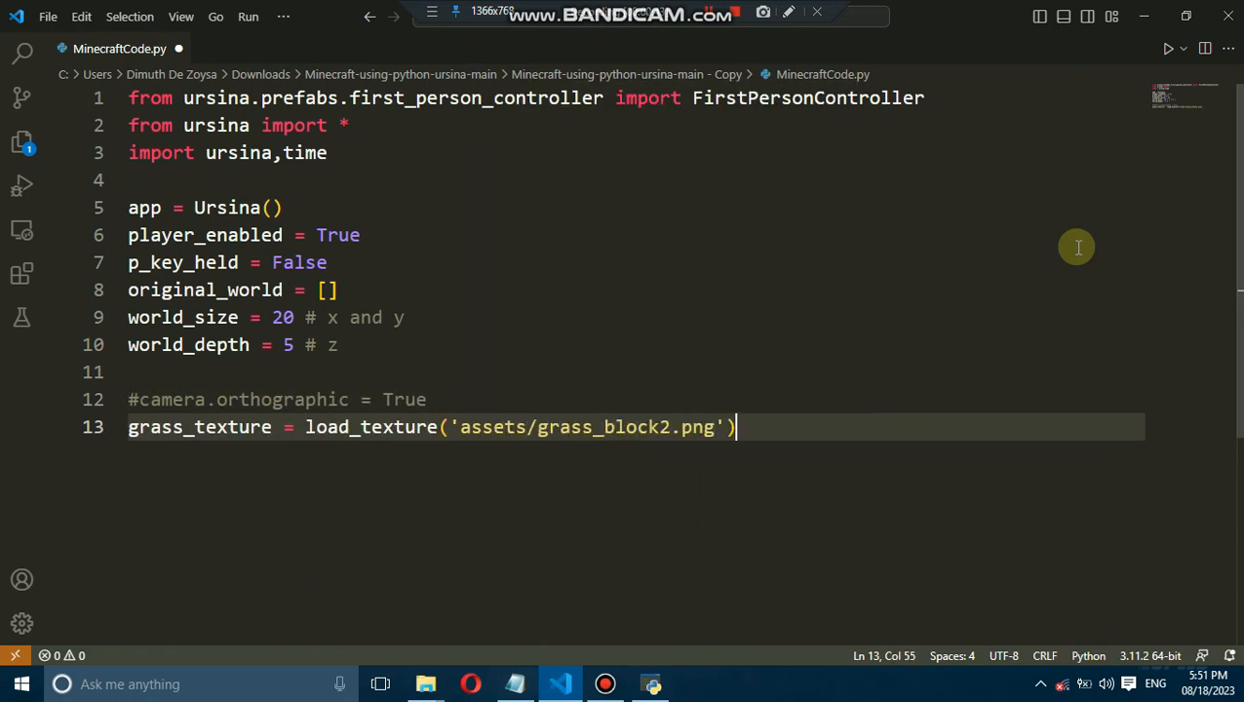
{"action": "type", "text": "stone_texture = load_texture('assets/stone_block2.png"}
{"action": "type", "text": "dirt_texture"}
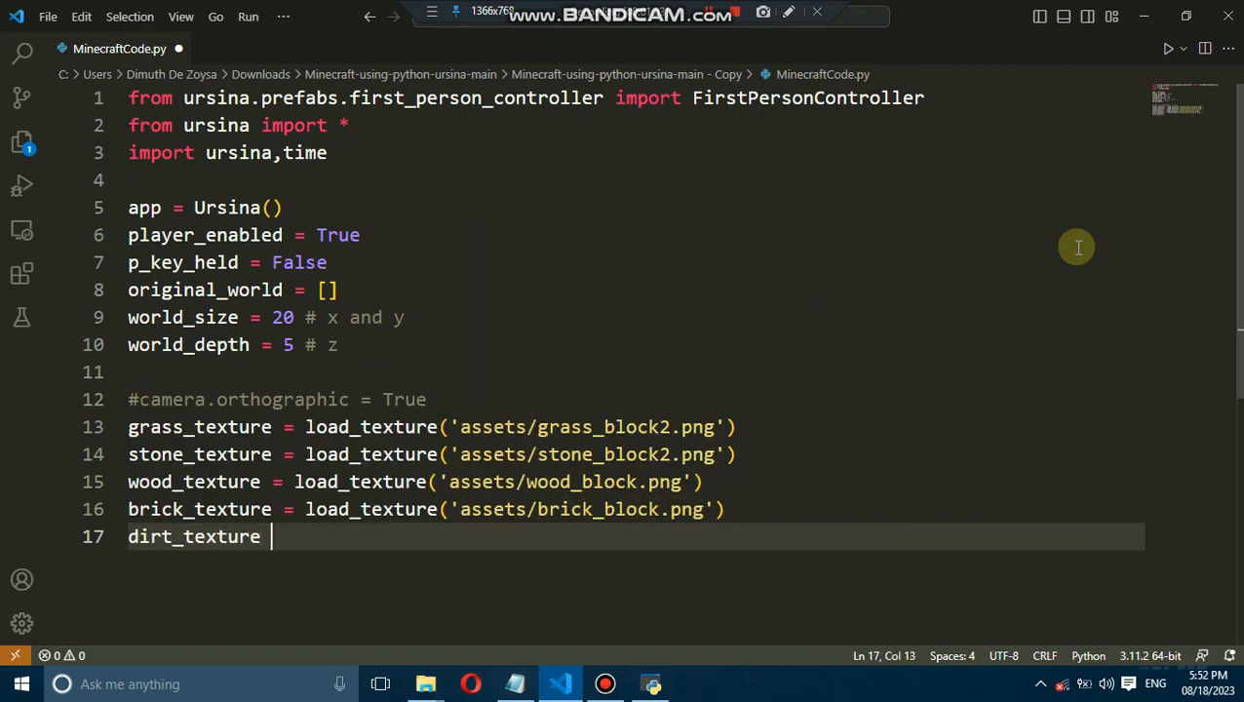
{"action": "type", "text": "= load_texture('assets/dirt_block.pn"}
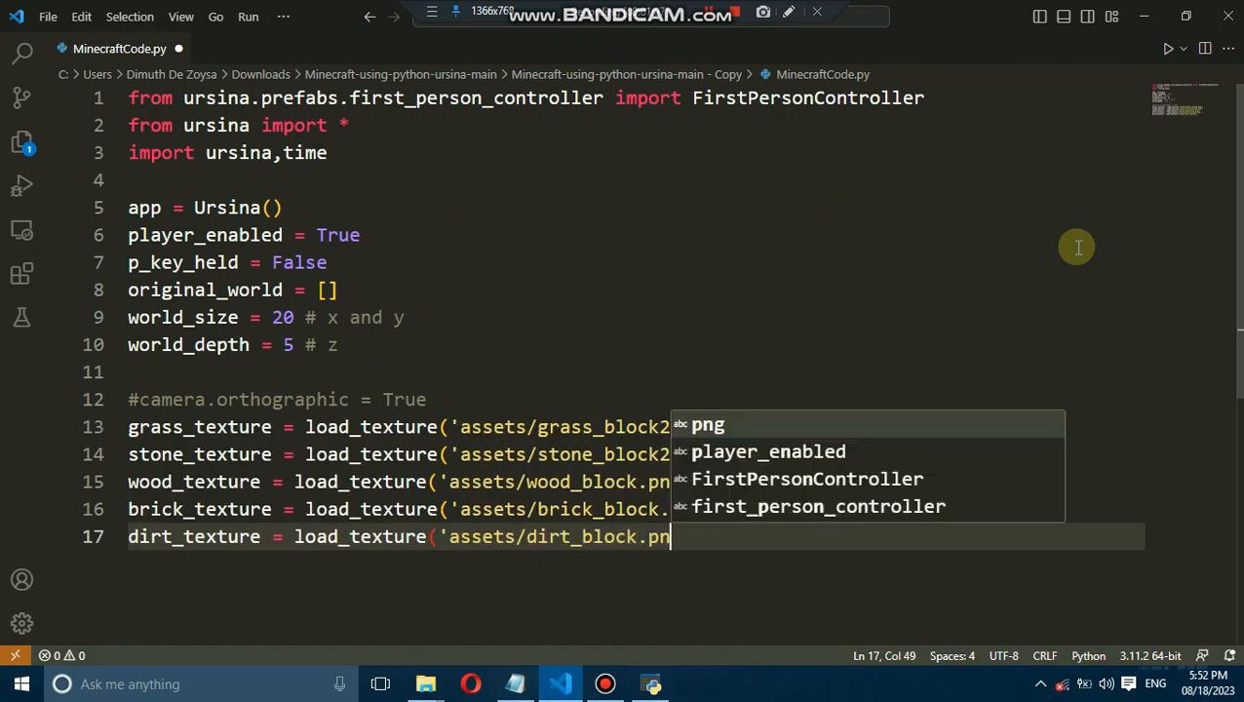
{"action": "type", "text": "sky_texture = load_texture('assets/skybox.png"}
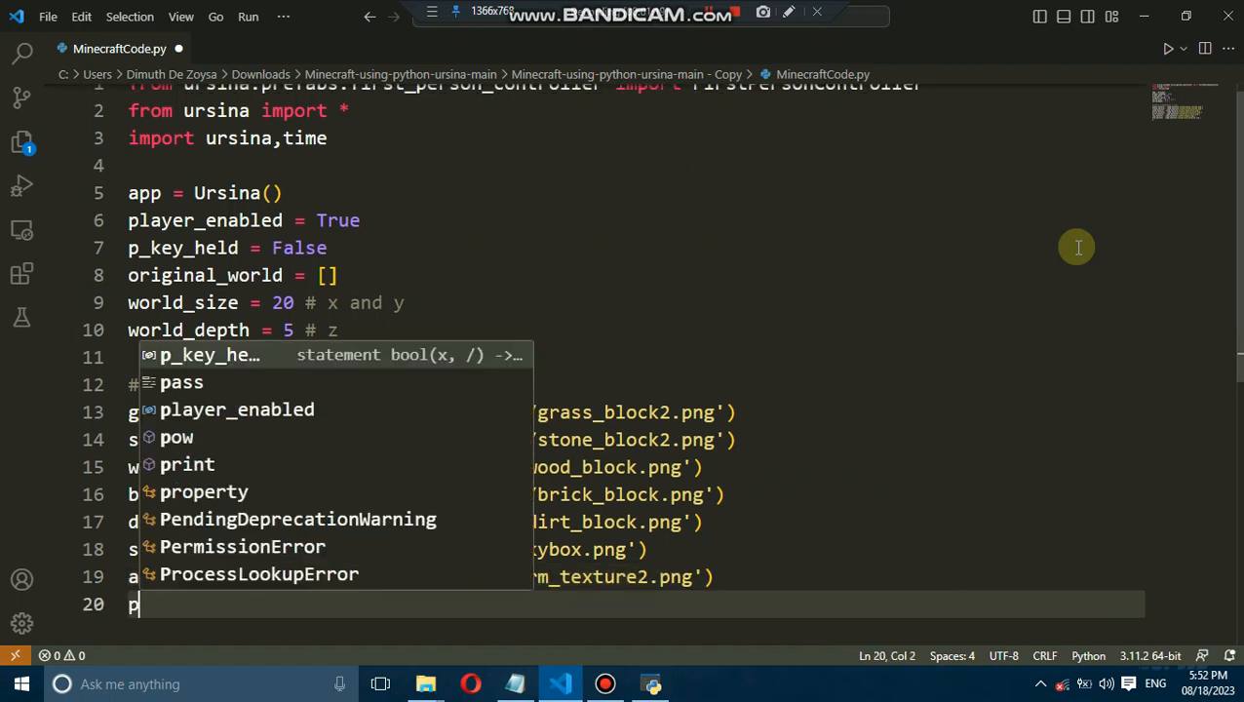
{"action": "type", "text": "punch_sound = Audio('assets/punch_sound', loop=False, autoplay=False"}
{"action": "type", "text": "def show_popup(text):"}
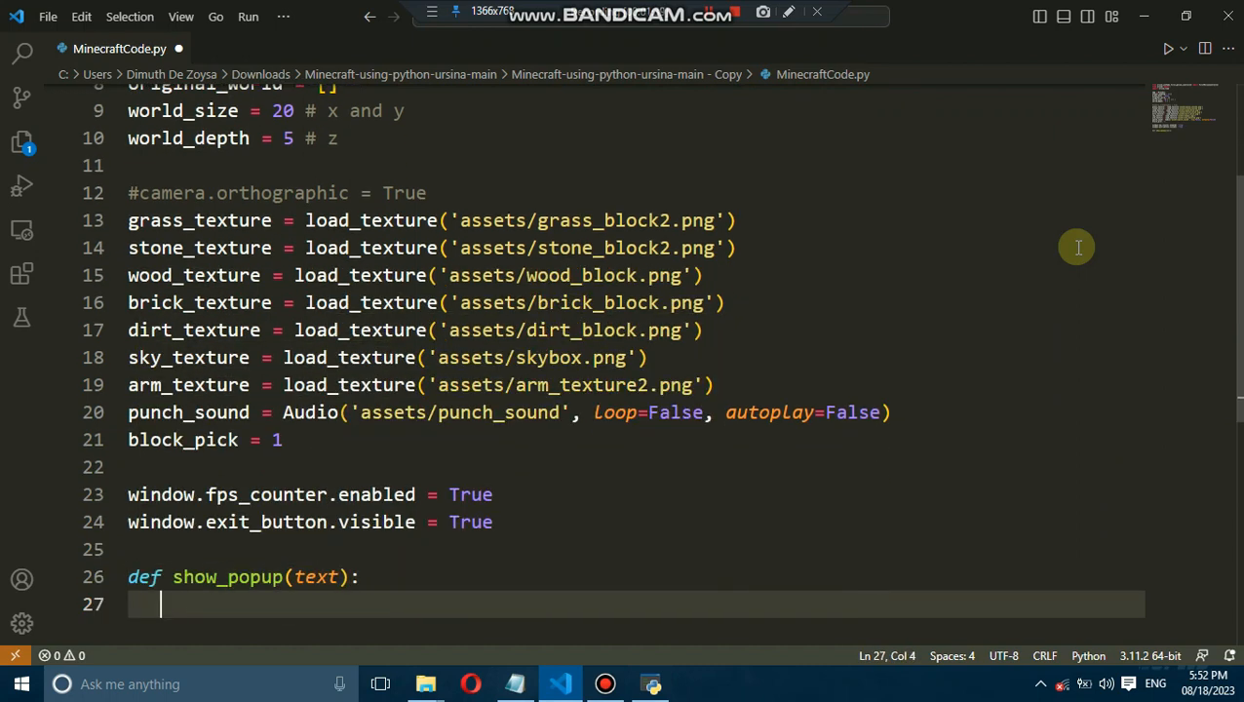
Write show_popup with popup Text, and reset_game rebuilding original voxels and moving the player to (12, 4, 12).
{"action": "type", "text": "global popup_text"}
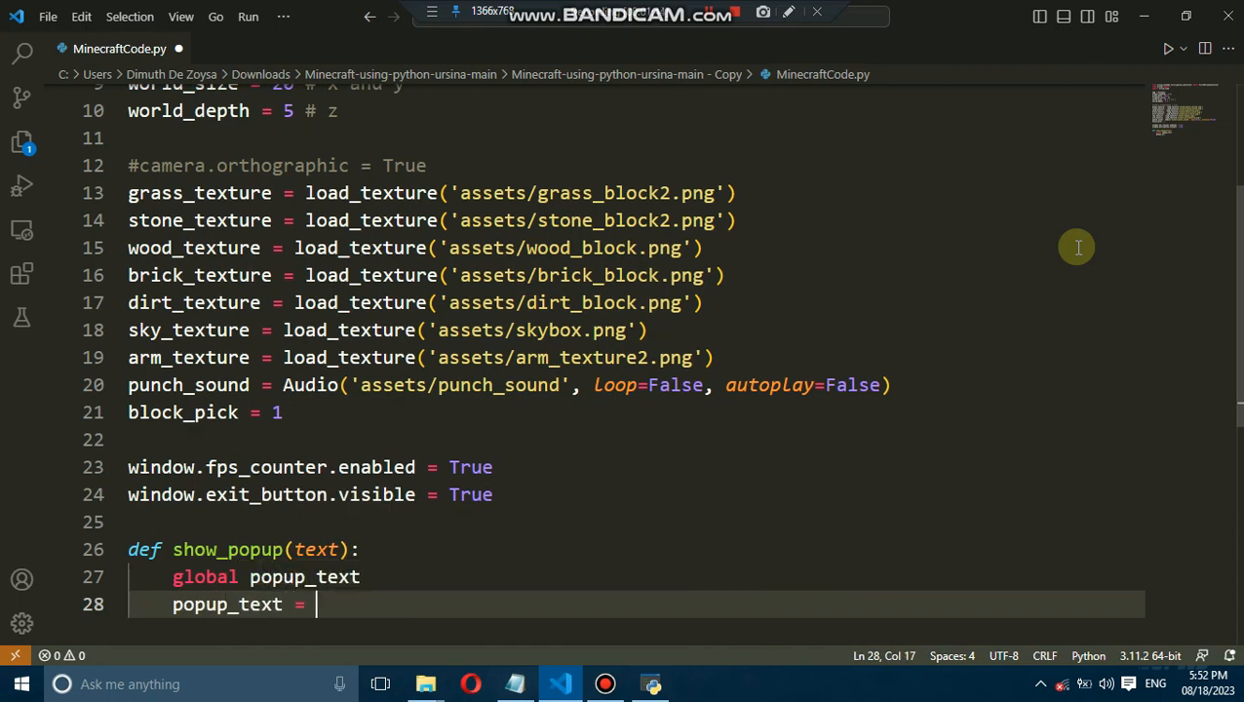
{"action": "type", "text": "Text(text=text, origin=(0, 0), scale=2,color=color.black"}
{"action": "type", "text": "if"}
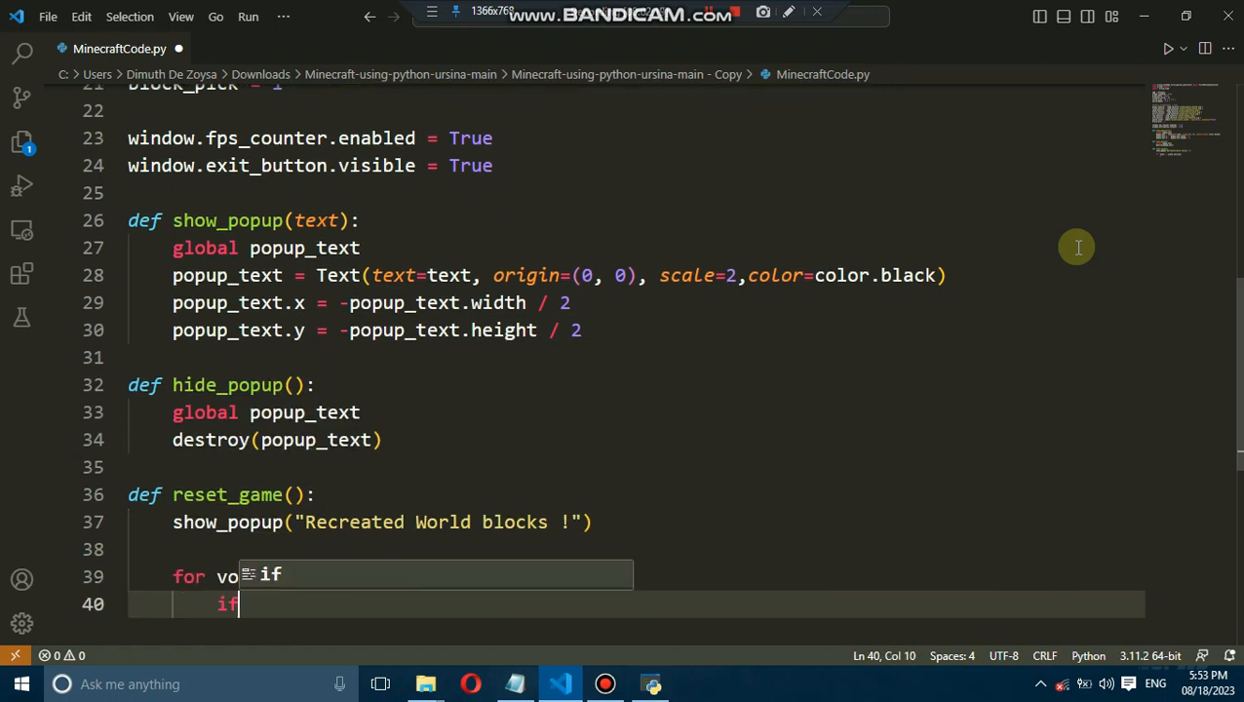
{"action": "type", "text": "isinstance(voxel, Voxel):"}
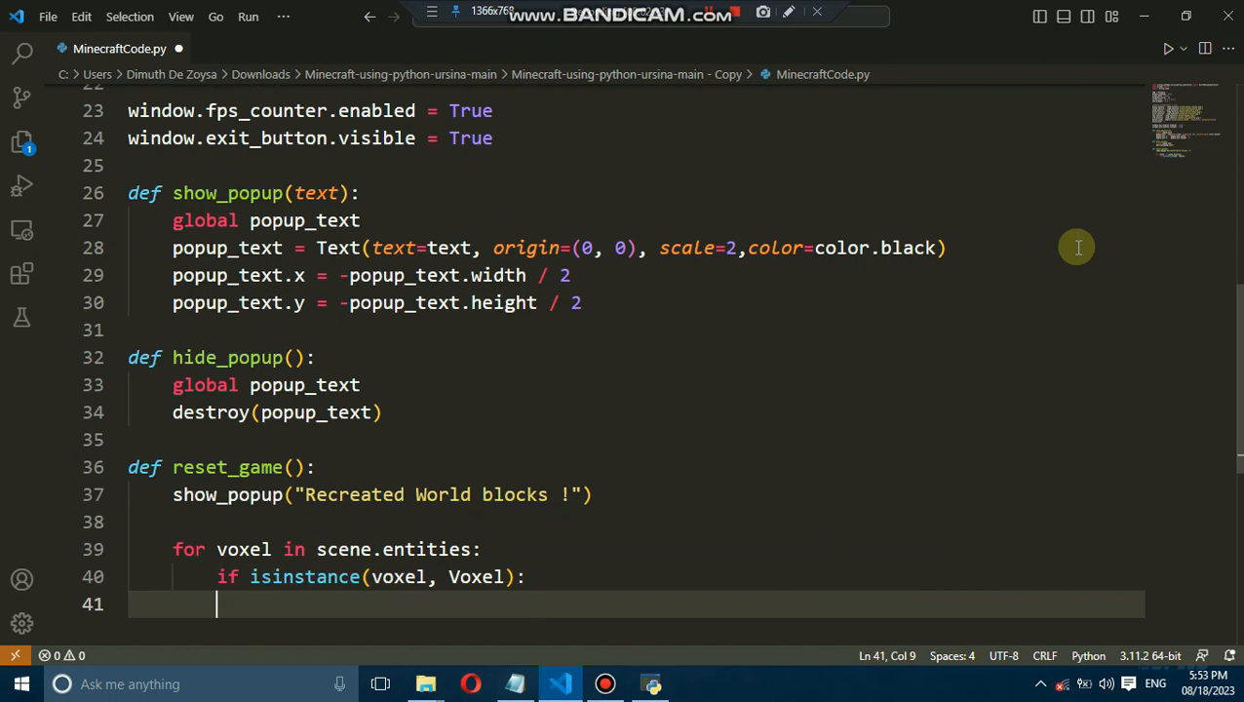
{"action": "type", "text": "voxel.disable()  # Disable curre"}
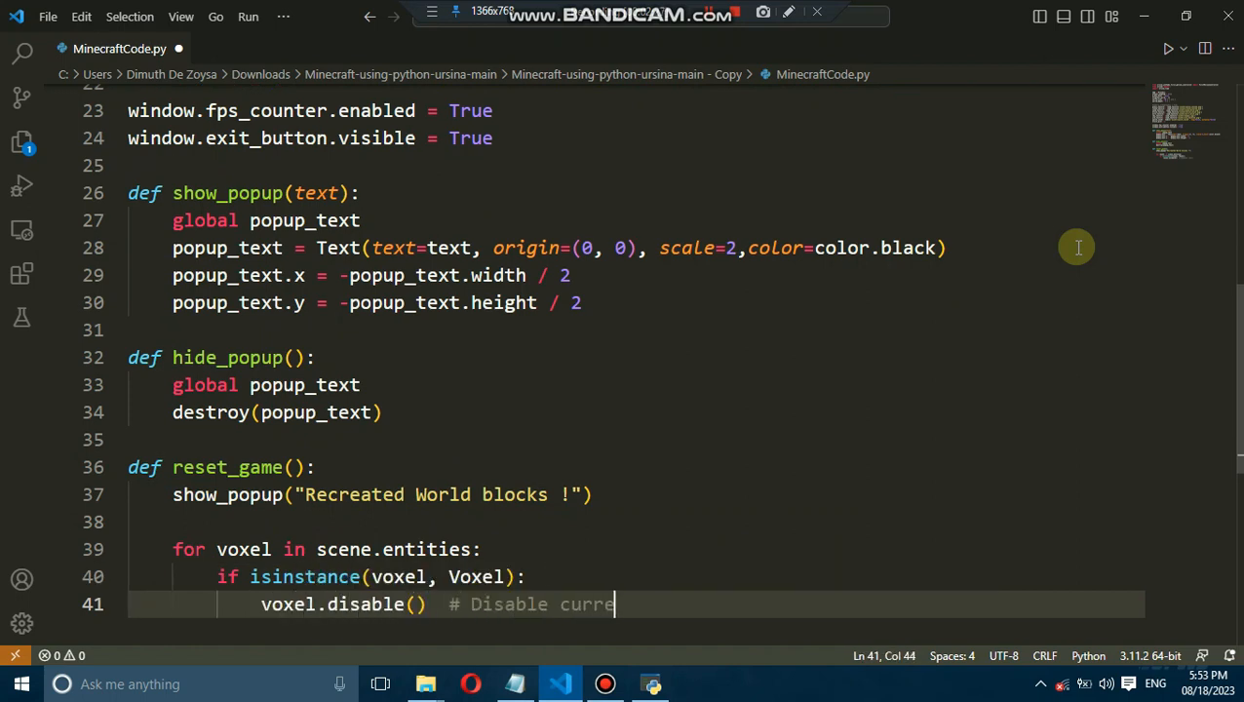
{"action": "type", "text": "for x, y, z, texture in original_world:"}
{"action": "type", "text": "voxel ="}
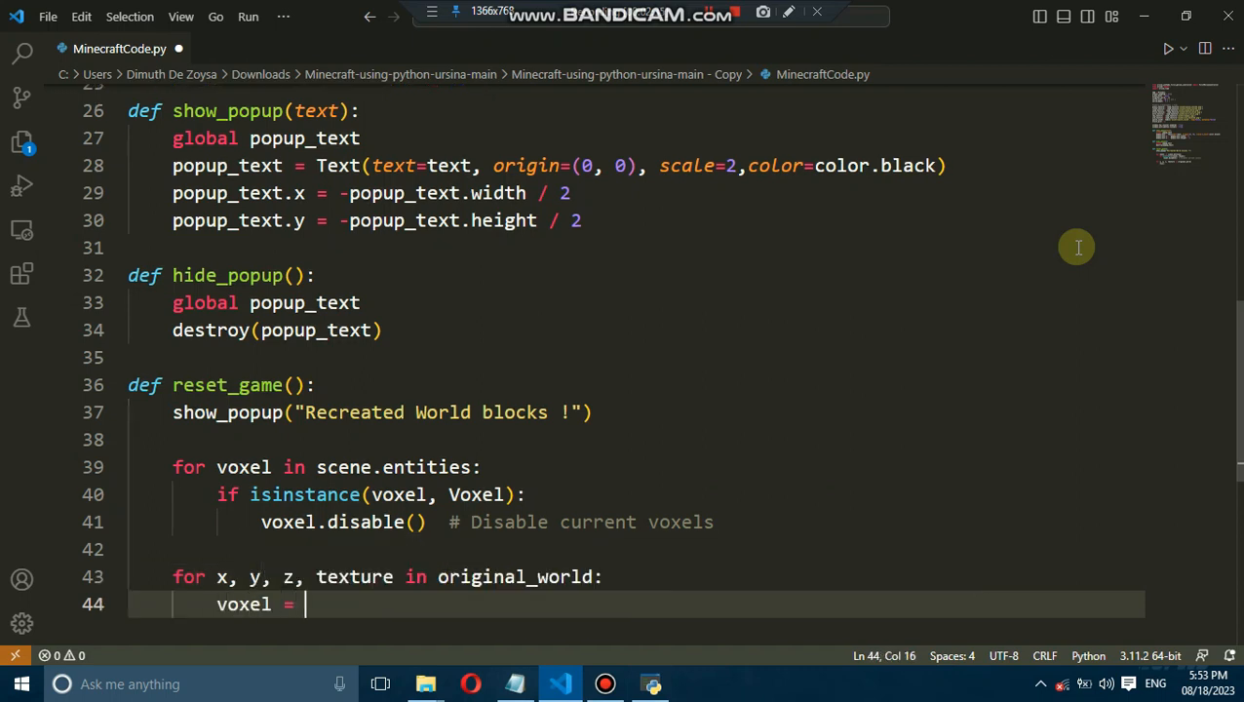
{"action": "type", "text": "Voxel(position=(x, y, z), texture=texture)  # Recreate voxels"}
{"action": "type", "text": "playe"}
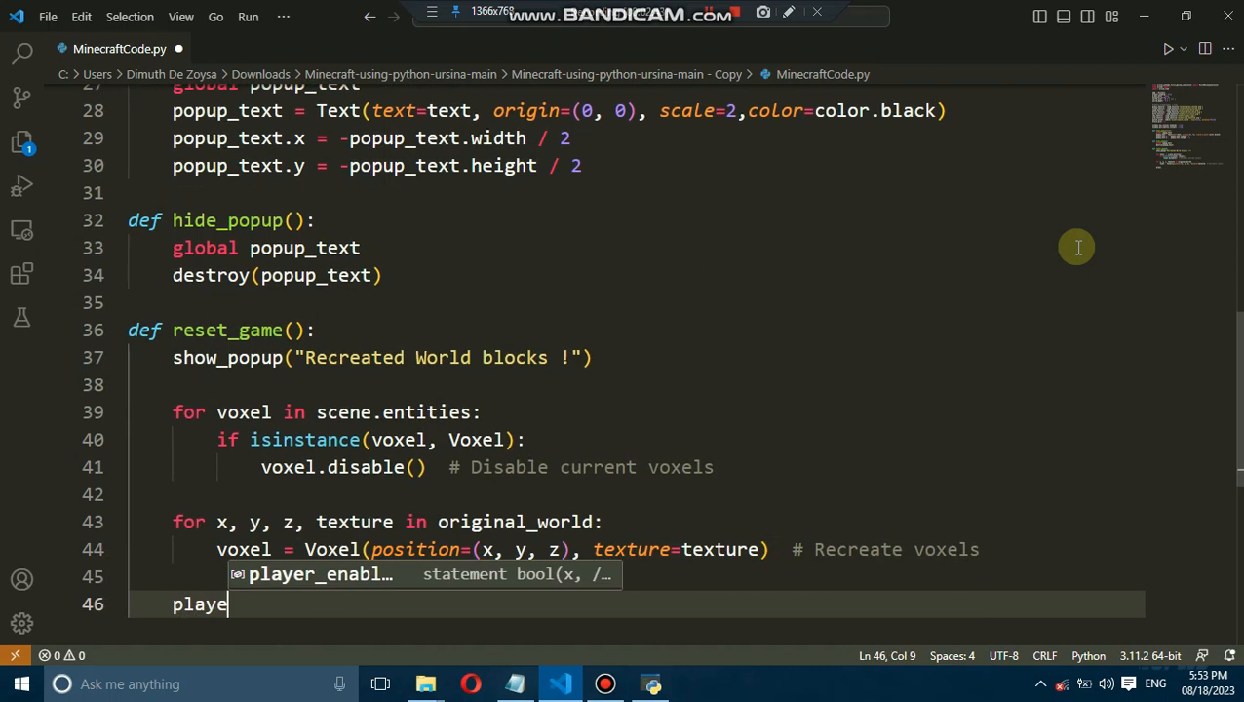
{"action": "type", "text": "r.position = (12, 4, 12)  # Reset p"}
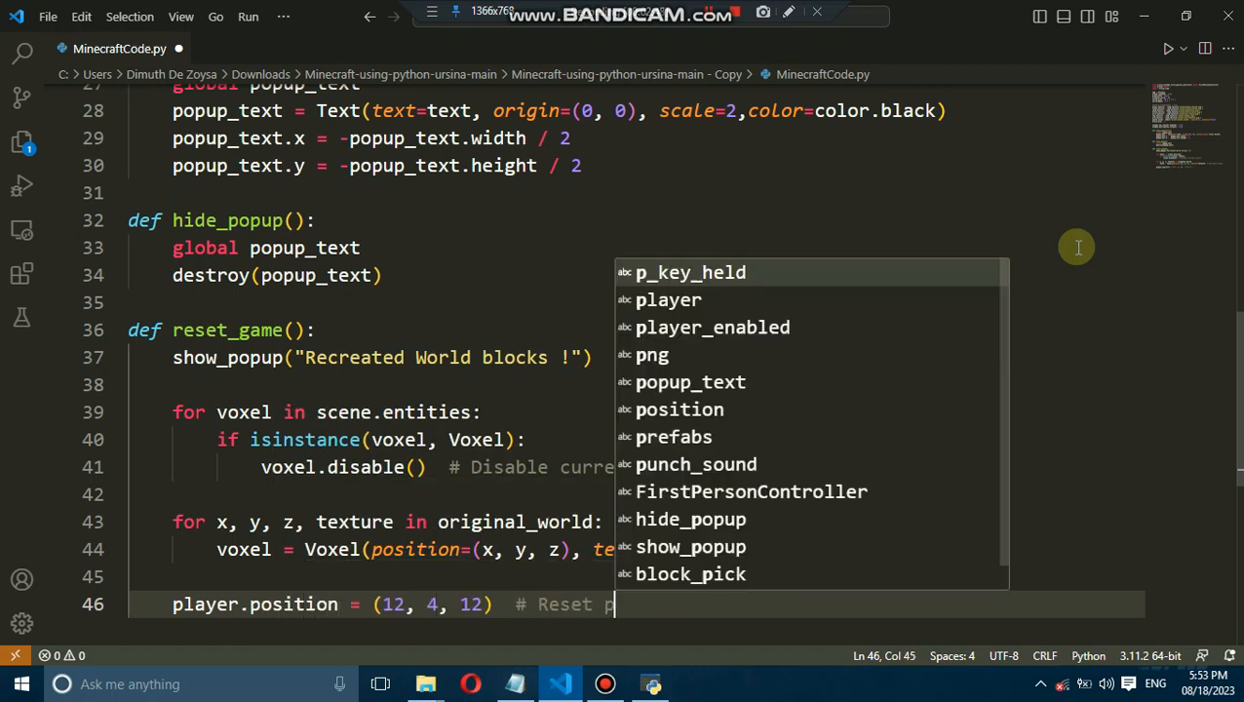
{"action": "type", "text": "invoke(hide_popup, delay=4)  # Hide popup after 3 seconds"}
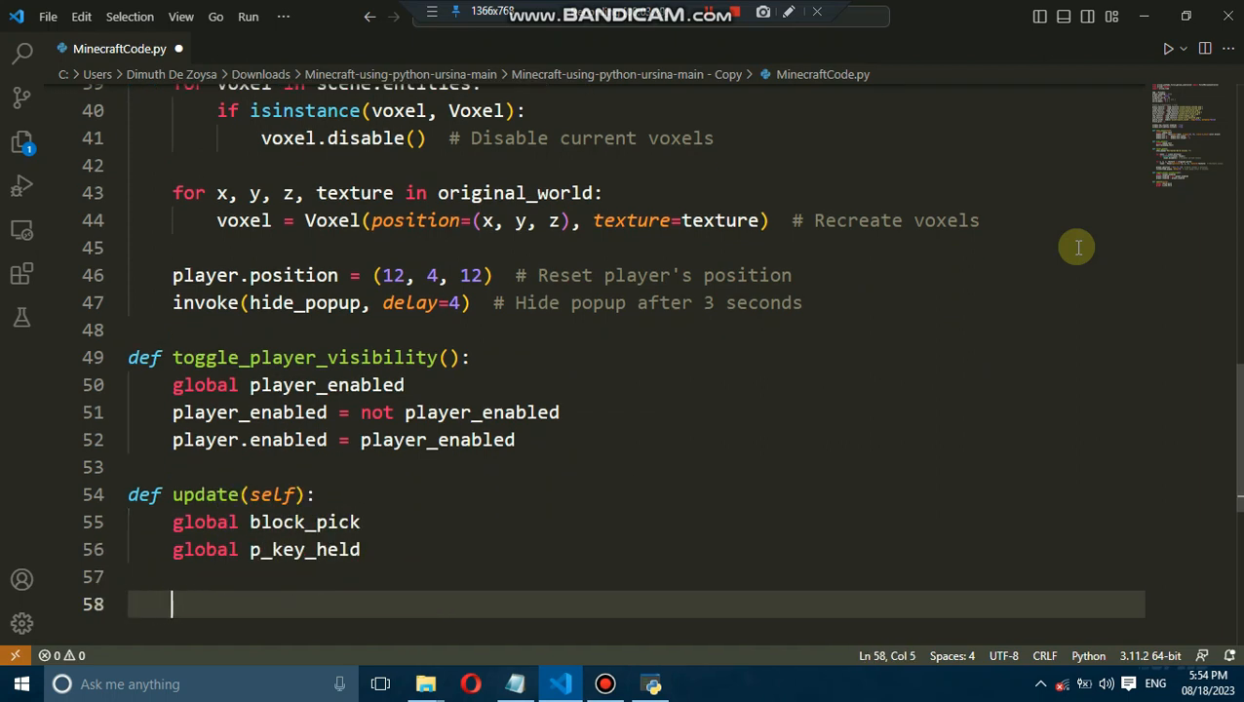
Call reset_game when player.y < -10, and animate the hand on left or right mouse.
{"action": "type", "text": "if player.y < -10:  # Check if player"}
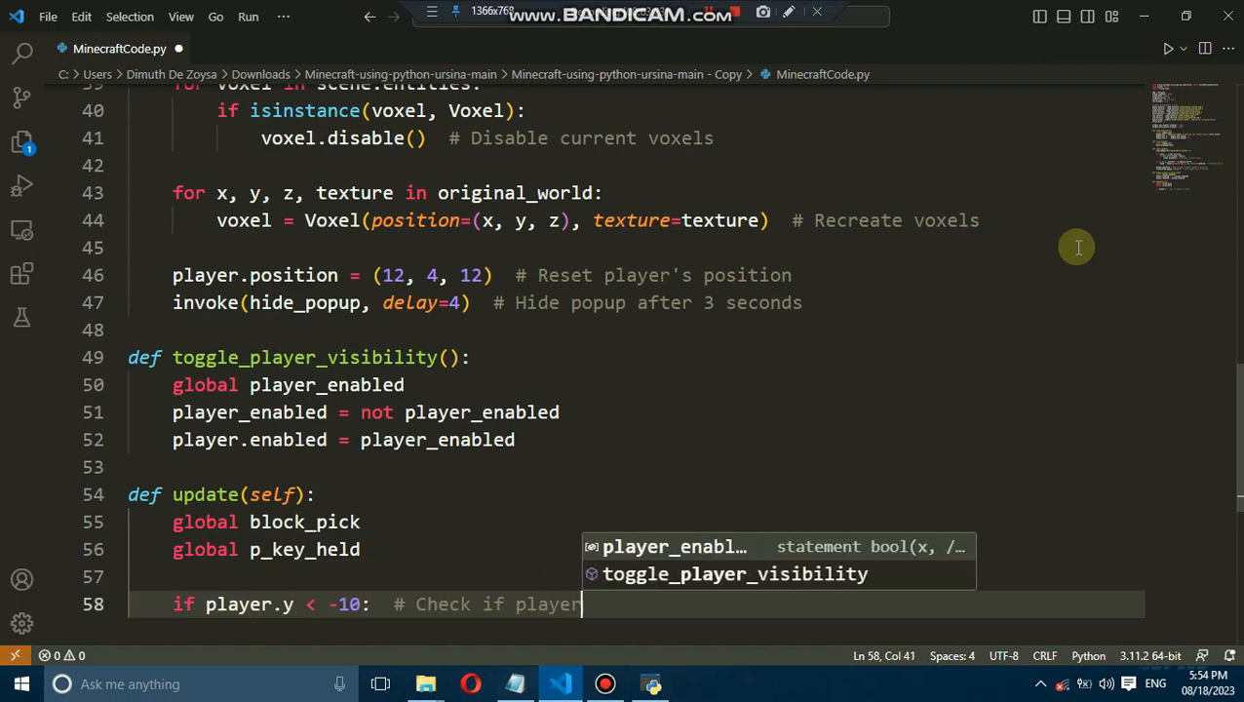
{"action": "type", "text": "reset_game("}
{"action": "type", "text": "if held_keys['r']:  # Pres"}
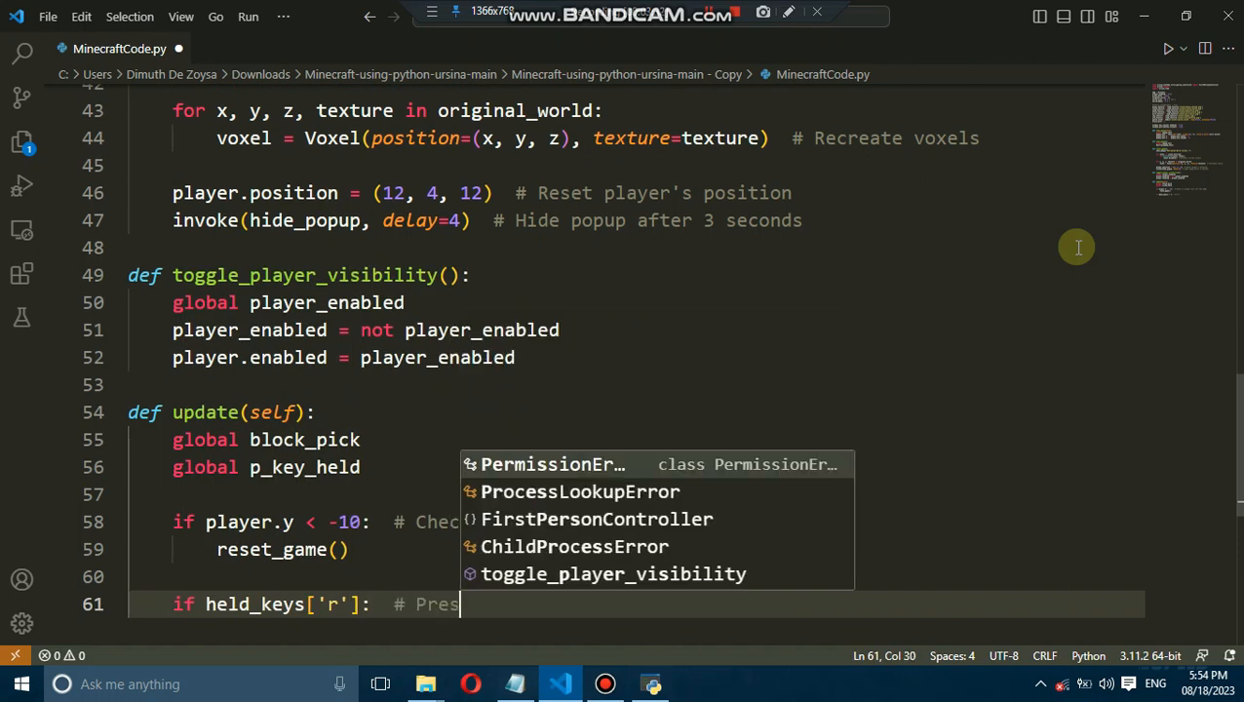
{"action": "key", "text": "Escape"}
{"action": "type", "text": "if held_keys['left m"}
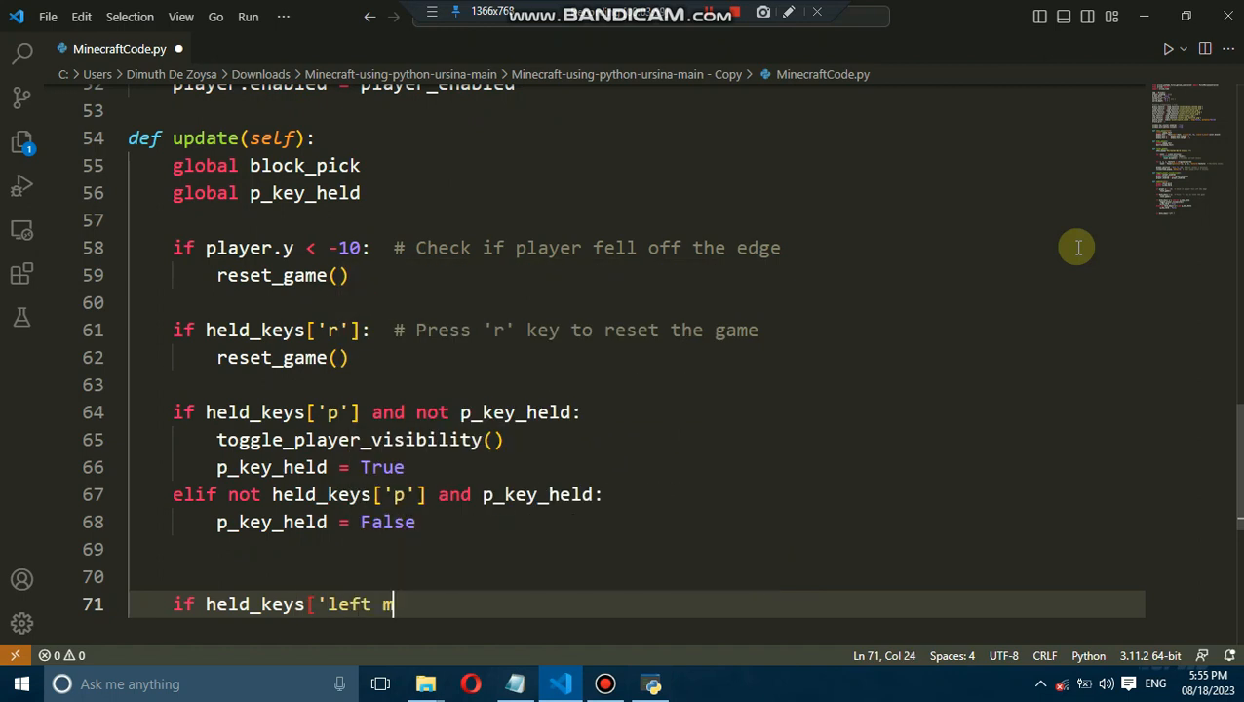
{"action": "type", "text": "ouse'] or held_keys['right mouse']:"}
{"action": "type", "text": "if held_k"}
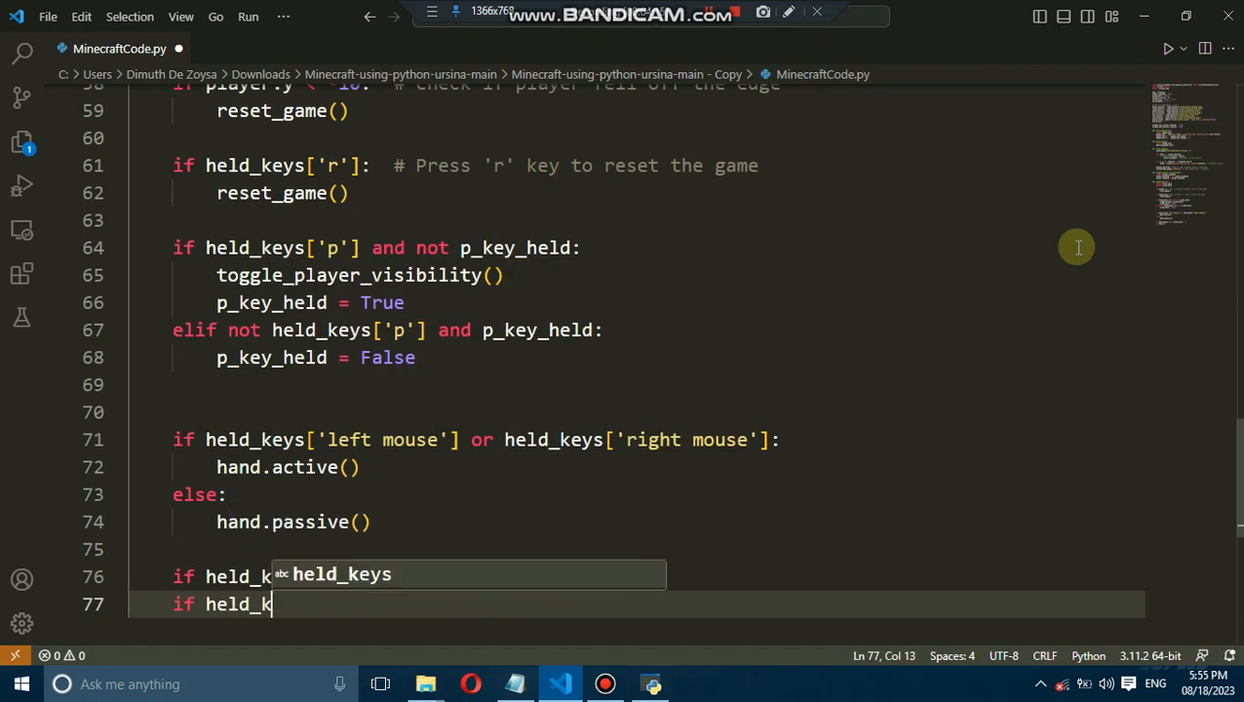
{"action": "type", "text": "d"}
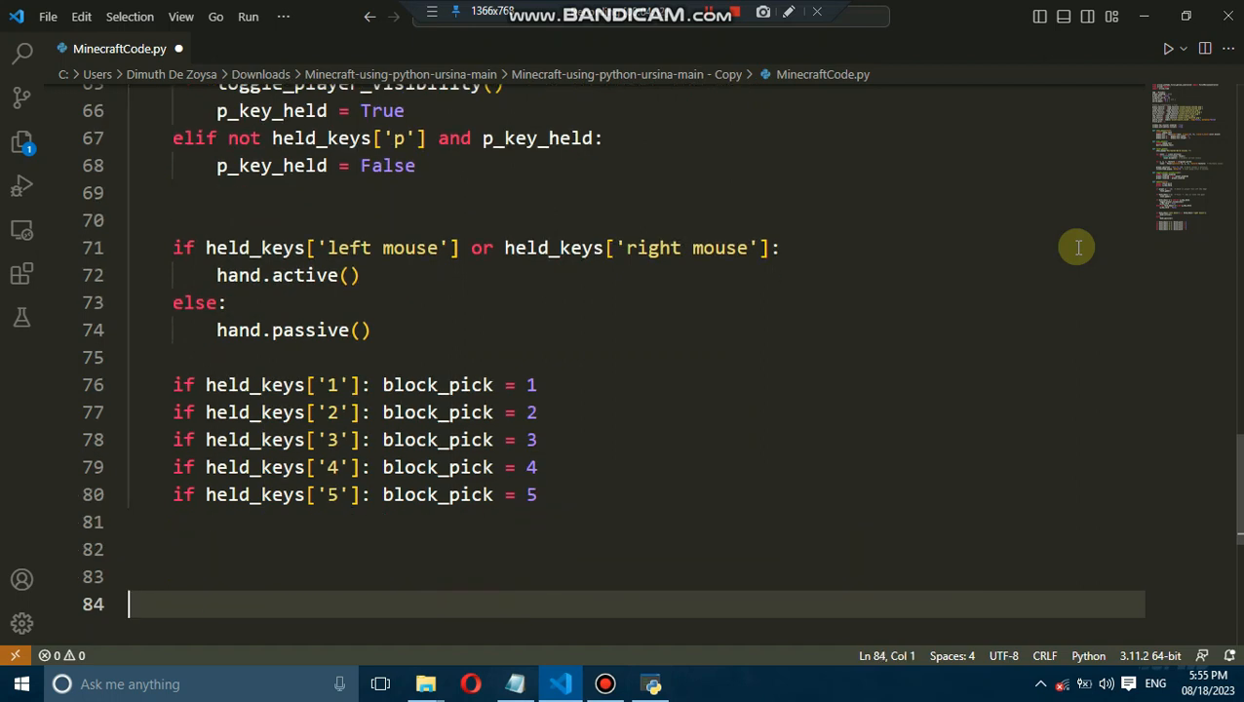
Define class Voxel(Button) with position, texture and the assets/block model.
{"action": "type", "text": "class Voxel(Button):"}
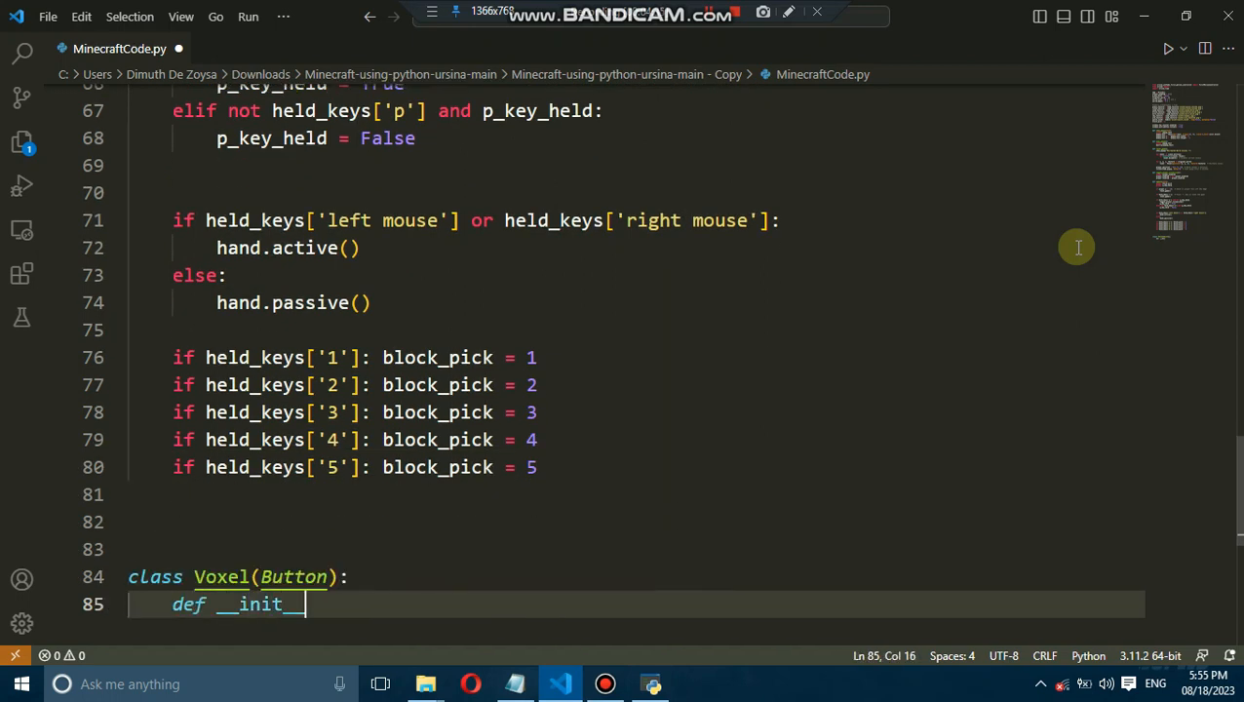
{"action": "type", "text": "(self, position=(0, 0, 0), texture=grass_texture):"}
{"action": "type", "text": "parent=scene,"}
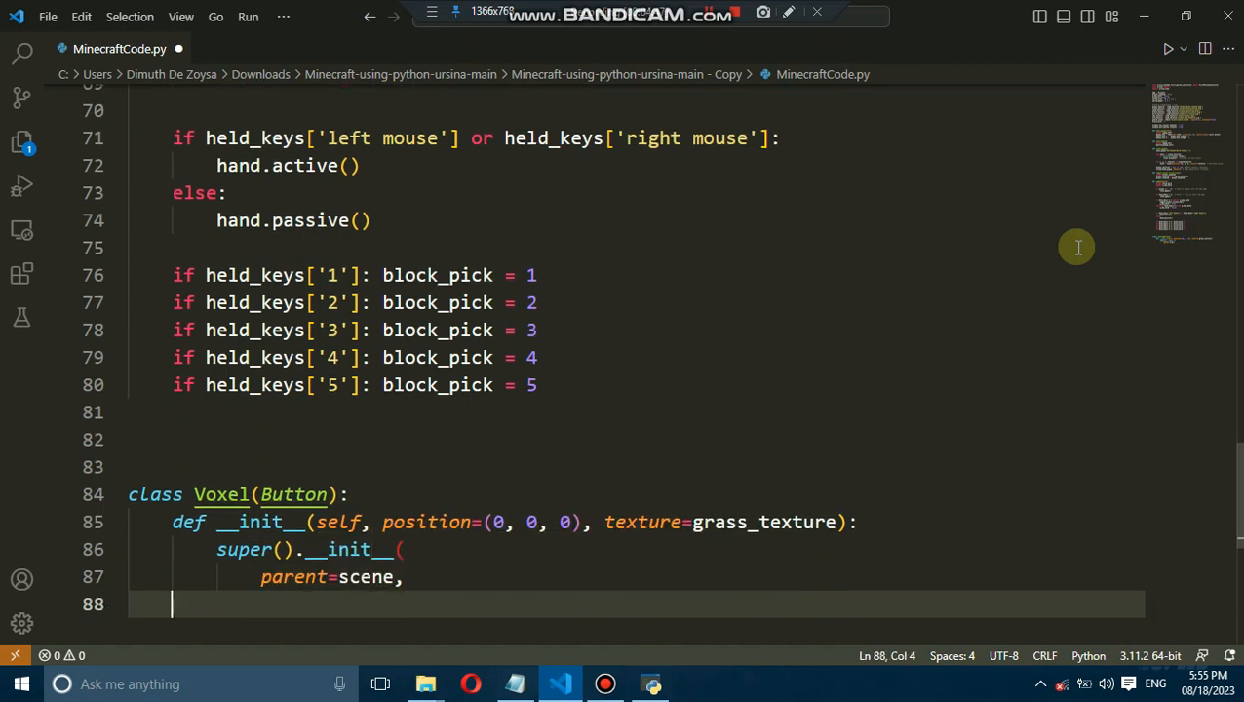
{"action": "type", "text": "position=position,"}
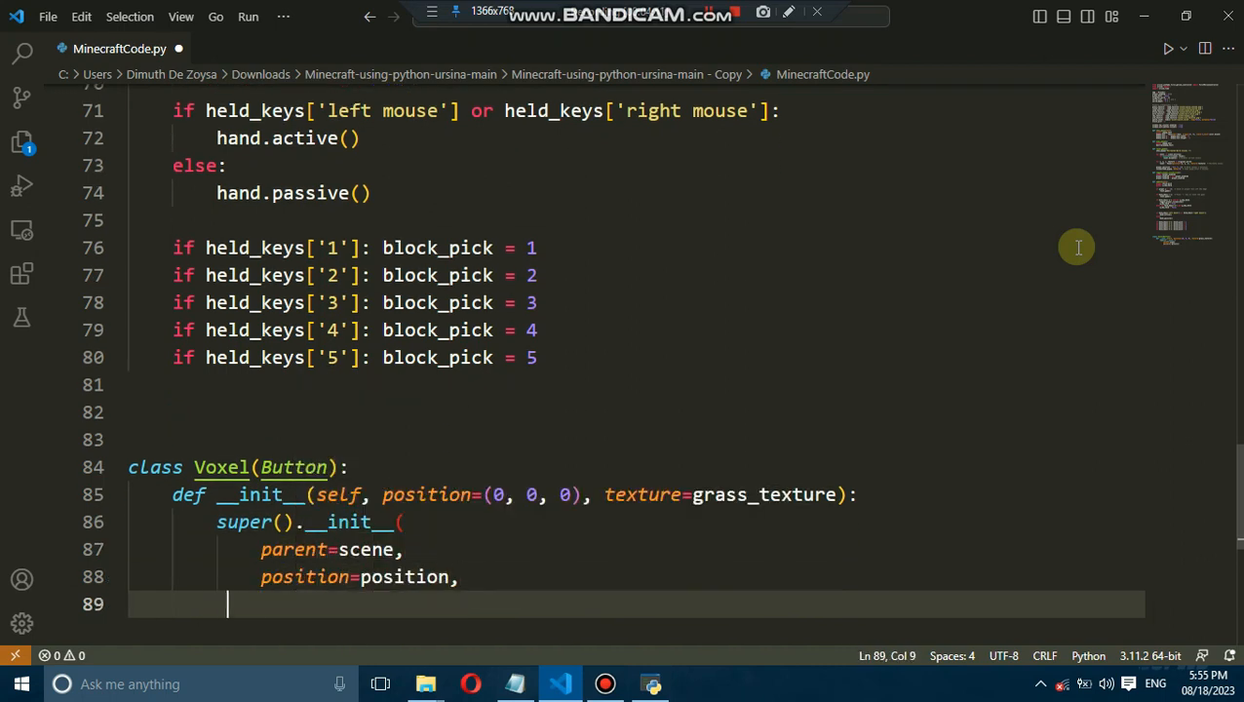
{"action": "type", "text": "model='assets/block',"}
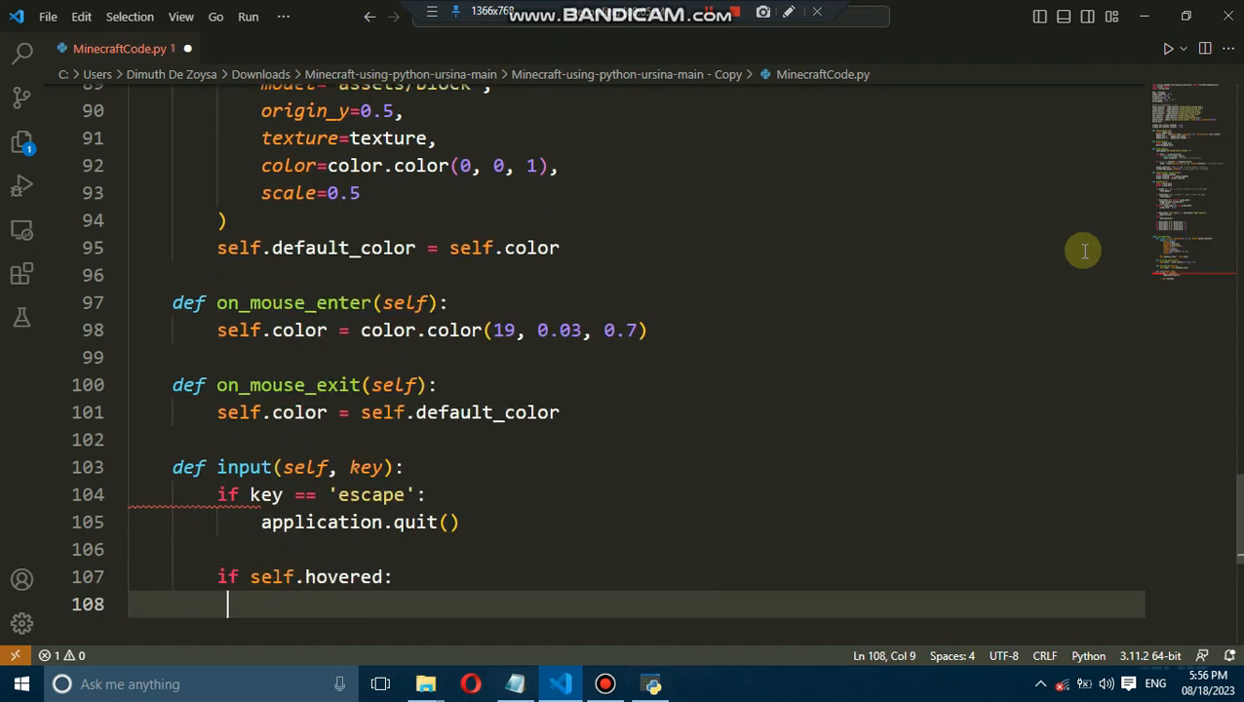
On right mouse down, play punch_sound and place a Voxel matching block_pick 1–5.
{"action": "type", "text": "if key == 'right mouse down':"}
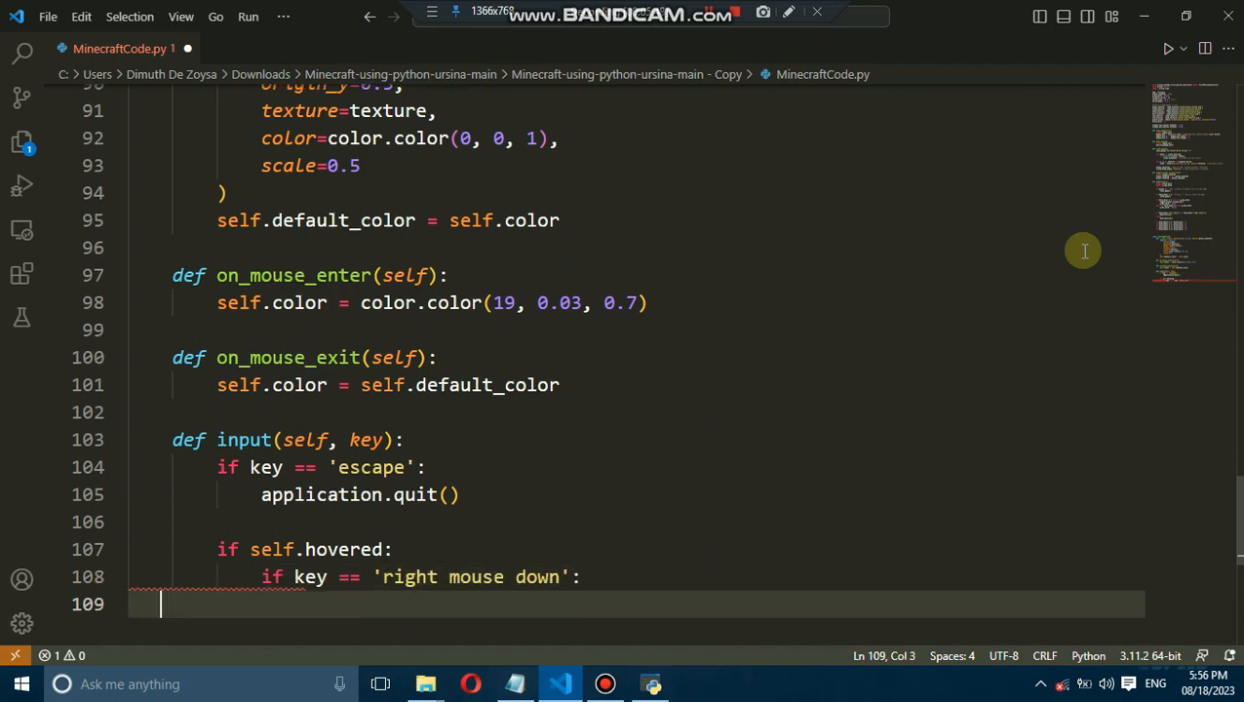
{"action": "type", "text": "punch_sound.play()"}
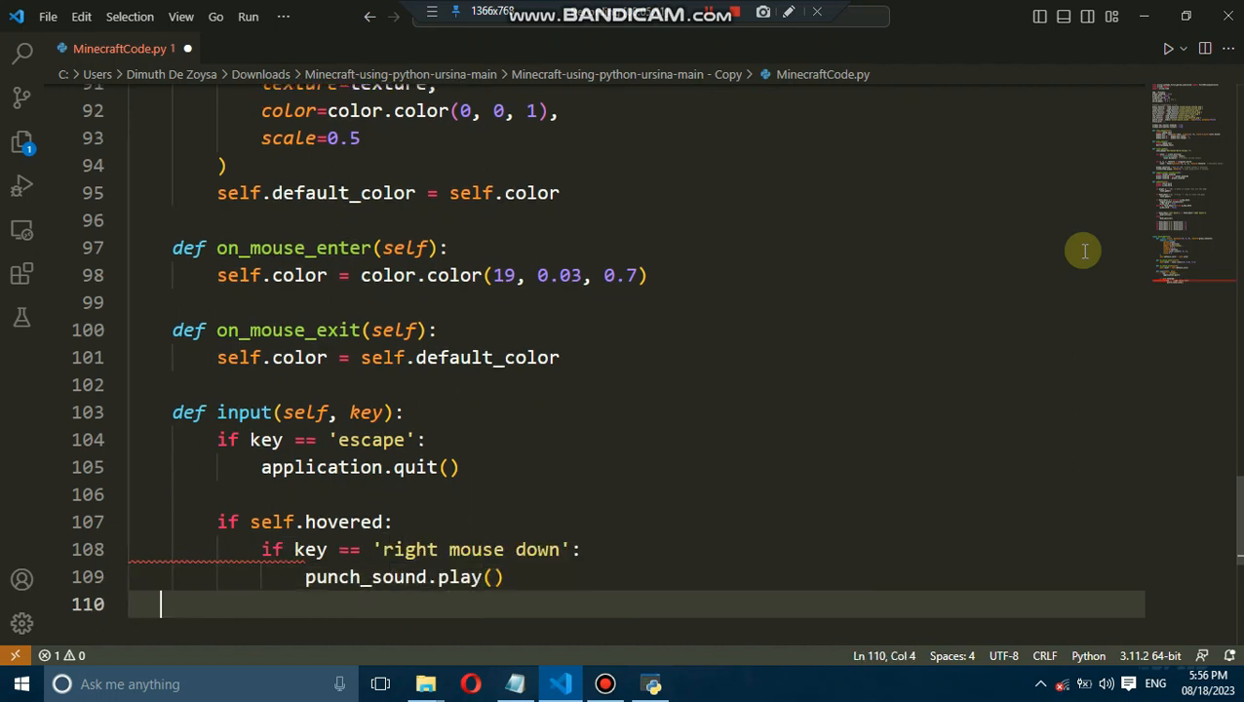
{"action": "type", "text": "if block_pick == 1: voxe"}
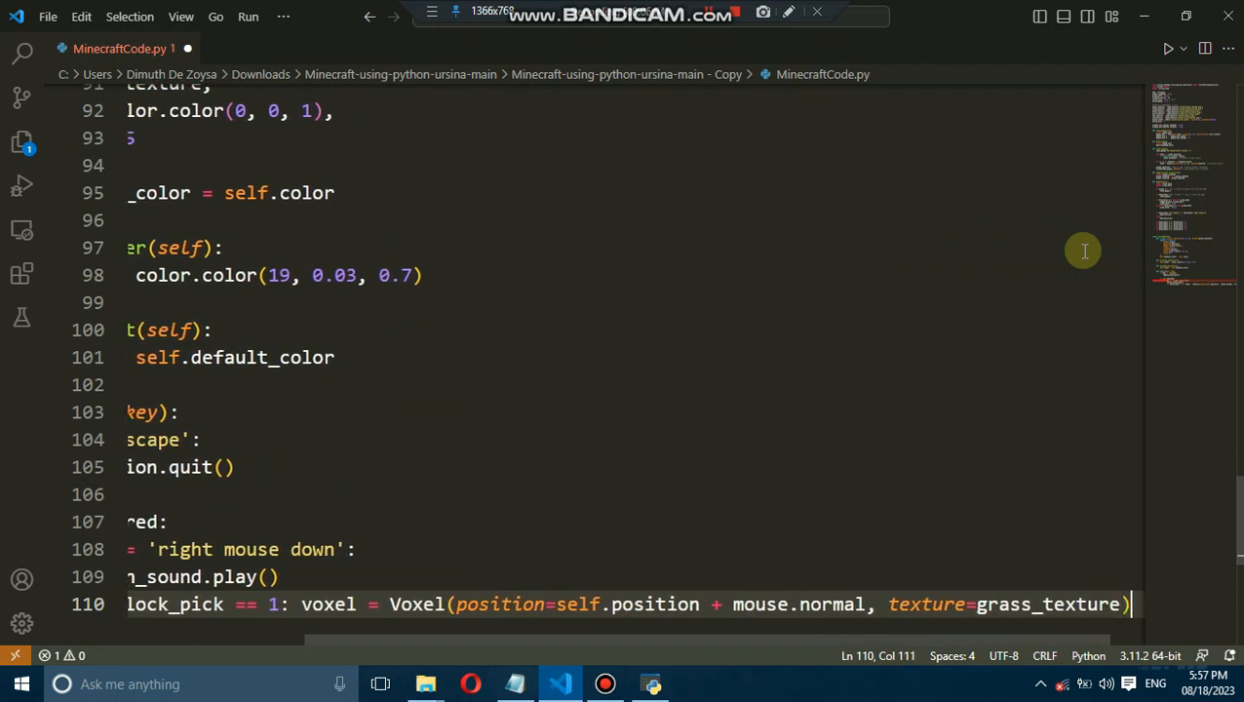
{"action": "type", "text": "if block_pick == 2:"}
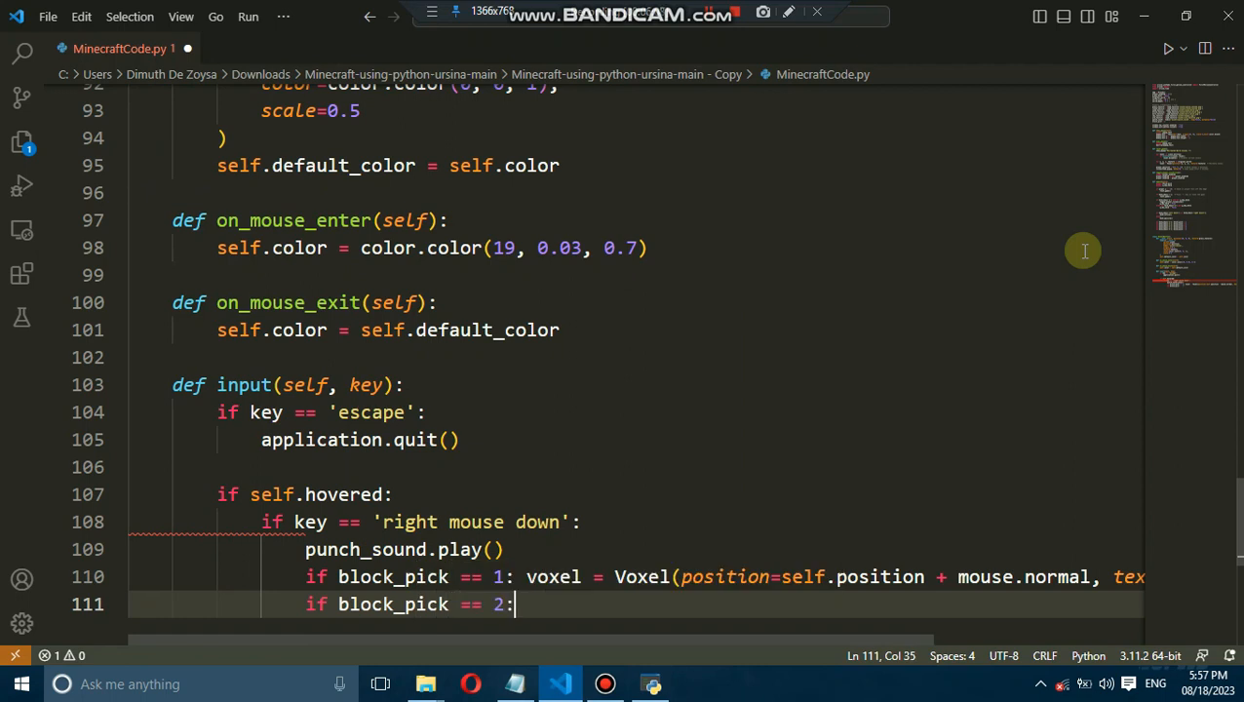
{"action": "type", "text": "voxel = Voxel(position=self.position + mouse.normal, tex"}
{"action": "type", "text": "if block_pick"}
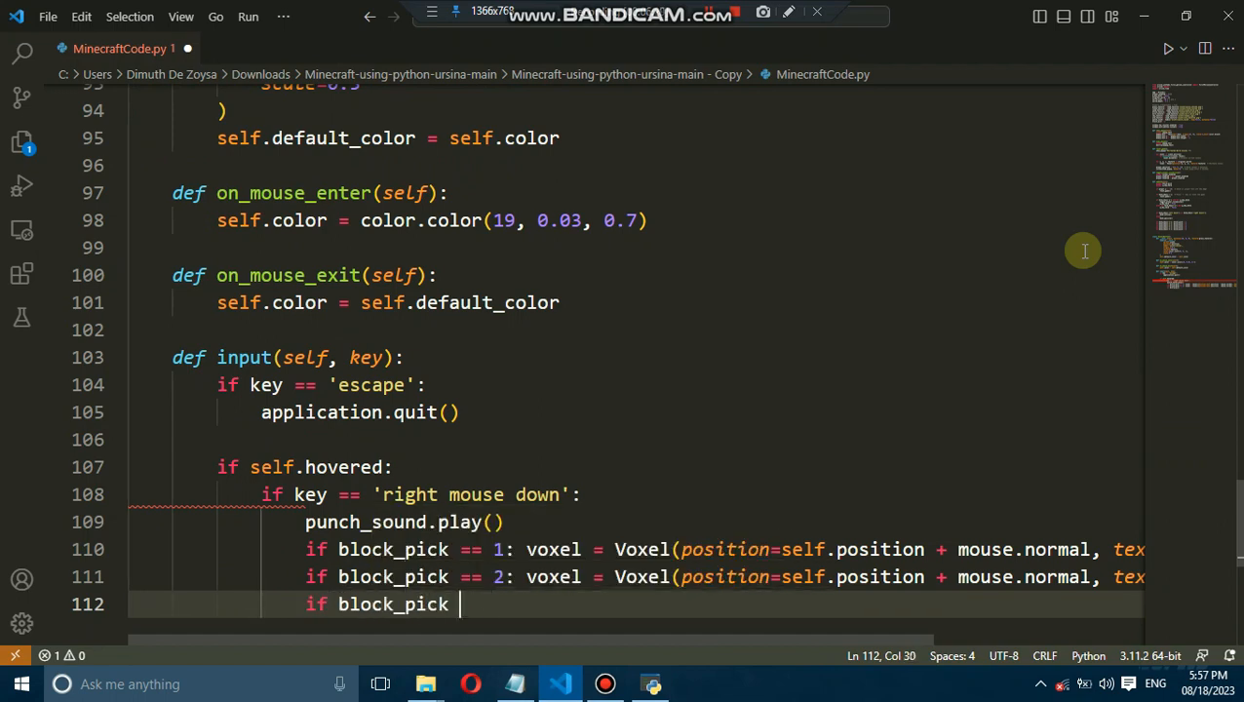
{"action": "type", "text": "== 3: voxel = Voxel(position=self.position + mouse.normal, texture=bric"}
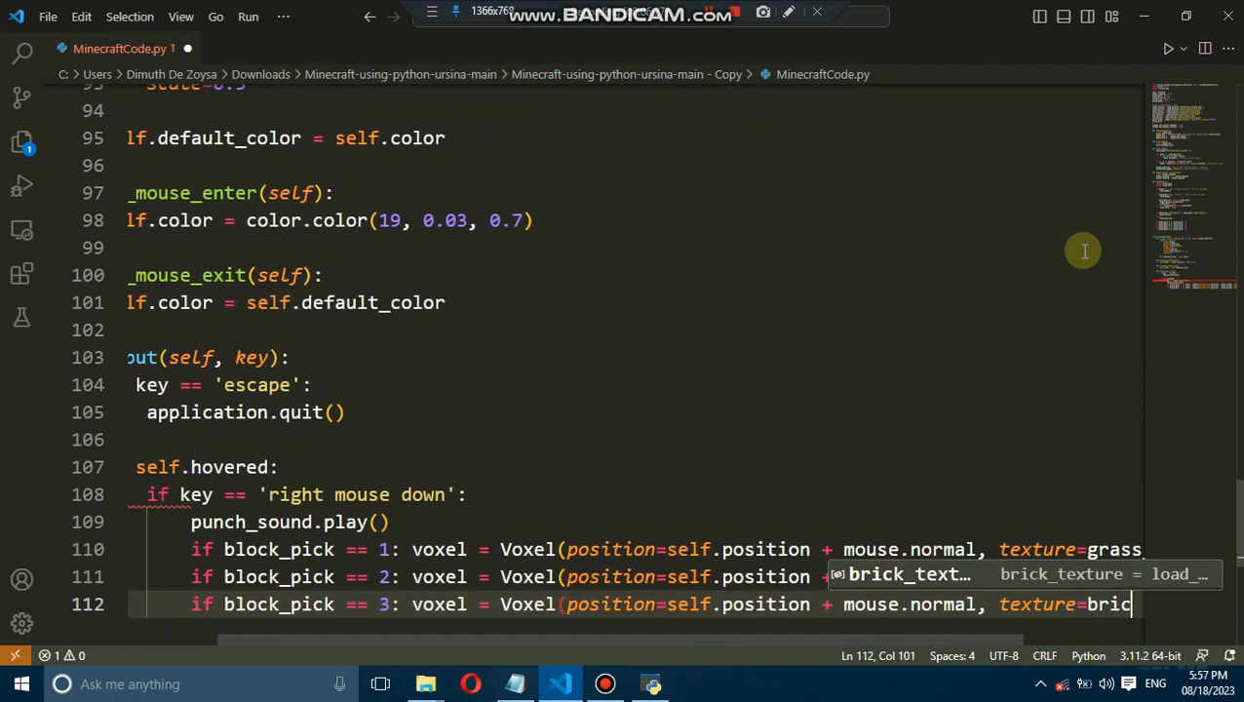
{"action": "type", "text": "block_pick == 4: voxel = Voxel(position=self.position + mouse.normal, textur"}
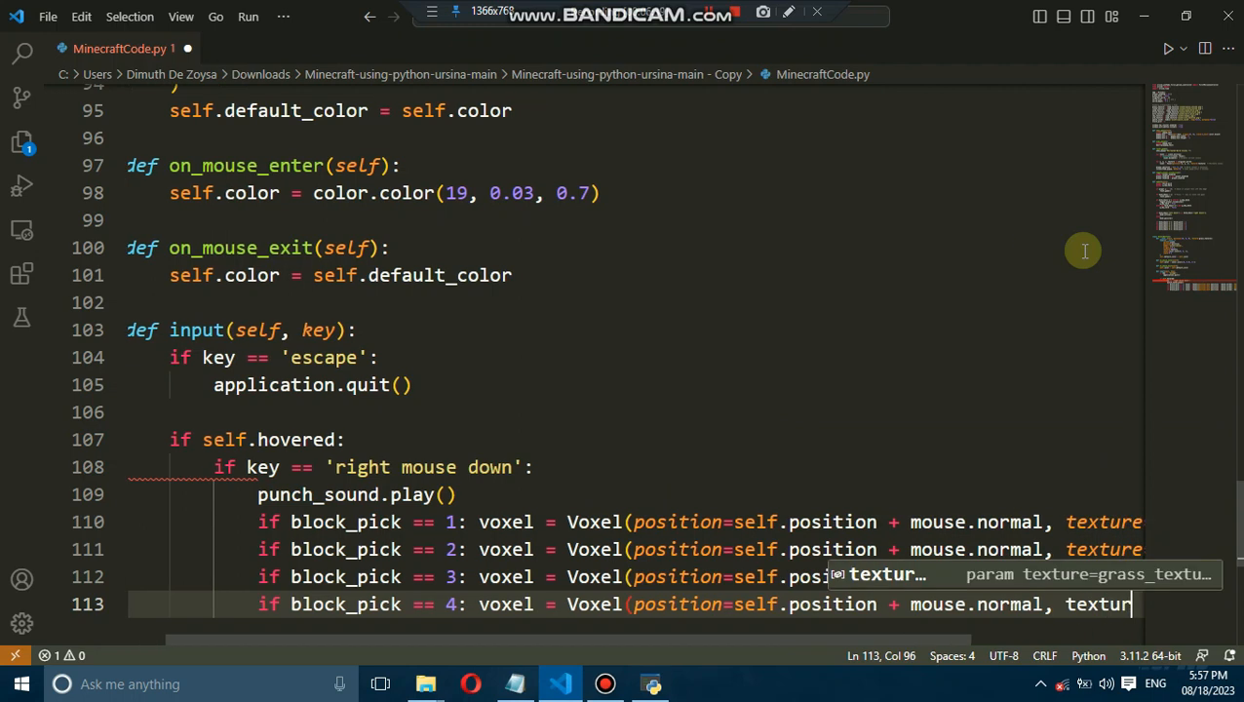
{"action": "type", "text": "if block_pick == 5: voxel = Voxel(position=self.position + mouse.normal, tex"}
{"action": "type", "text": "if key == 'left mouse down':"}
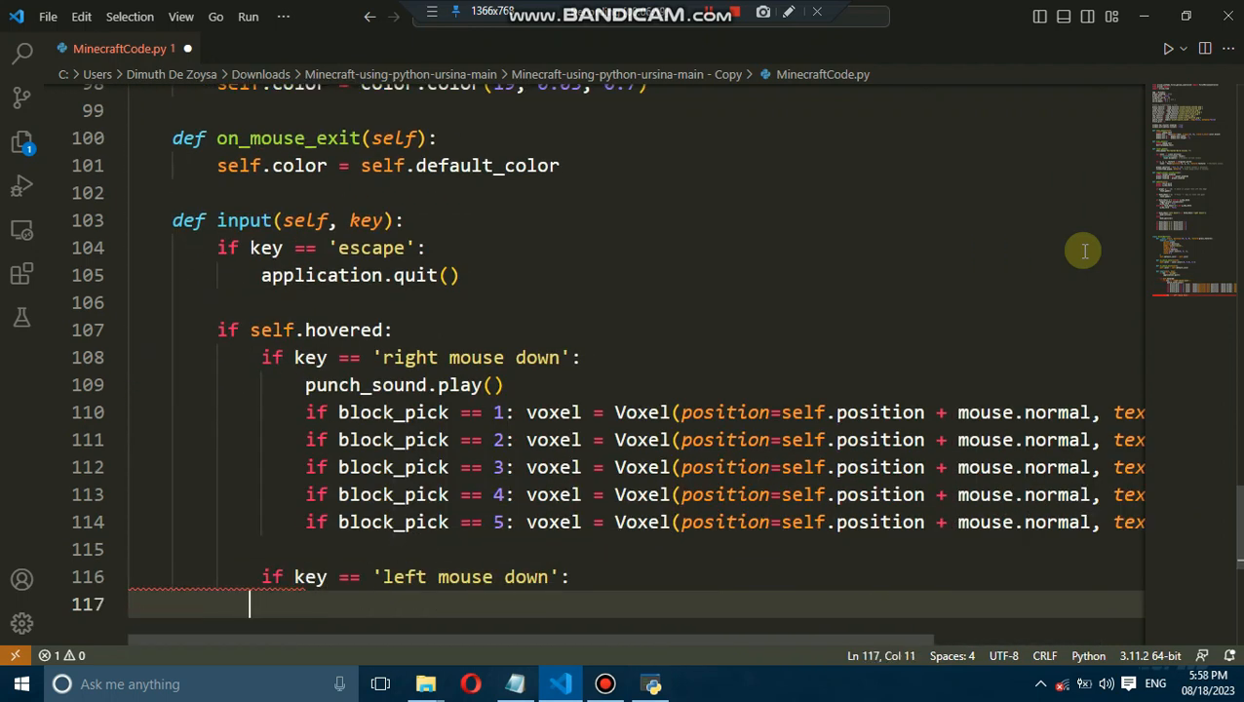
{"action": "type", "text": "punch_sound.play()"}
{"action": "type", "text": "class NonI"}
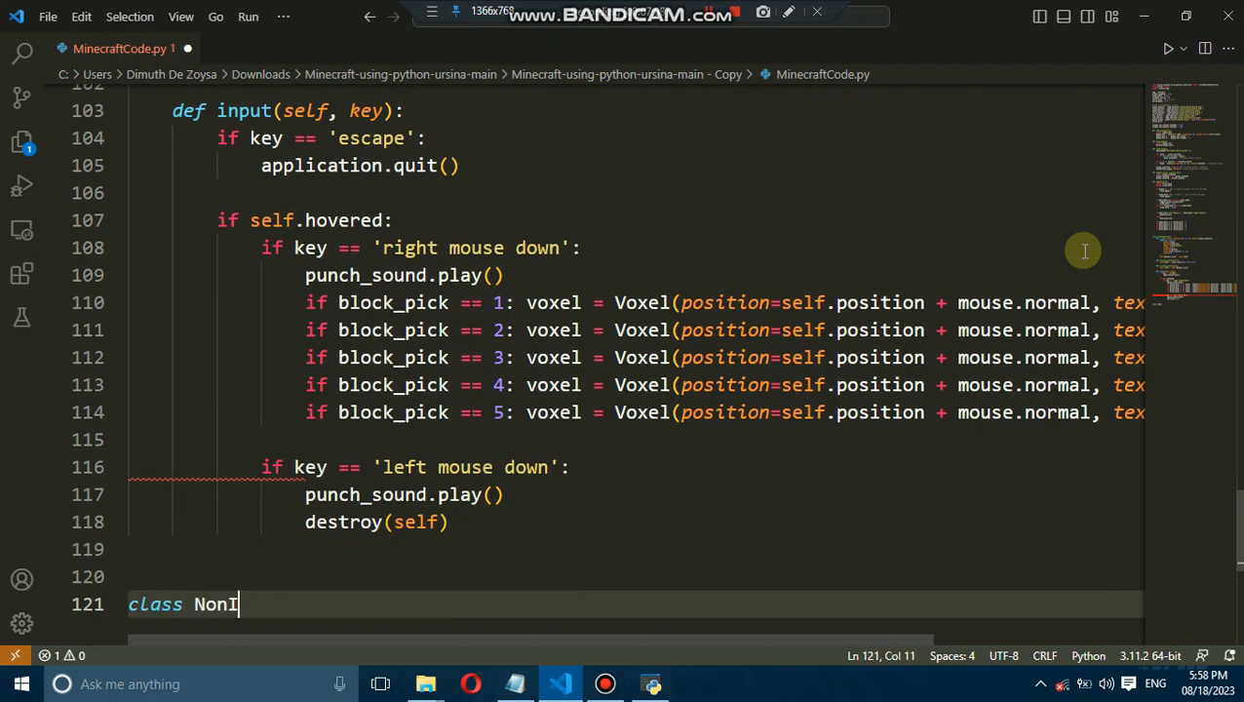
Start the hotbar class with a cells list and a translucent quad using grass, stone, brick and dirt images.
{"action": "type", "text": "def __init__(self):"}
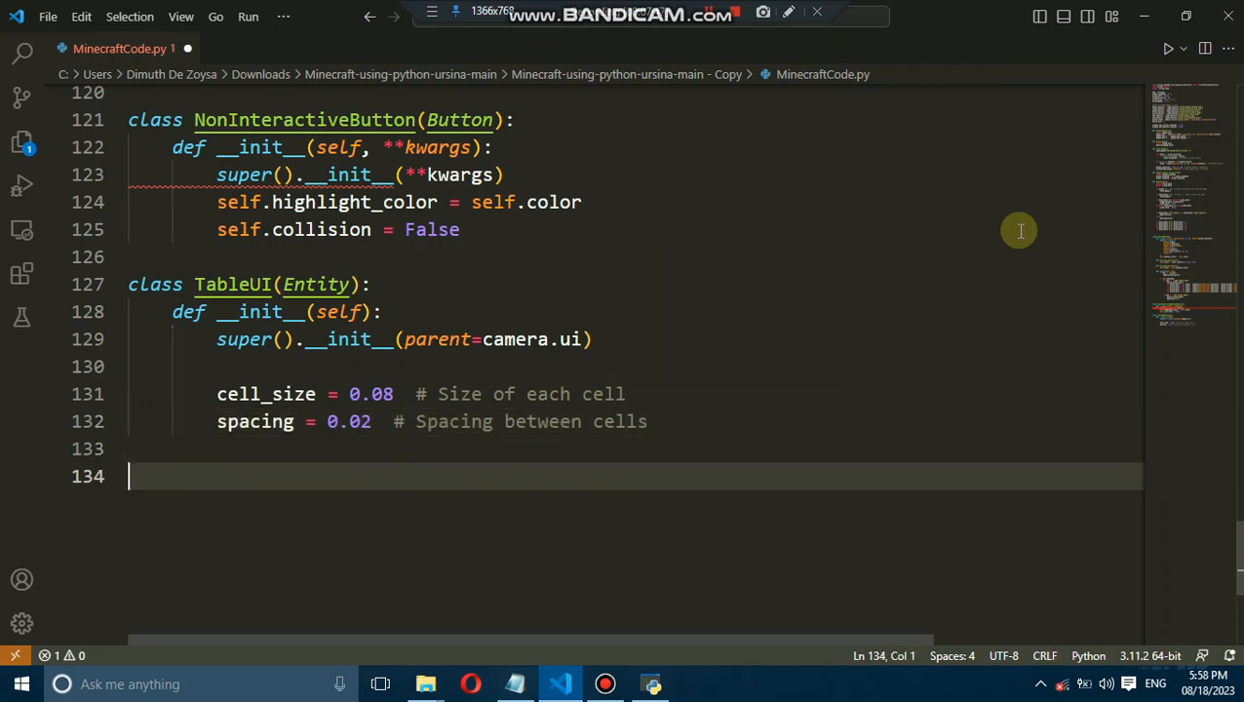
{"action": "type", "text": "self.cells = []"}
{"action": "type", "text": "cell = NonInteractiveButton("}
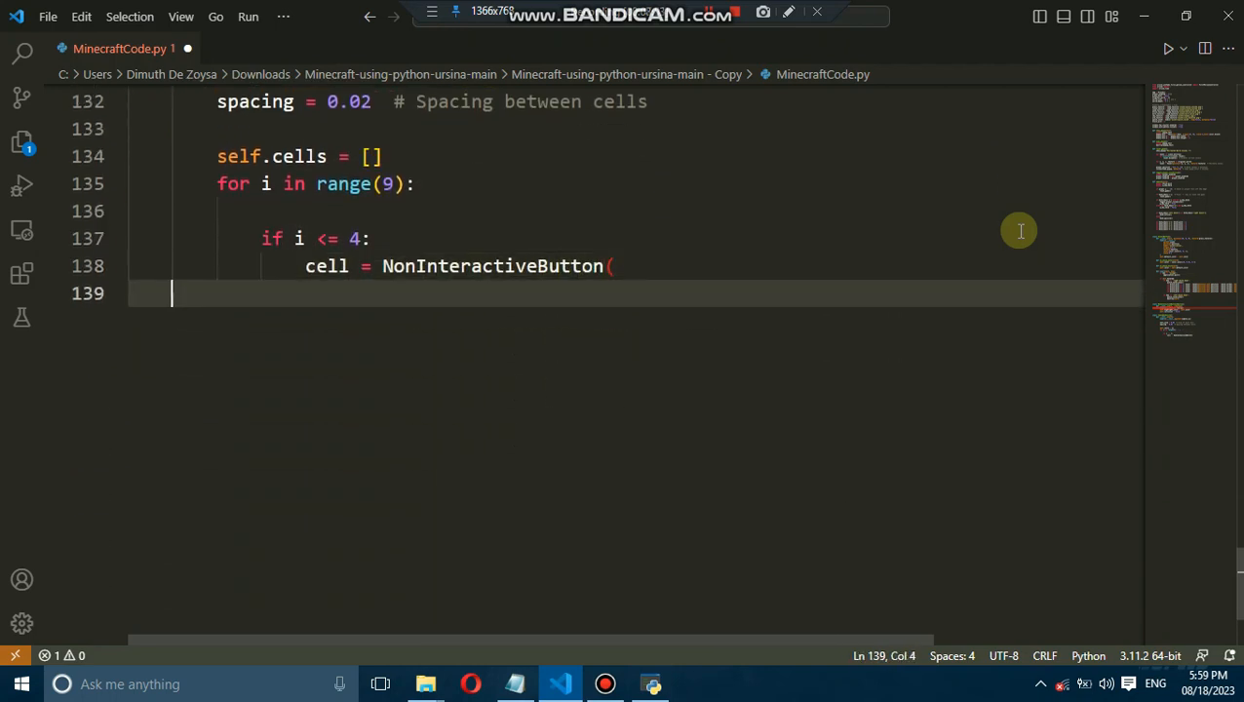
{"action": "type", "text": "parent=self,"}
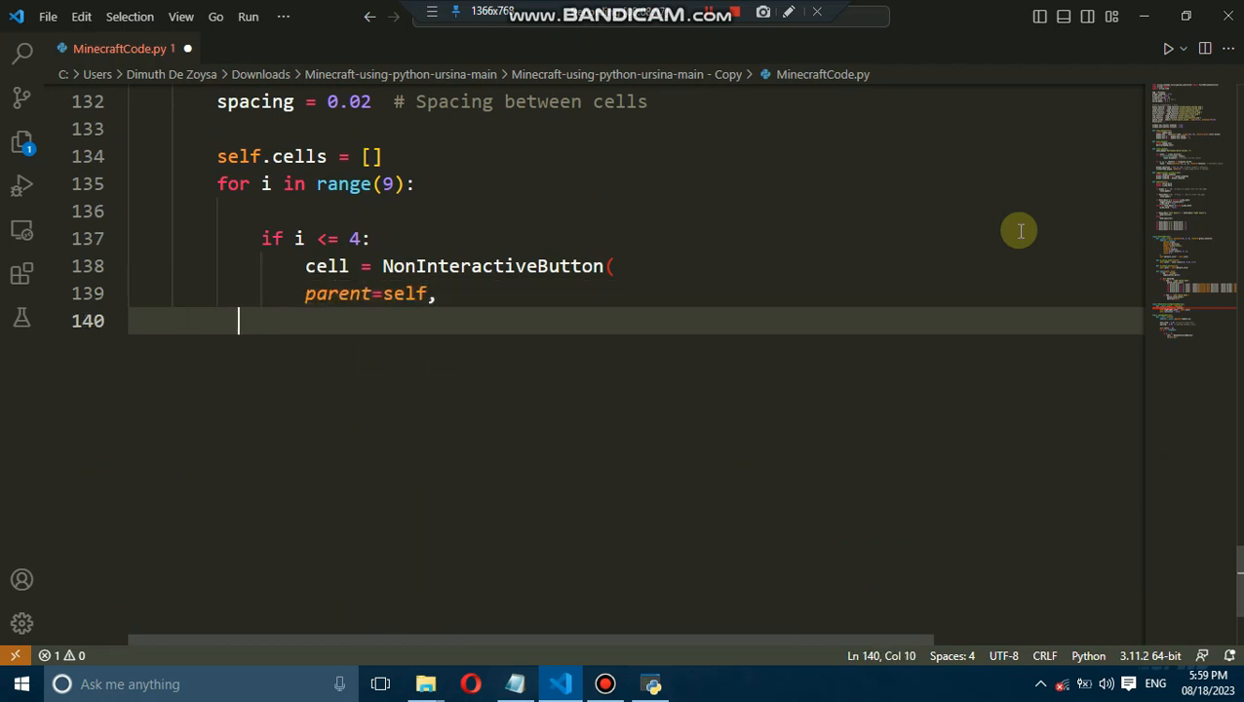
{"action": "type", "text": "model='quad',"}
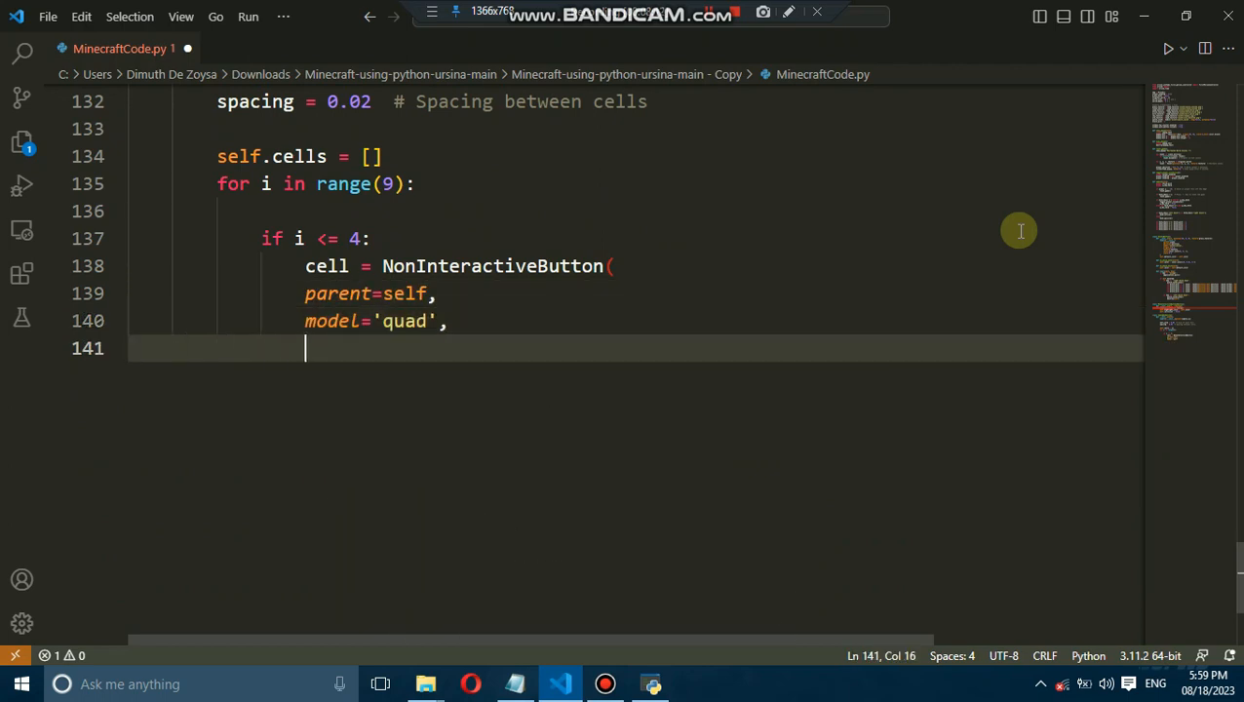
{"action": "type", "text": "color=color.rgba(1, 1, 1, 0.9),"}
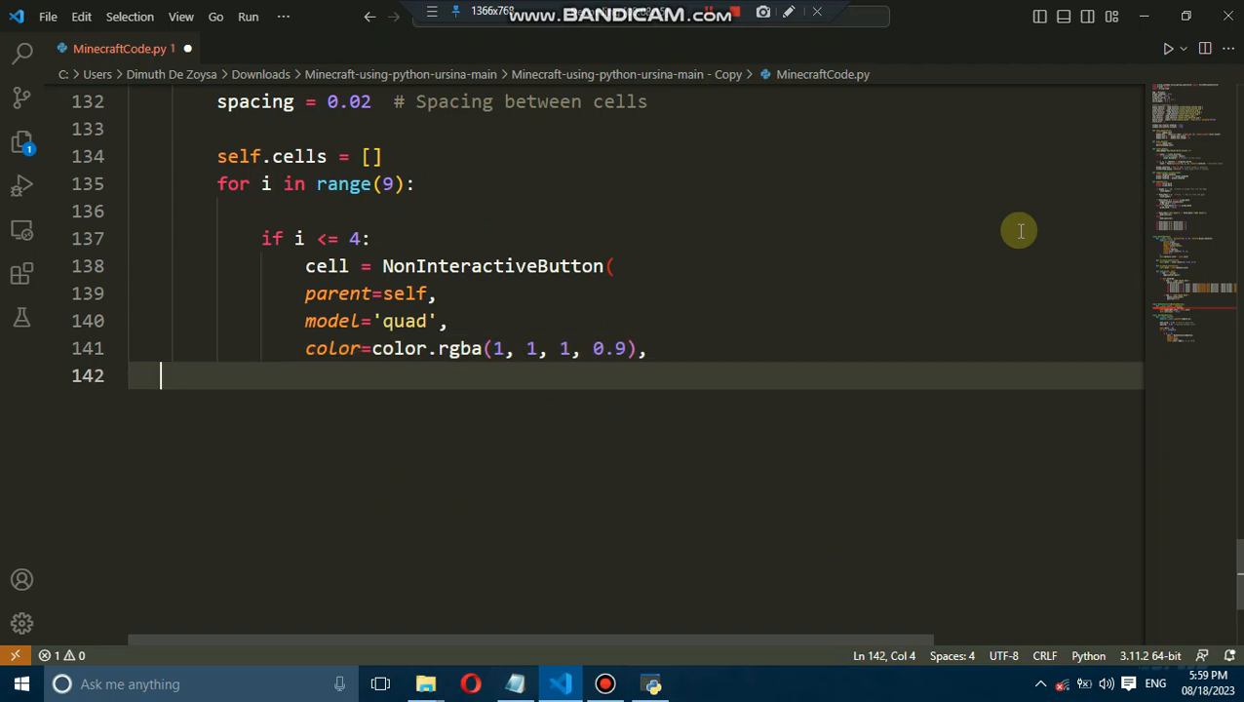
{"action": "type", "text": "texture=[\"assets/grass3"}
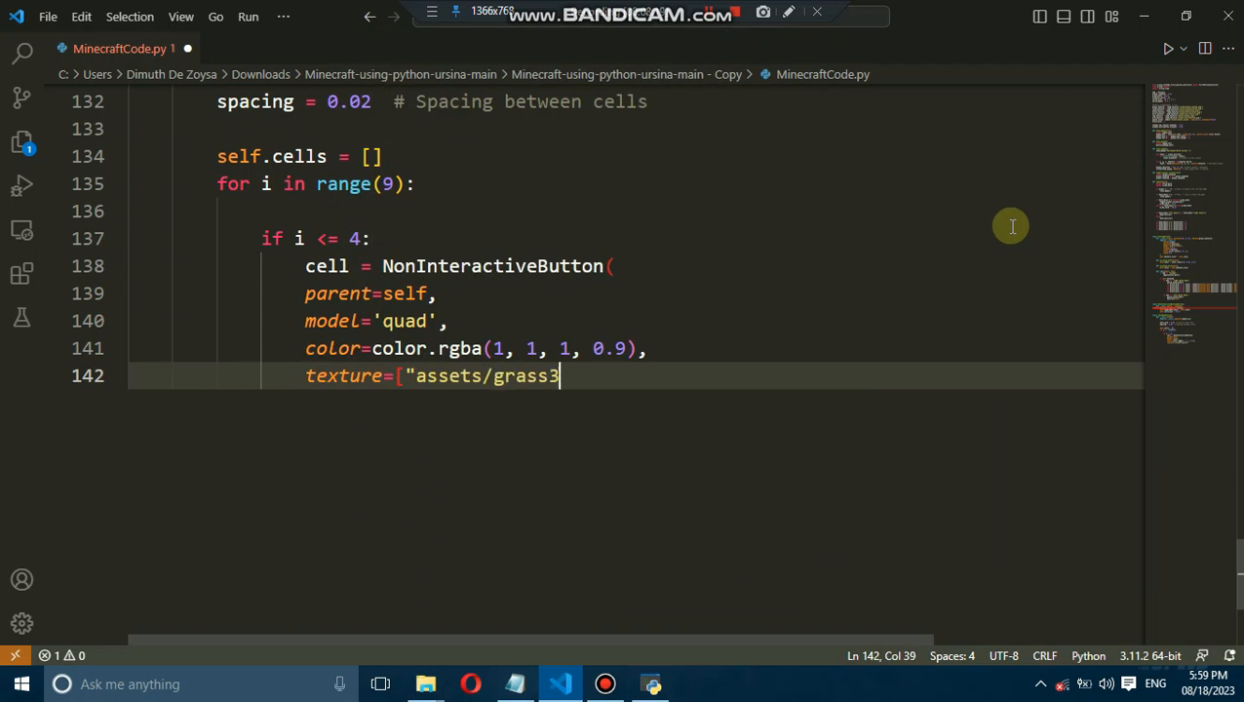
{"action": "type", "text": "d.png\",\"assets/Stone3d.png\",\"assets/"}
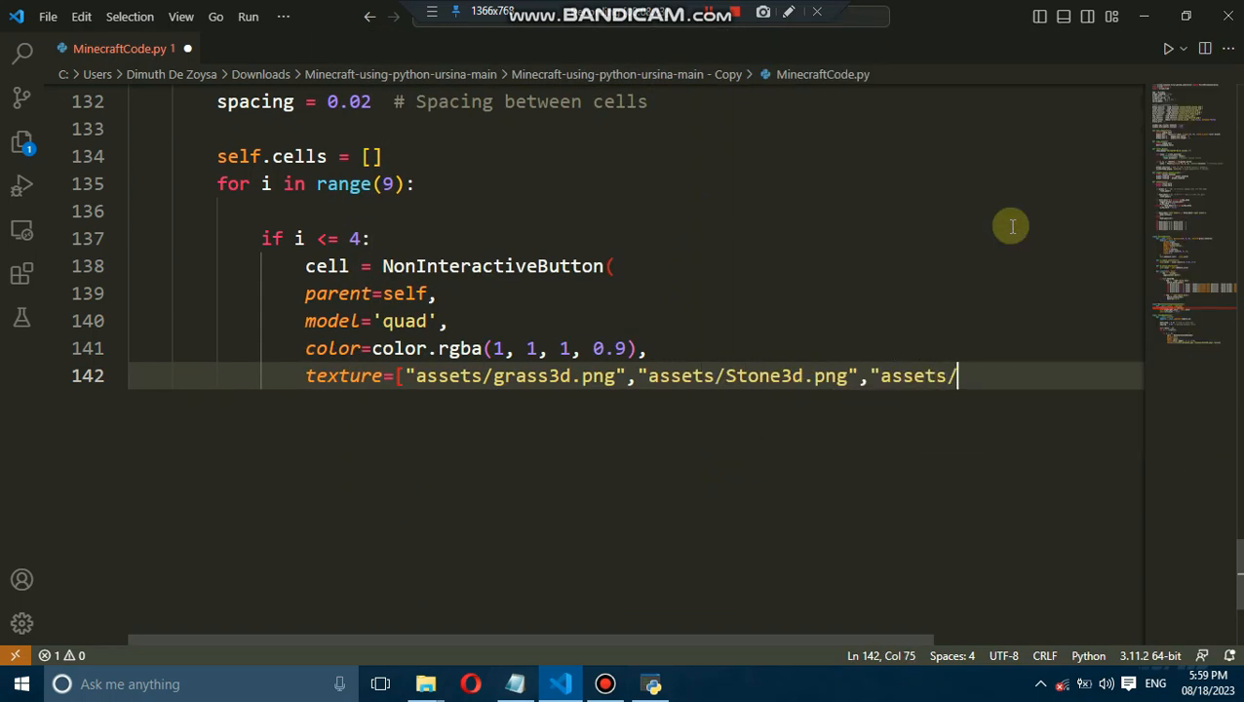
{"action": "type", "text": "\"assets/Brick3d.png\",\"assets/Dirt3d.png\",\"a"}
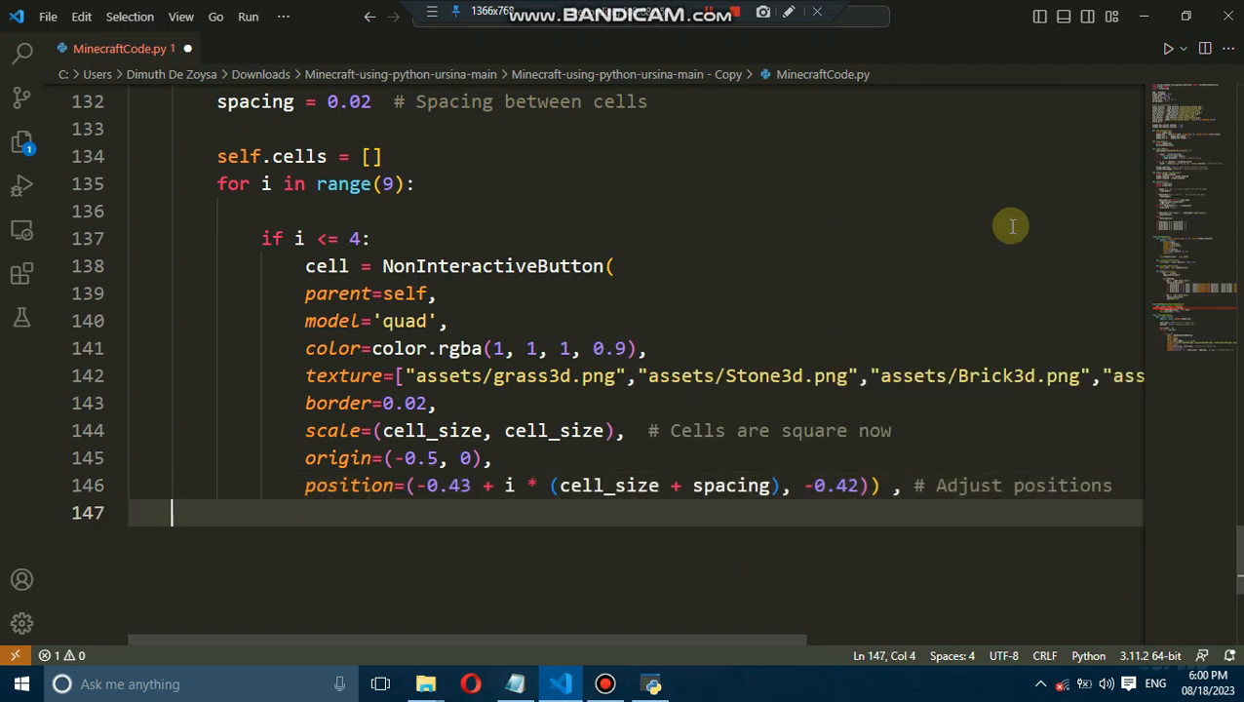
Create square NonInteractiveButton cells with border 0.02, spaced along the bar.
{"action": "type", "text": "text_entity = Text(parent=cell, text=str(i + 1), position=(-0.43 + i * ("}
{"action": "type", "text": "else:"}
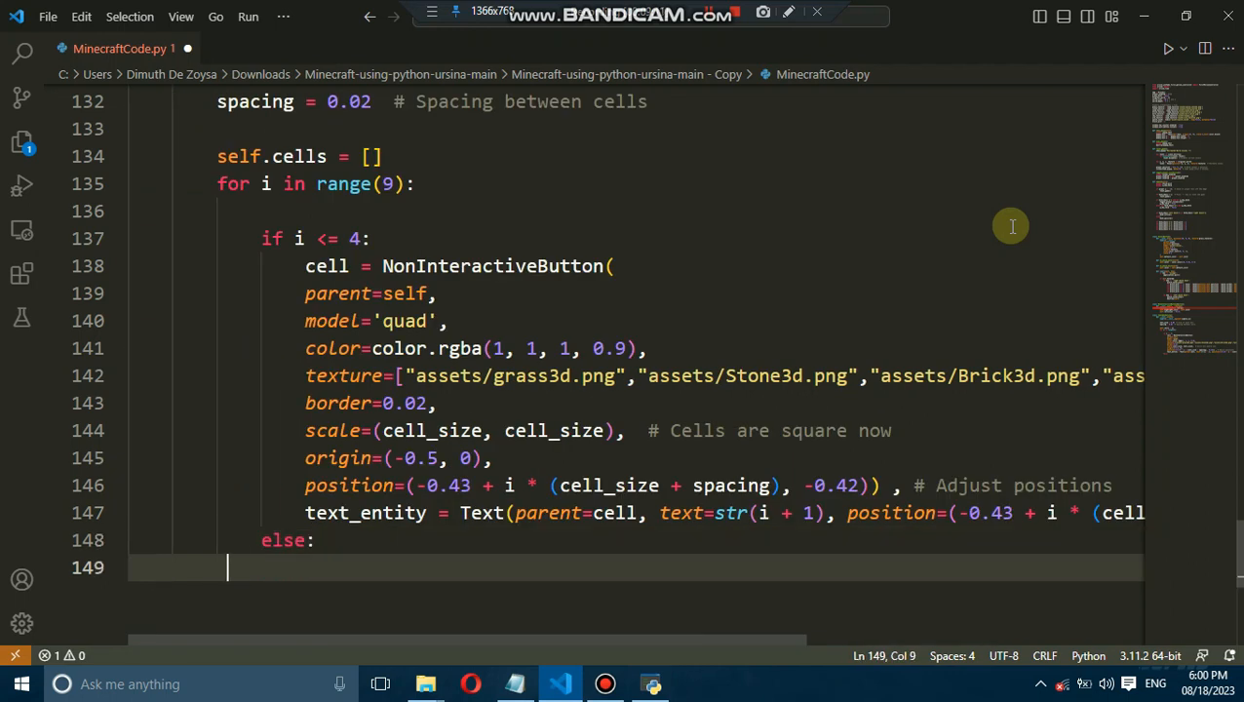
{"action": "type", "text": "cell = NonInteractiveButton("}
{"action": "type", "text": "parent=self,"}
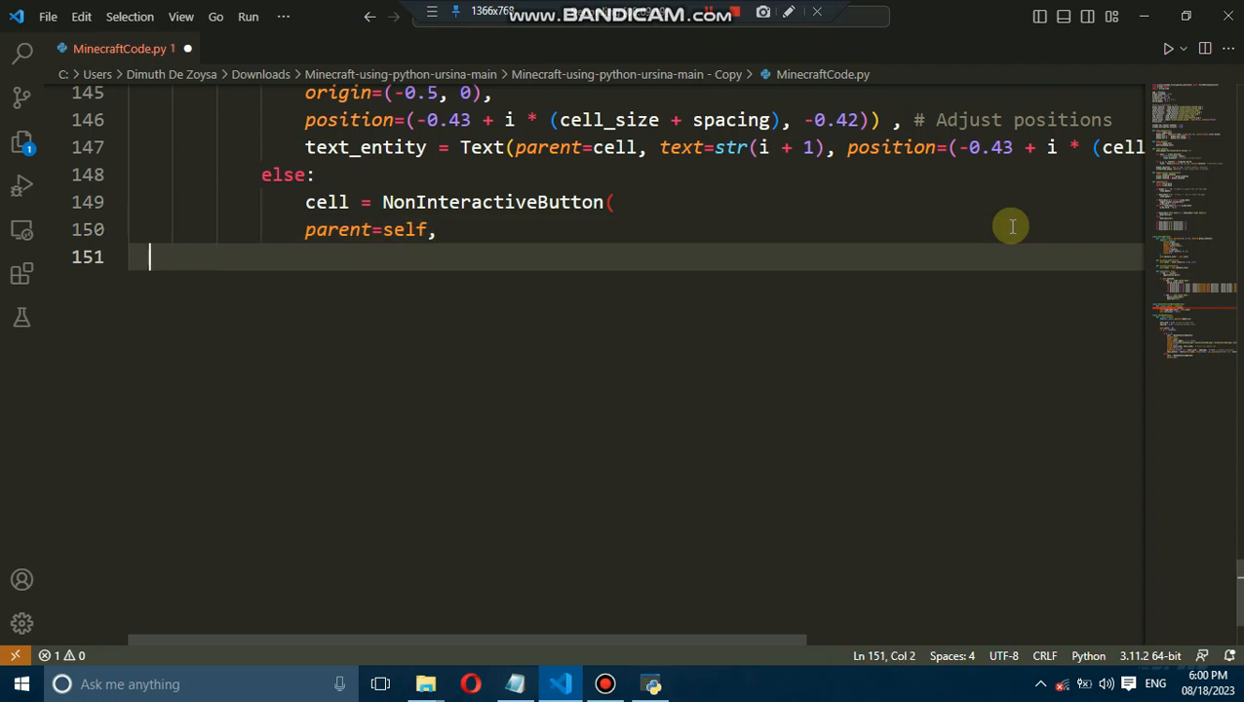
{"action": "type", "text": "model='quad',"}
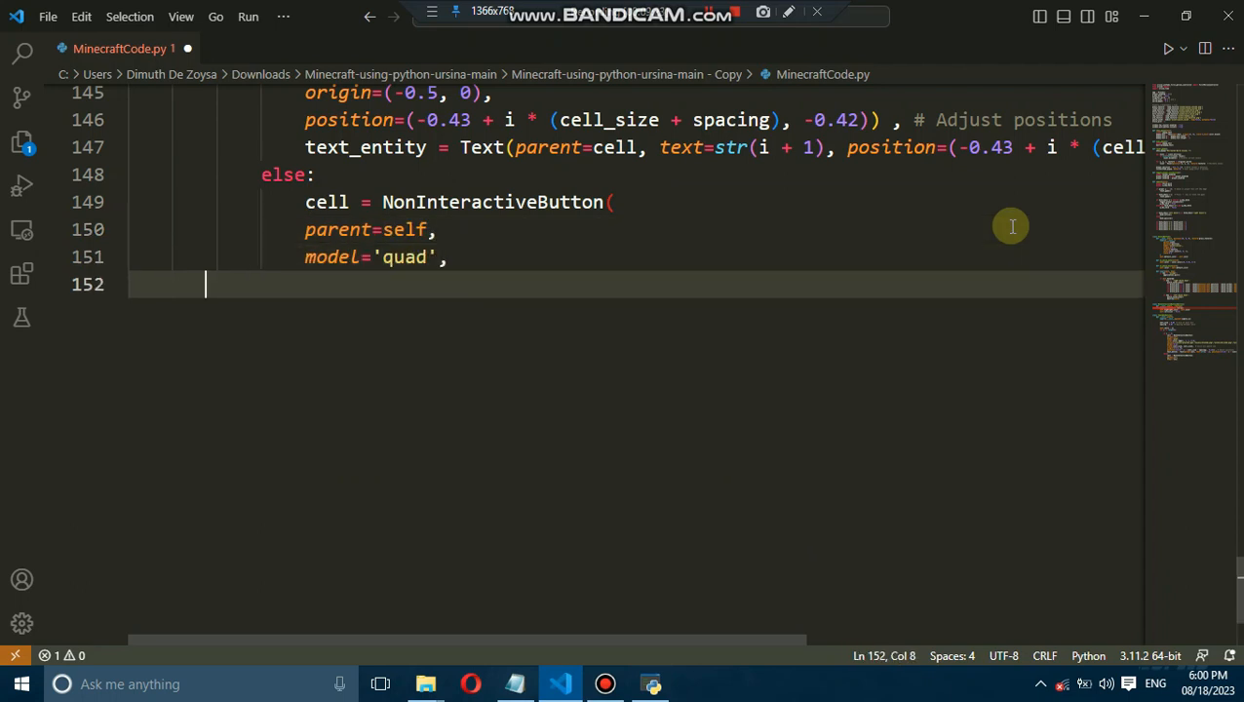
{"action": "type", "text": "border=0.02,"}
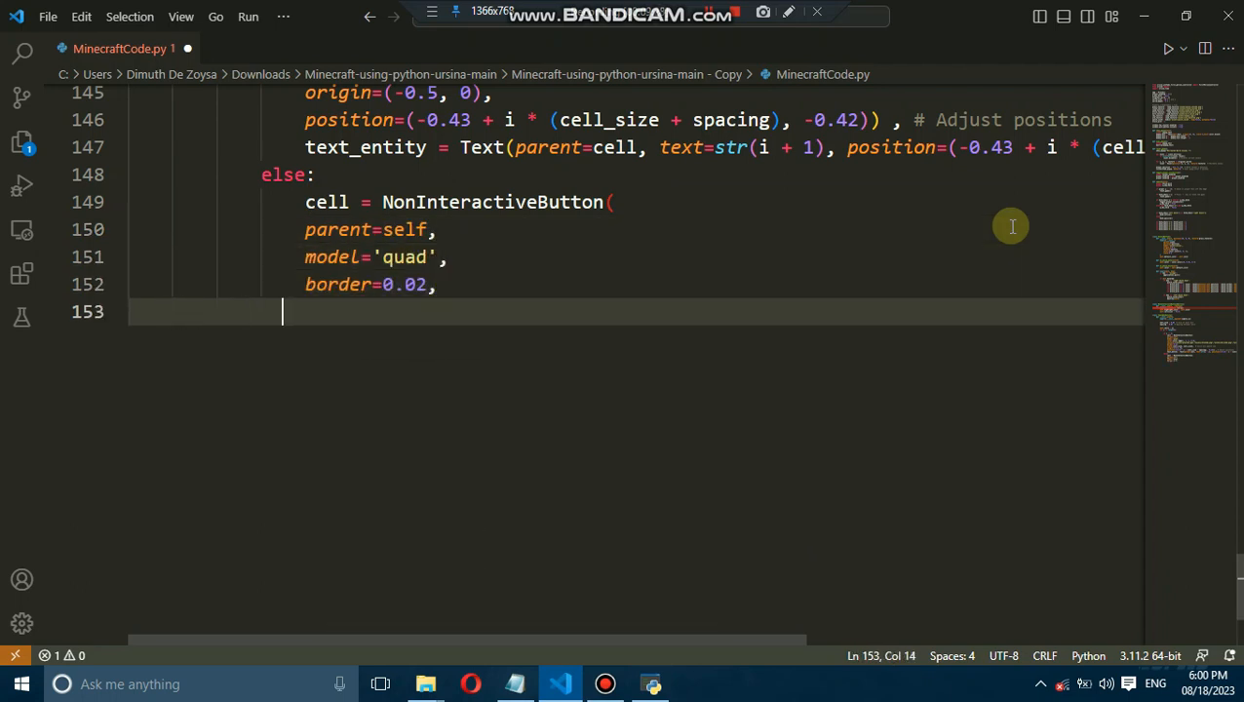
{"action": "type", "text": "scale=(cell_size, cell_size),  #"}
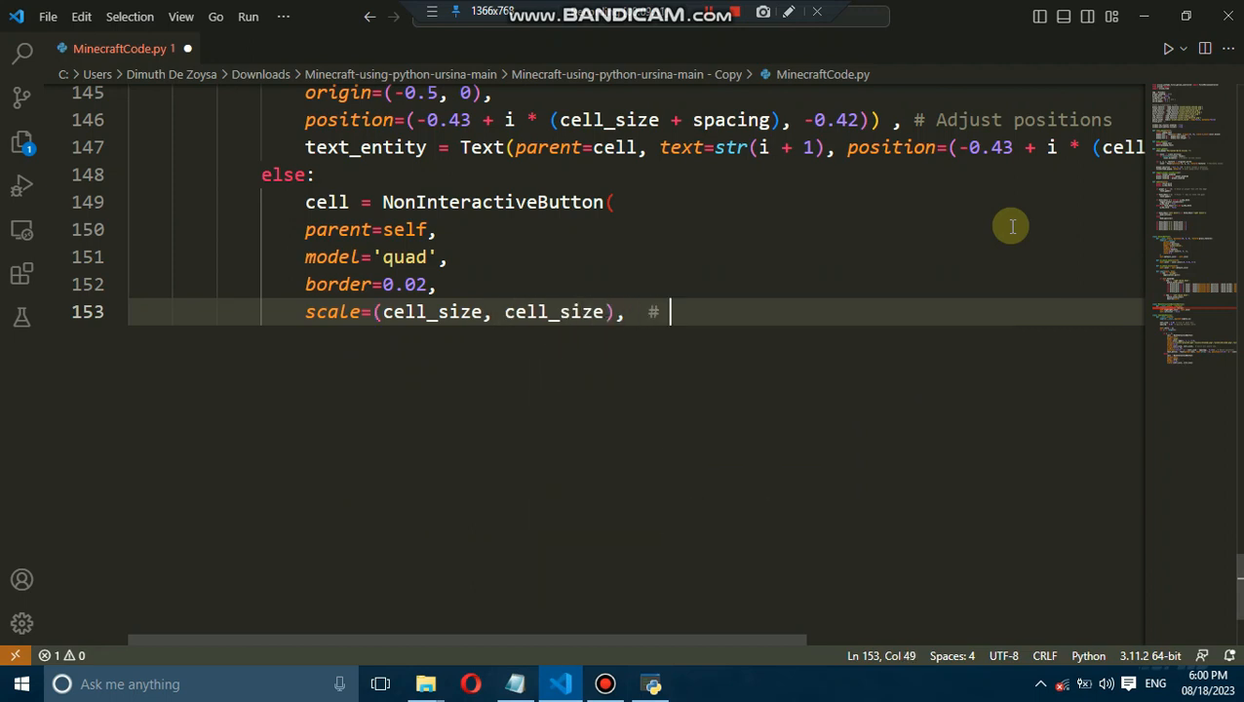
{"action": "type", "text": "Cells are square now"}
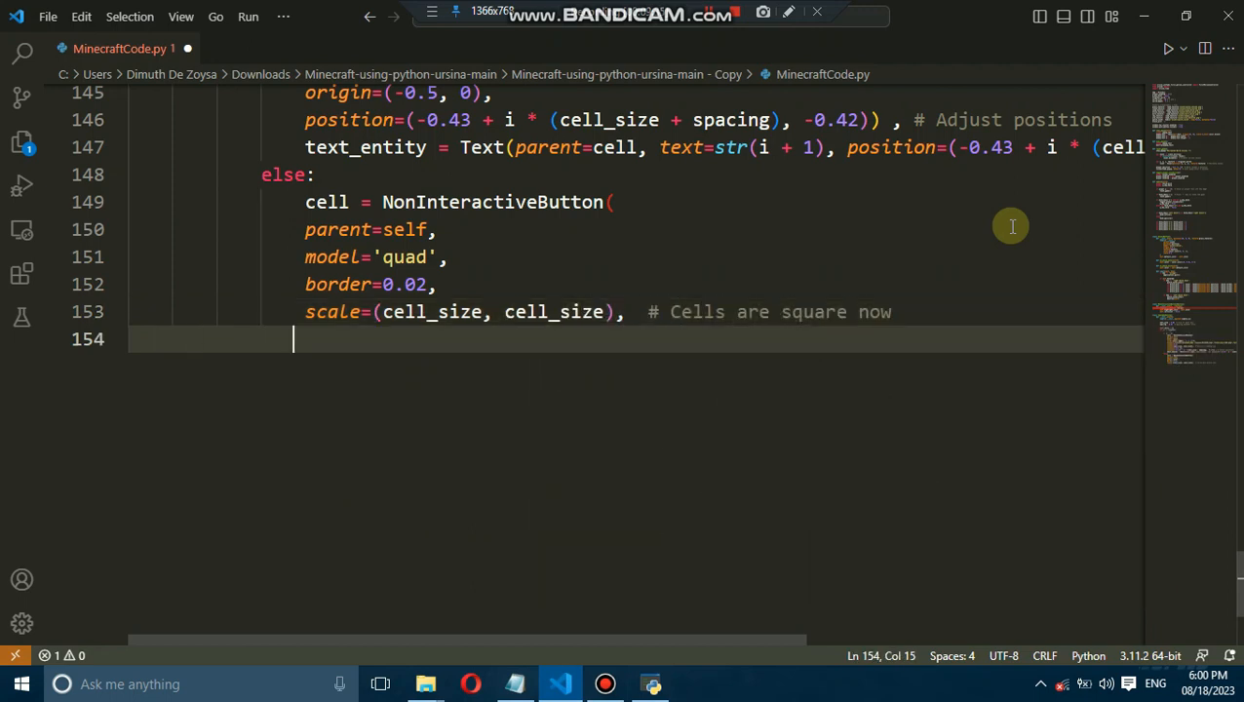
{"action": "type", "text": "origin=(-0.5, 0),"}
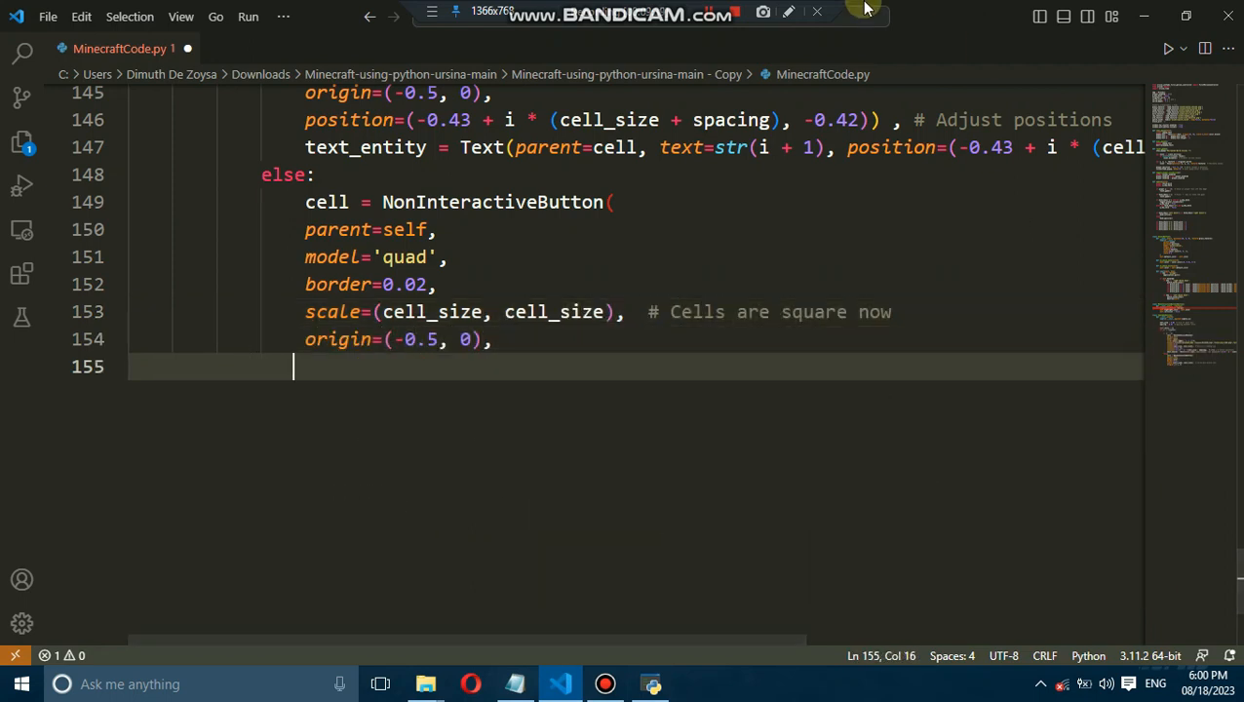
{"action": "type", "text": "position=(-0.43 + i * (cell_size + spacing), -0.42))  ,# Adjust positi"}
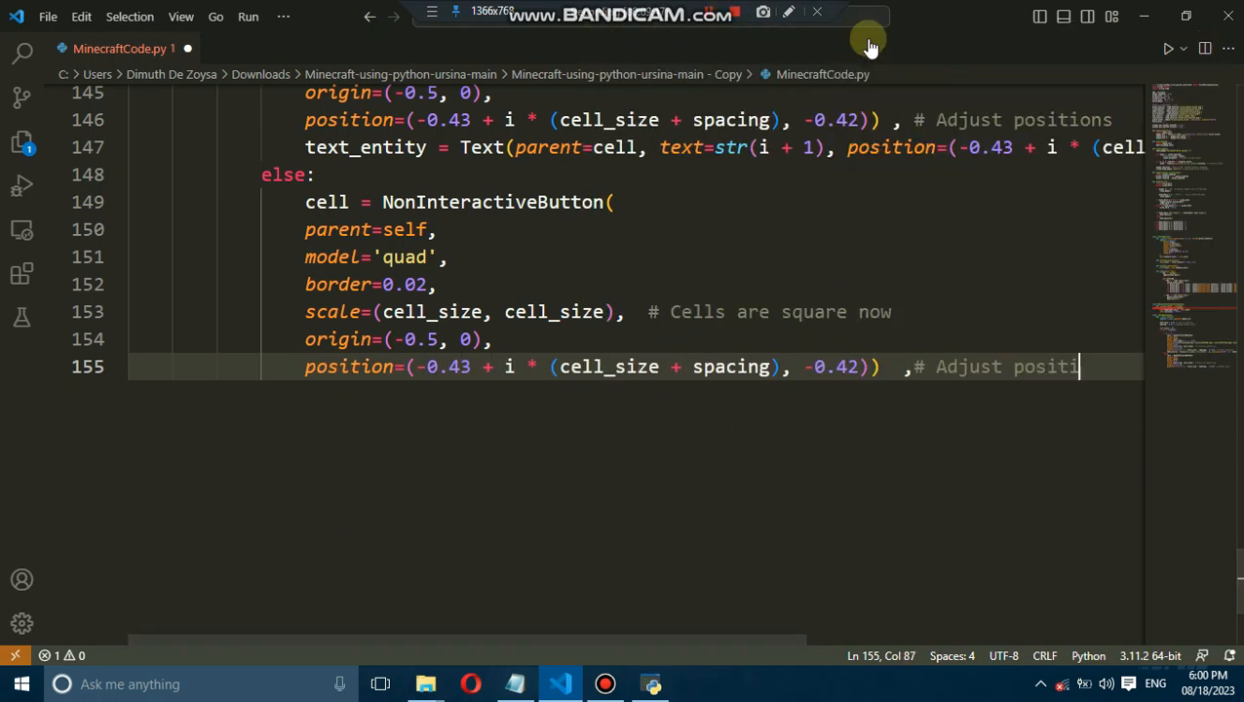
Position each cell's number text and append the cell to self.cells.
{"action": "key", "text": "Enter"}
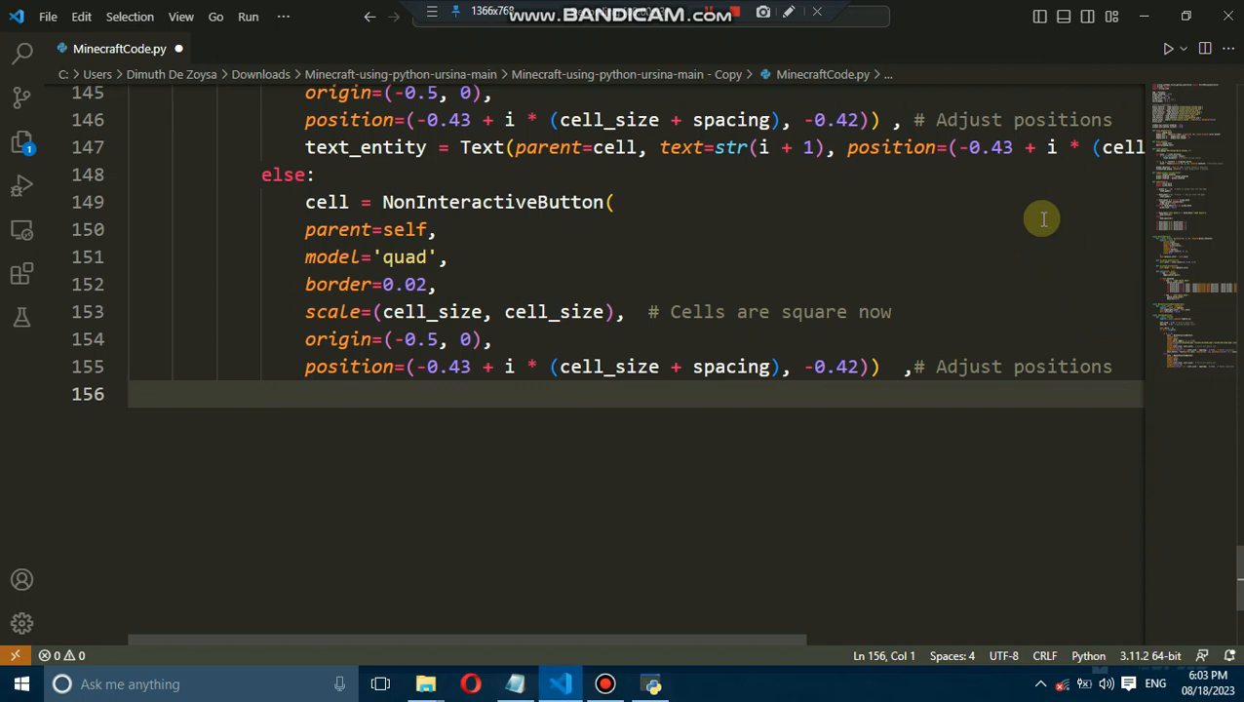
{"action": "type", "text": "text_entity = Text(parent=cell, text=str(i +"}
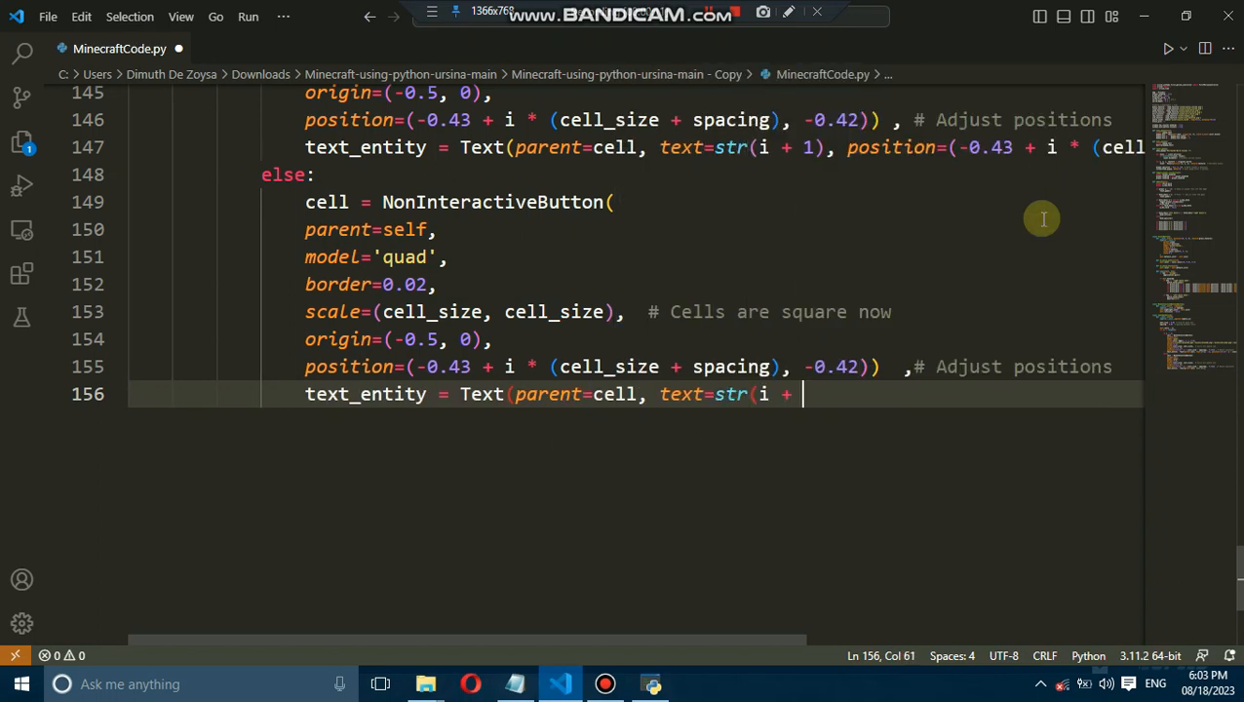
{"action": "type", "text": "1), position=(-0.43 + i * (cell_siz"}
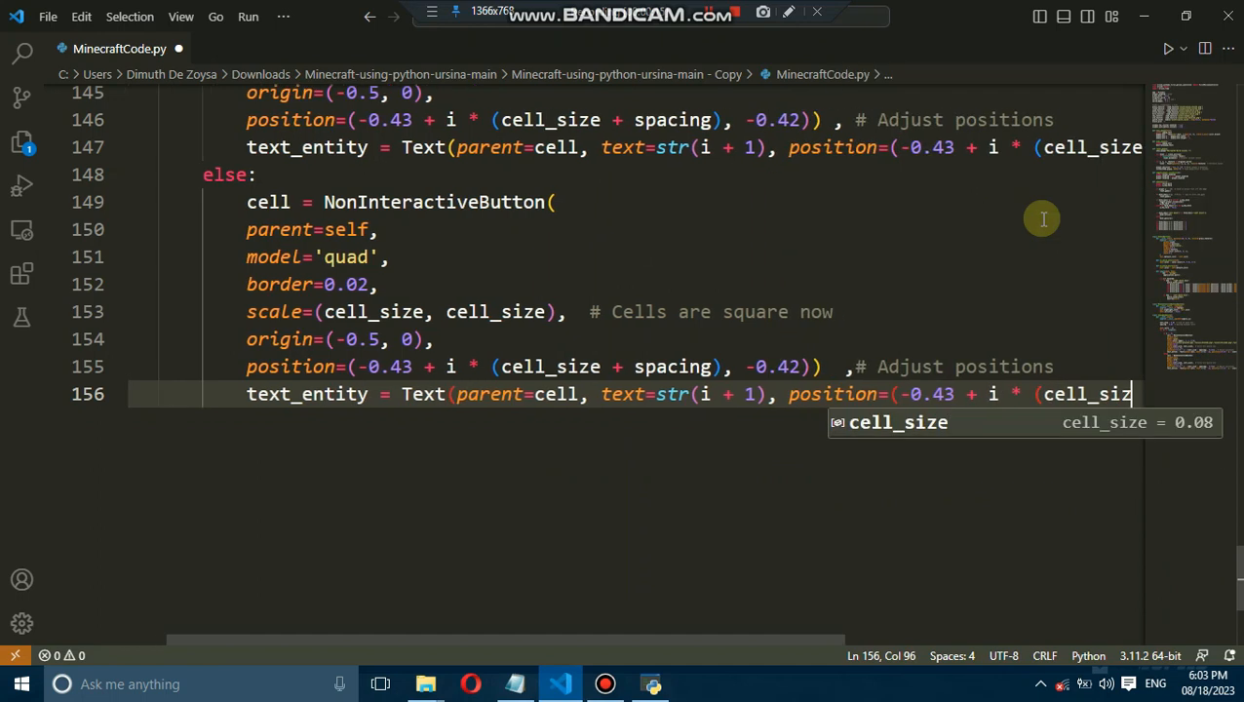
{"action": "key", "text": "Enter"}
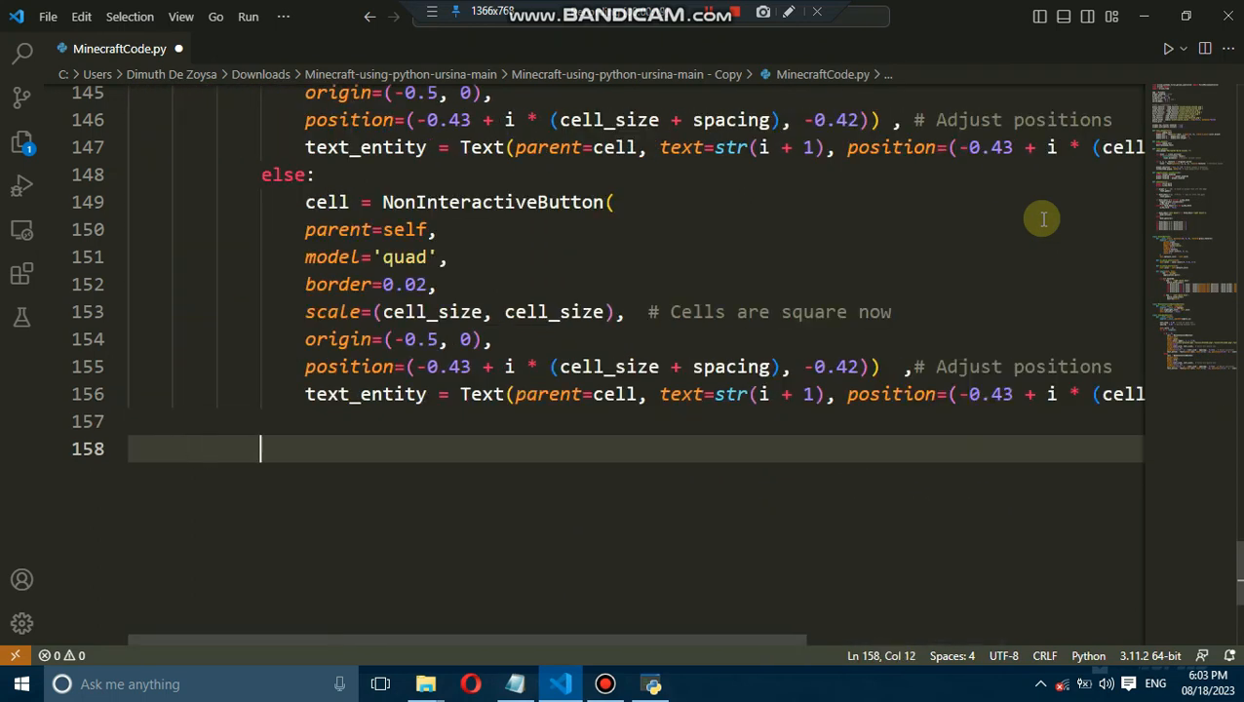
{"action": "type", "text": "self.cells.append(cell)"}
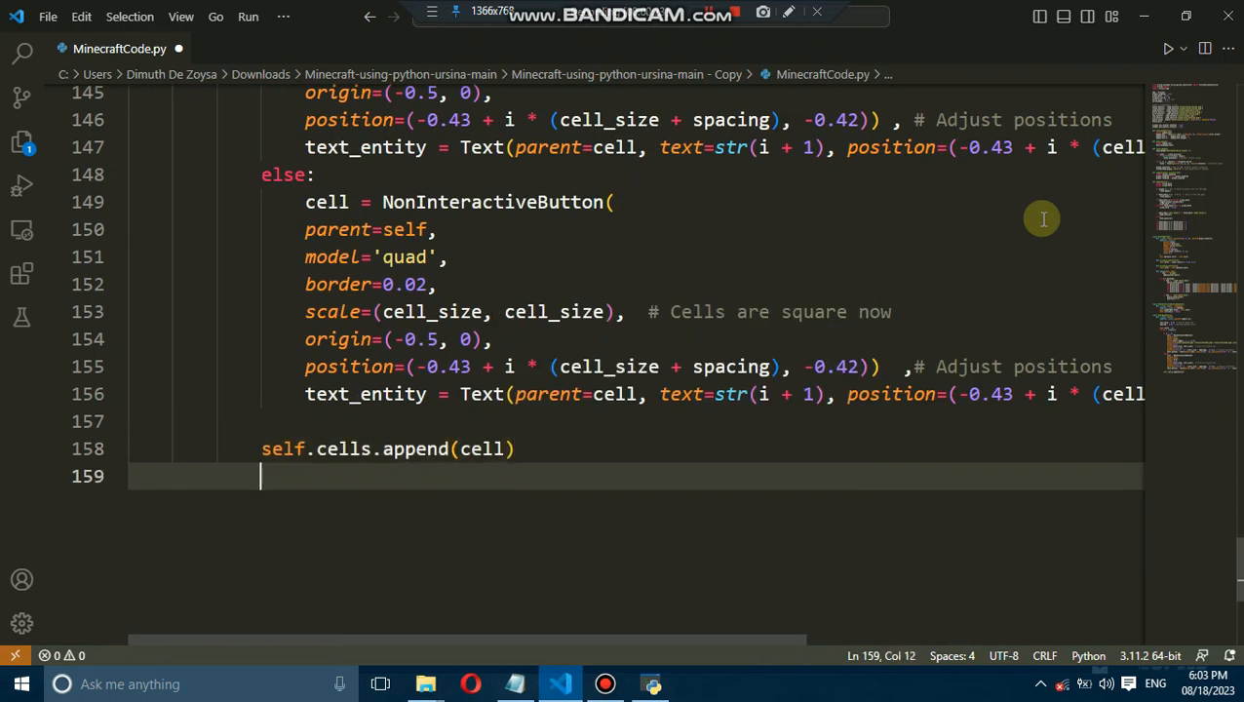
{"action": "type", "text": "def __init__(self):"}
{"action": "type", "text": "parent=scene,"}
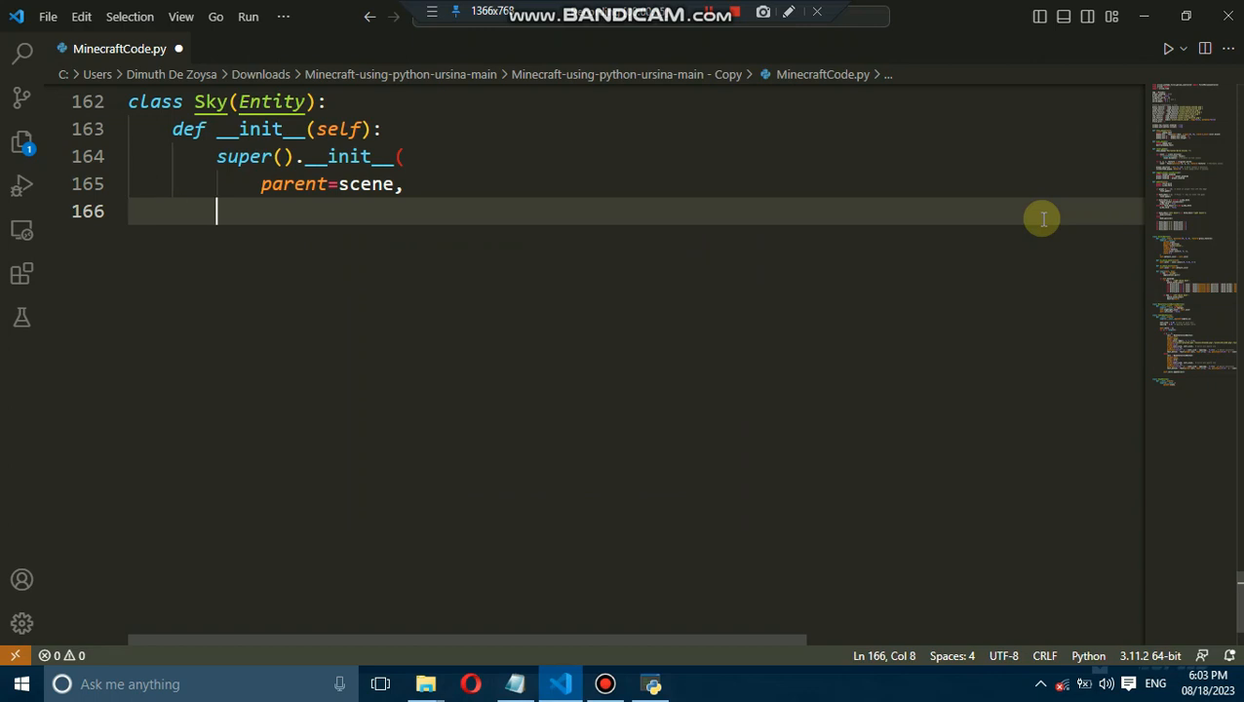
Give Sky a sphere model, and Hand arm_texture, scale 0.2 and position (0.4, -0.6).
{"action": "type", "text": "model='sphere',"}
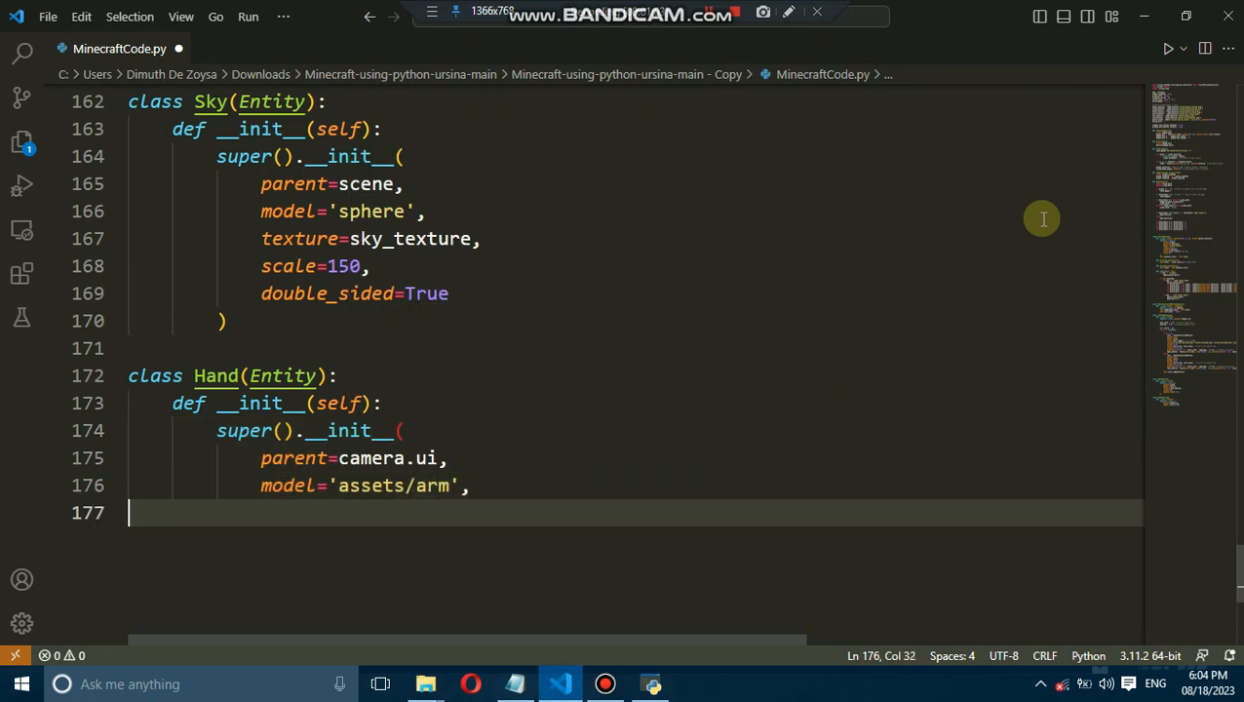
{"action": "type", "text": "texture=arm_texture,"}
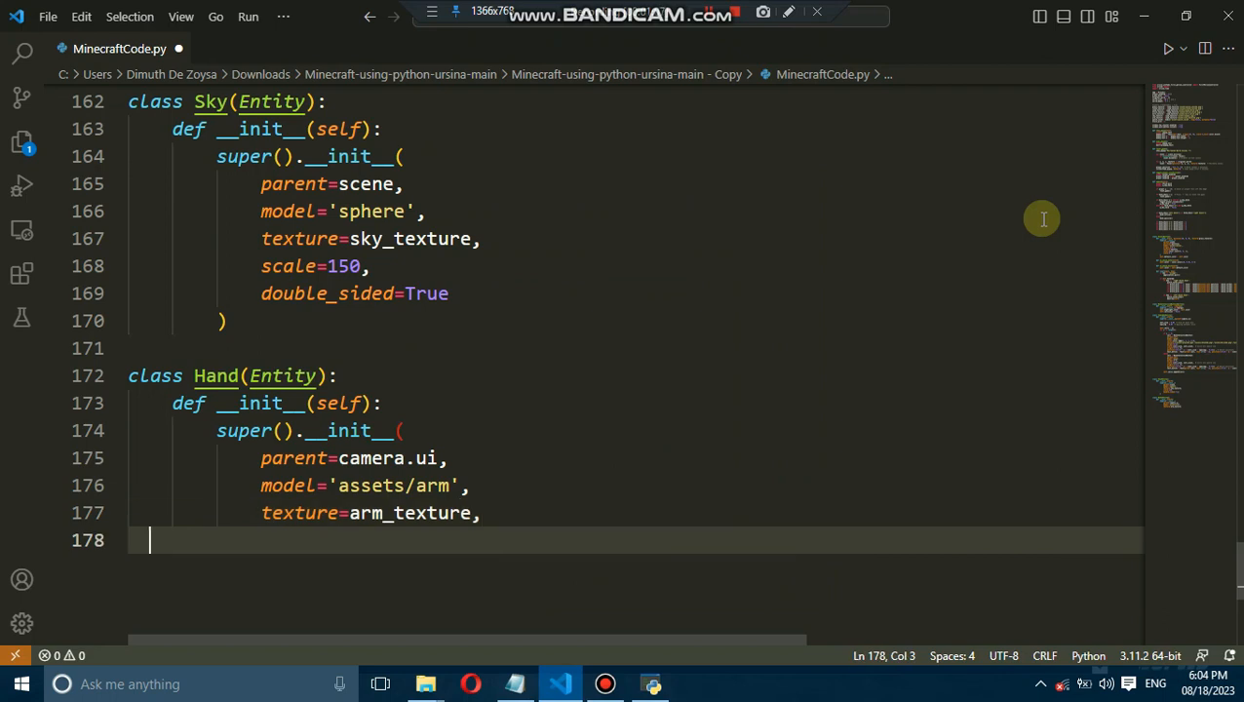
{"action": "type", "text": "scale=0.2,"}
{"action": "type", "text": "rotation=Vec3(150, -10, 0),"}
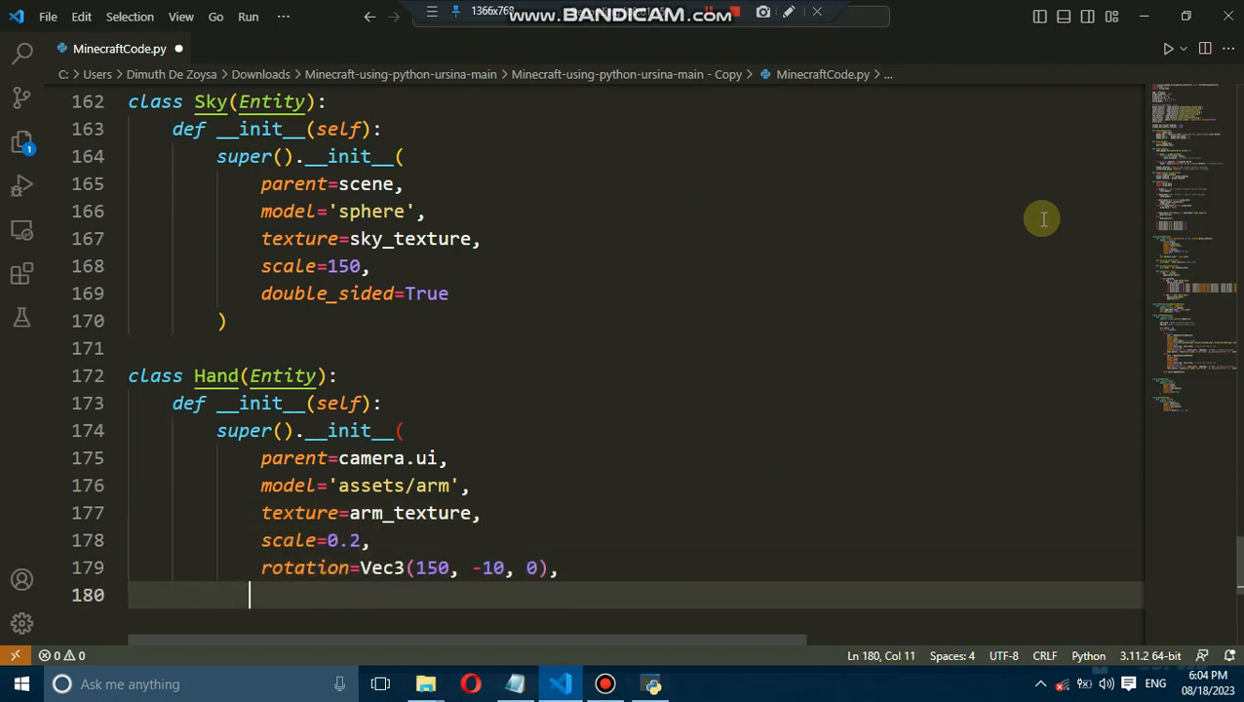
{"action": "type", "text": "position=Vec2(0.4, -0.6),"}
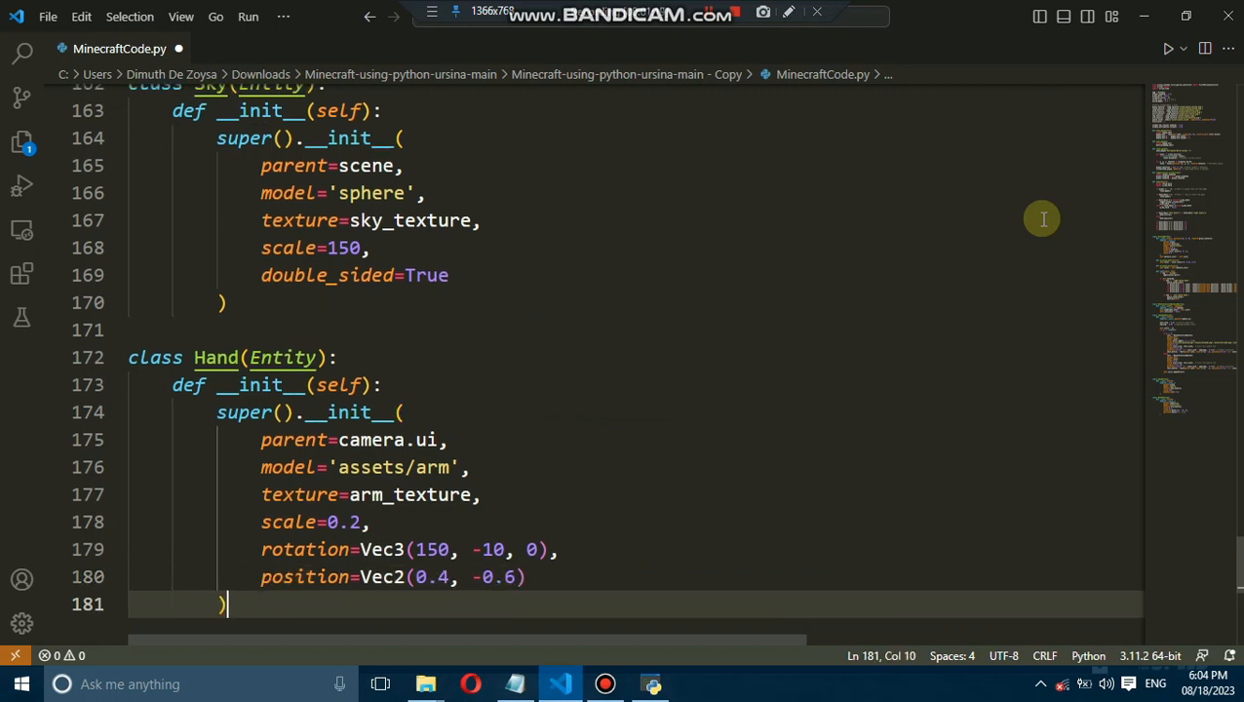
{"action": "type", "text": "self.position = Vec2(0.3, -0.5"}
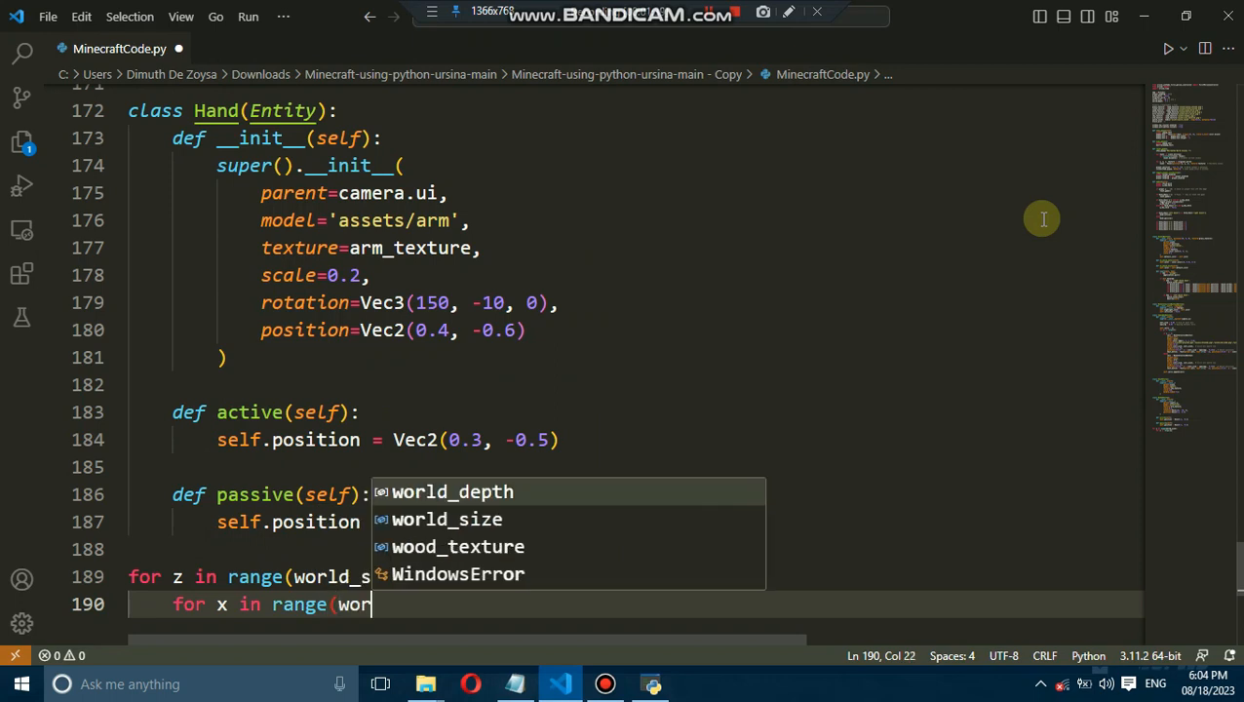
Generate grass, stone and dirt voxels in nested loops, recording each in original_world.
{"action": "type", "text": "for y in range(world_depth):"}
{"action": "type", "text": "if y == 4:"}
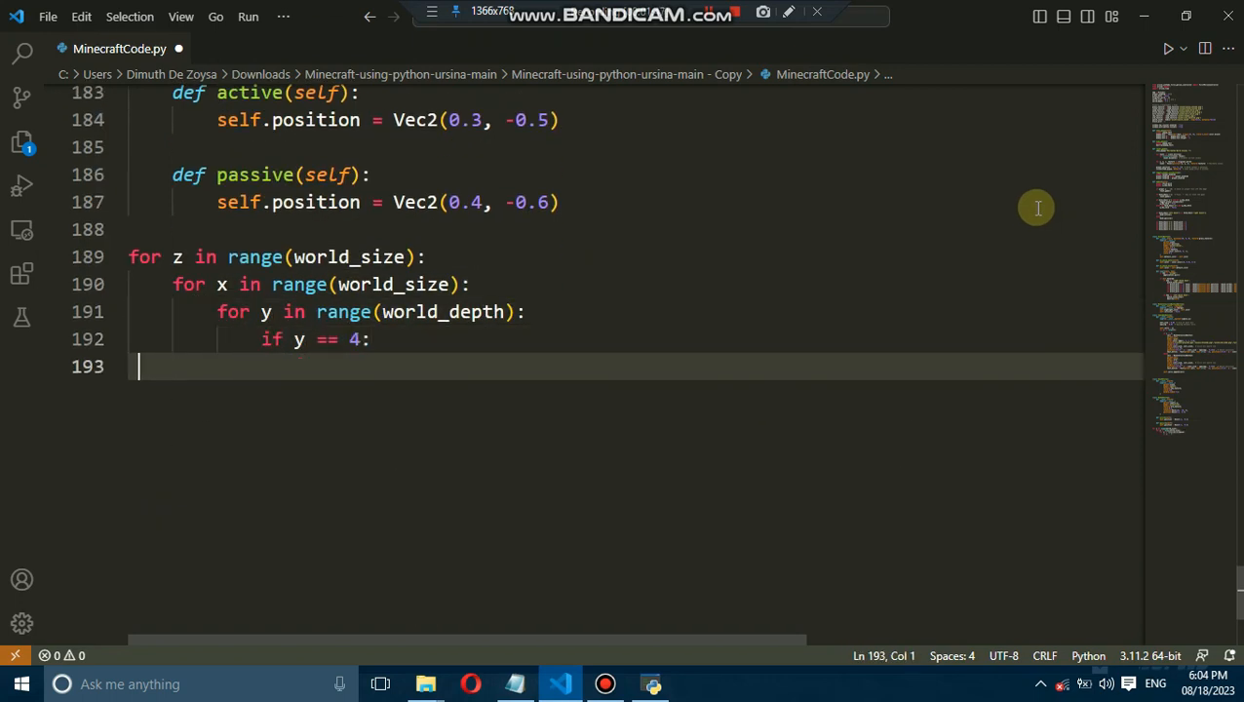
{"action": "type", "text": "voxel = Voxel(positi"}
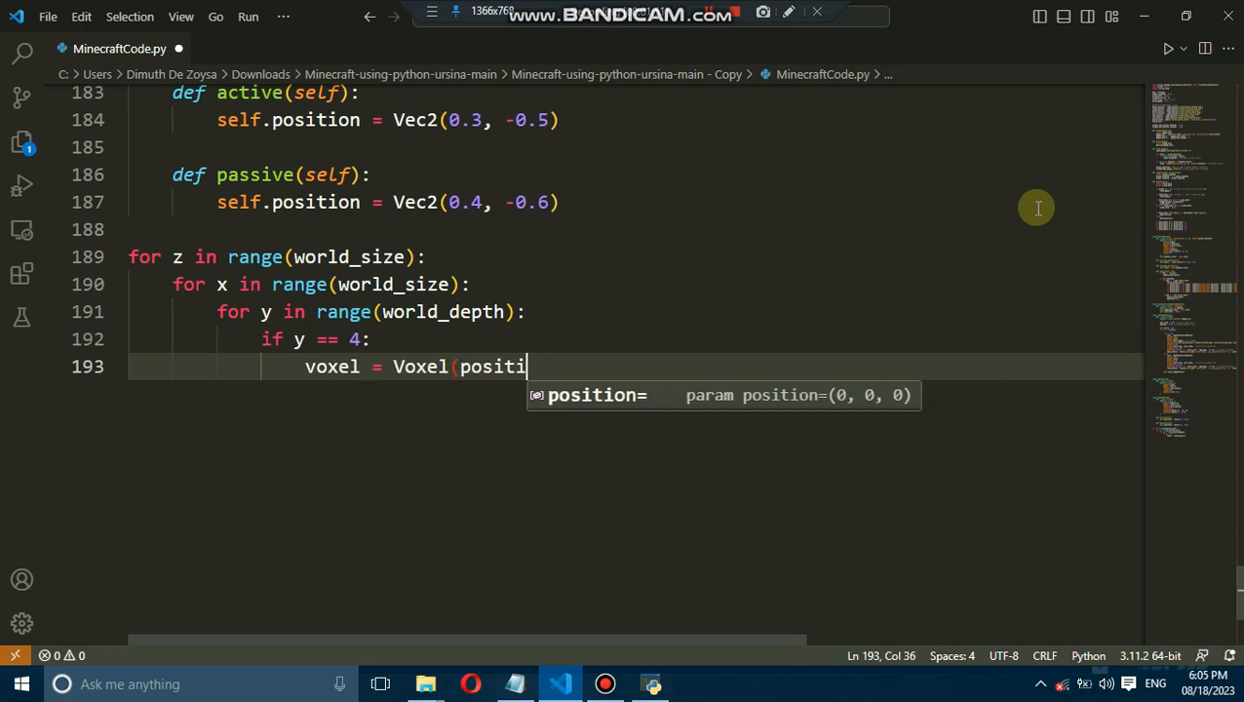
{"action": "type", "text": "on=(x, y, z), texture=grass_texture"}
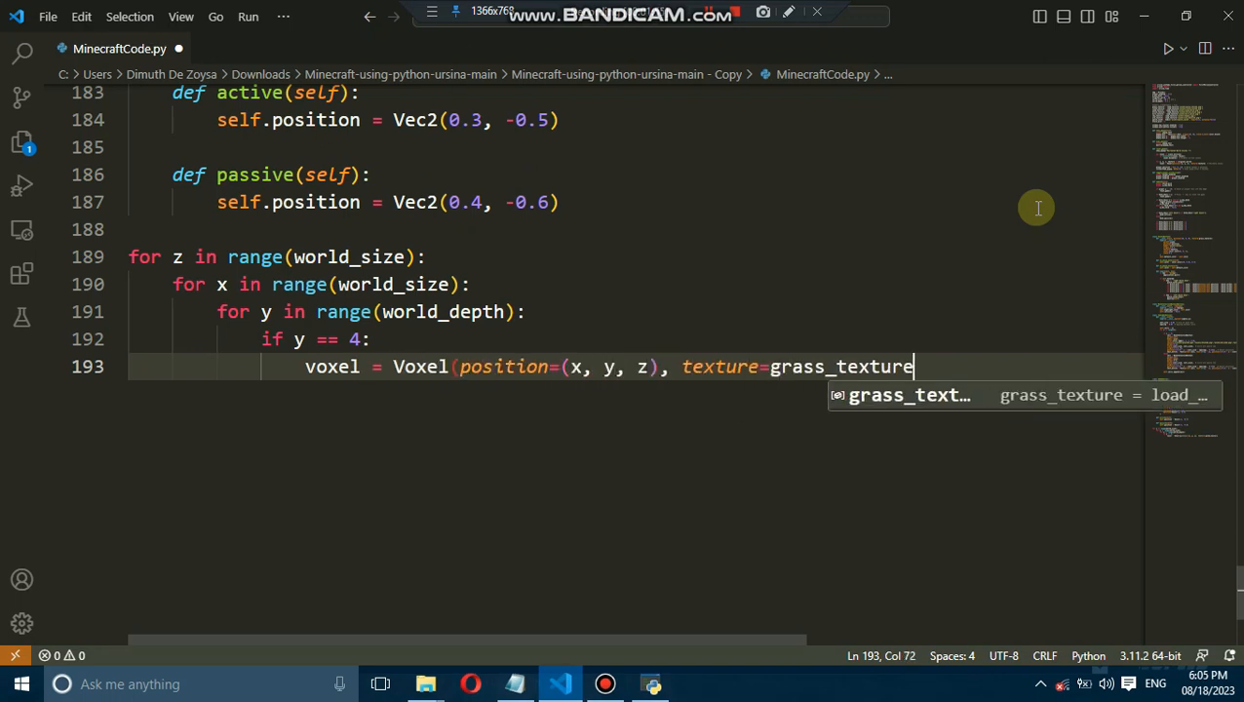
{"action": "type", "text": ")"}
{"action": "type", "text": "v"}
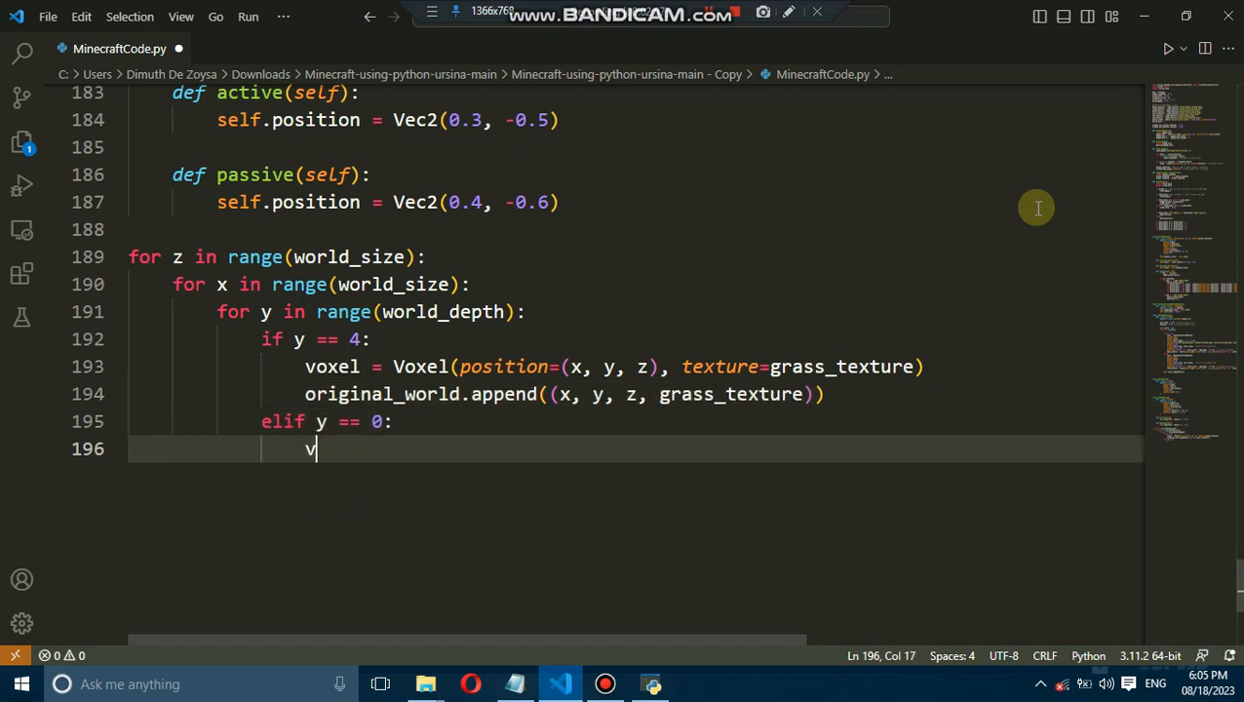
{"action": "type", "text": "oxel = Voxel(position=(x, y, z), texture=stone_texture"}
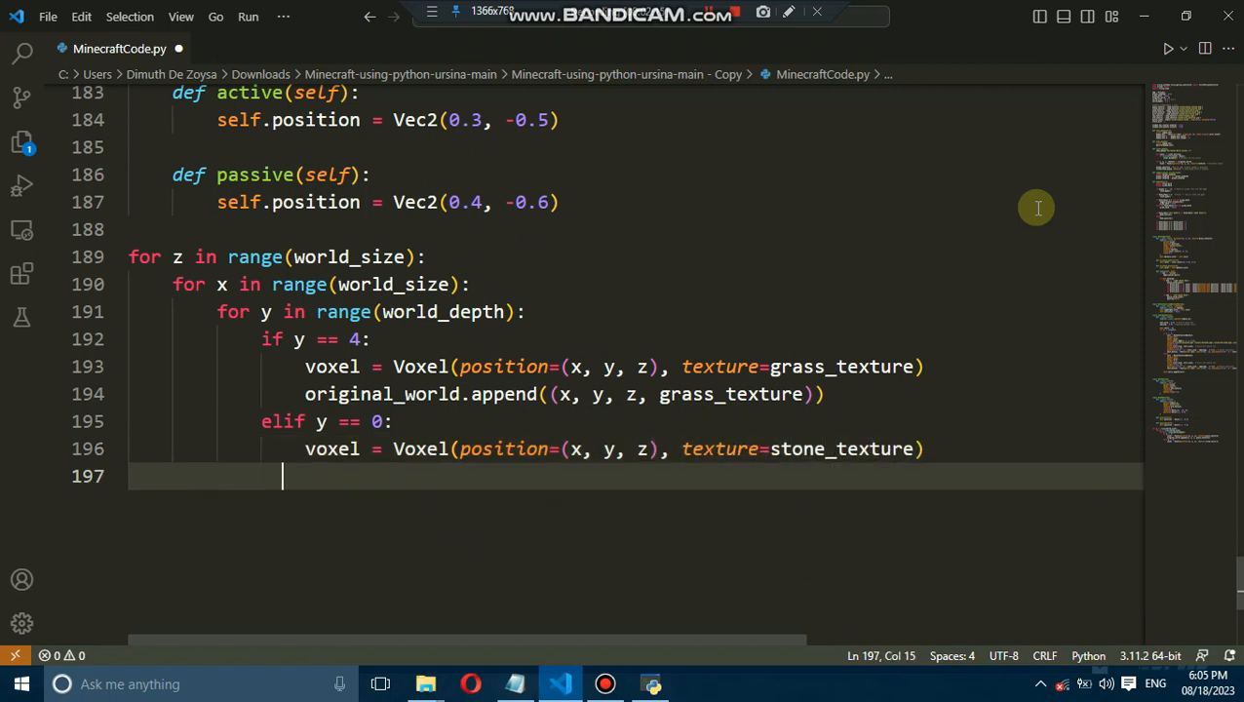
{"action": "type", "text": "original_world.append((x, y, z, stone_texture"}
{"action": "type", "text": "else:"}
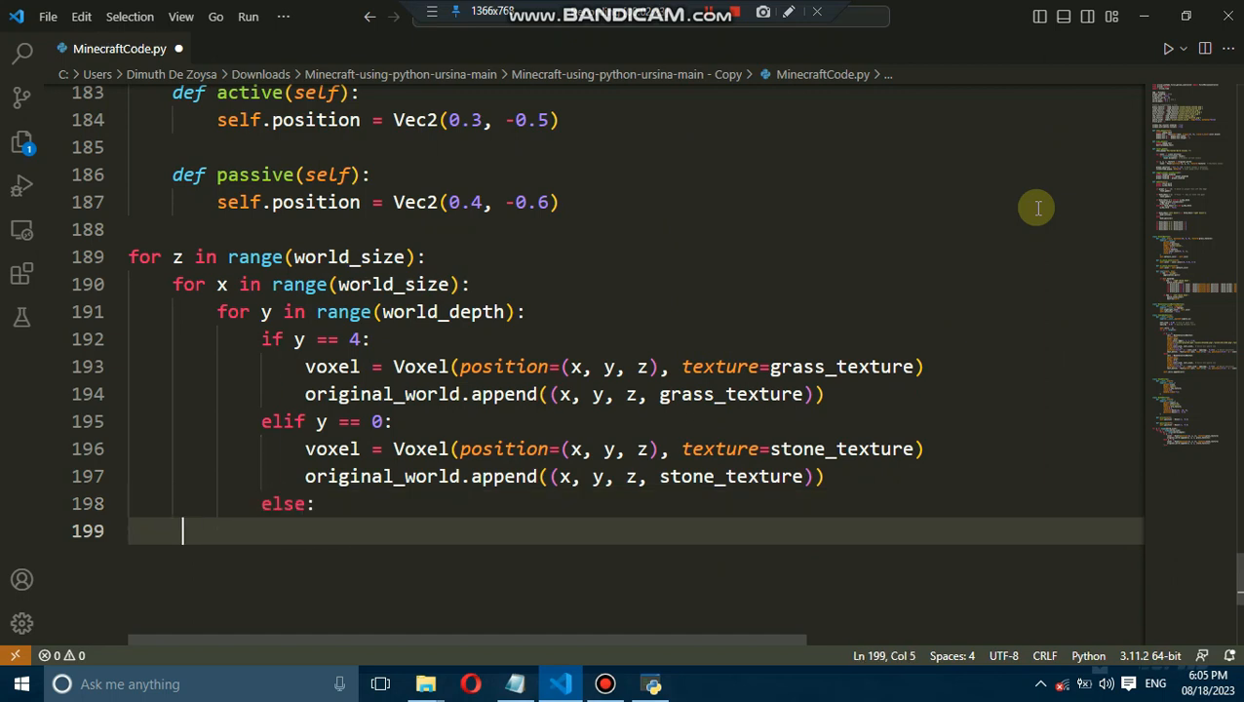
{"action": "type", "text": "voxel = Voxel(position=("}
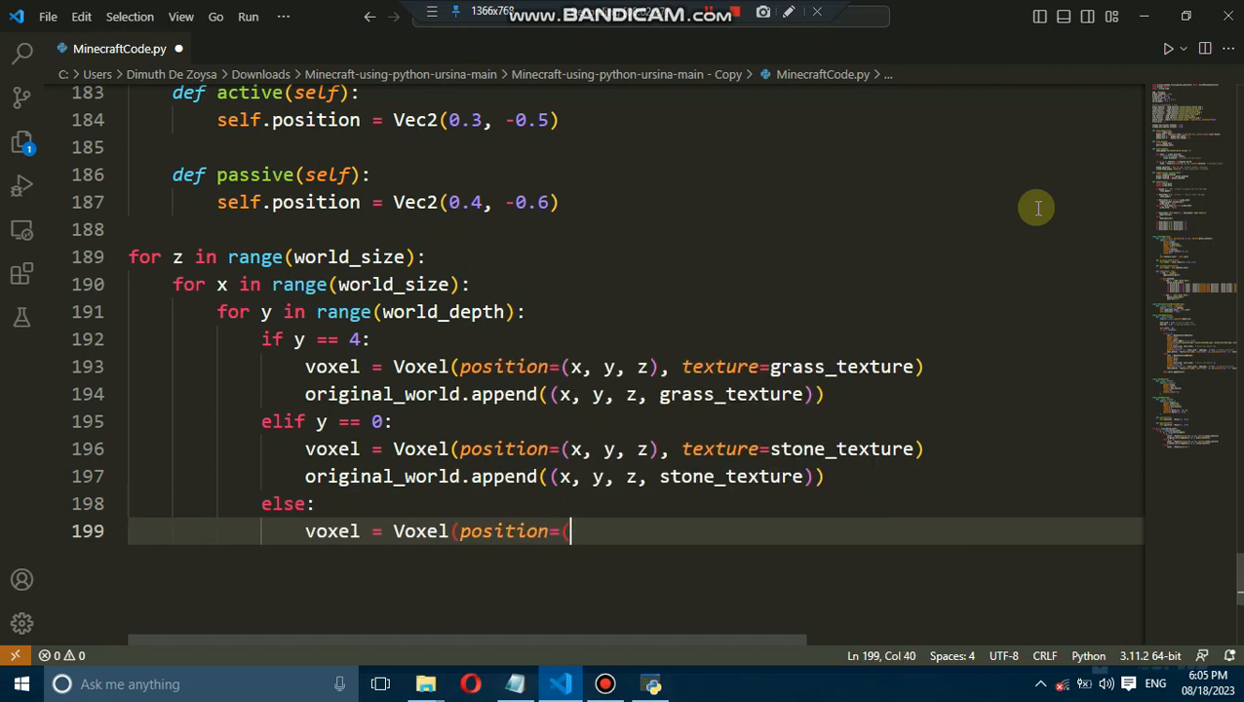
{"action": "type", "text": "x, y, z), texture=dirt_texture)"}
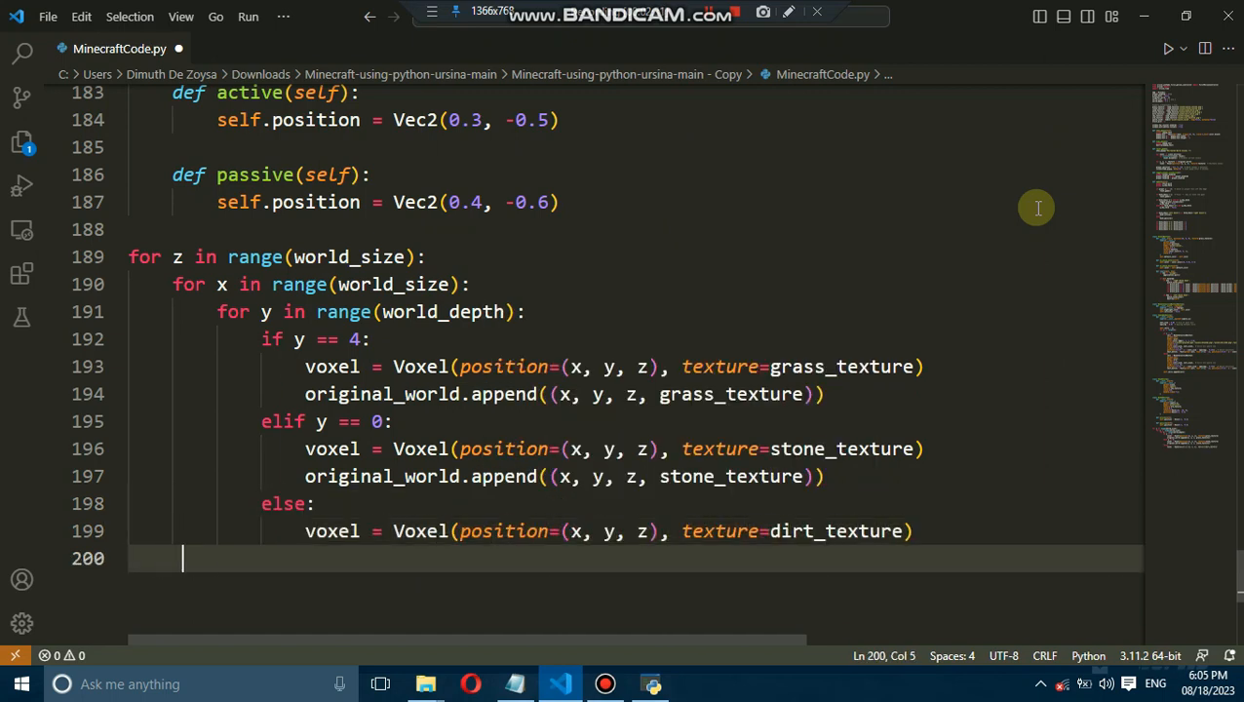
{"action": "type", "text": "original_world.append((x, y, z, dirt_texture"}
{"action": "type", "text": "player = FirstPersonController(position=(12,15,12"}
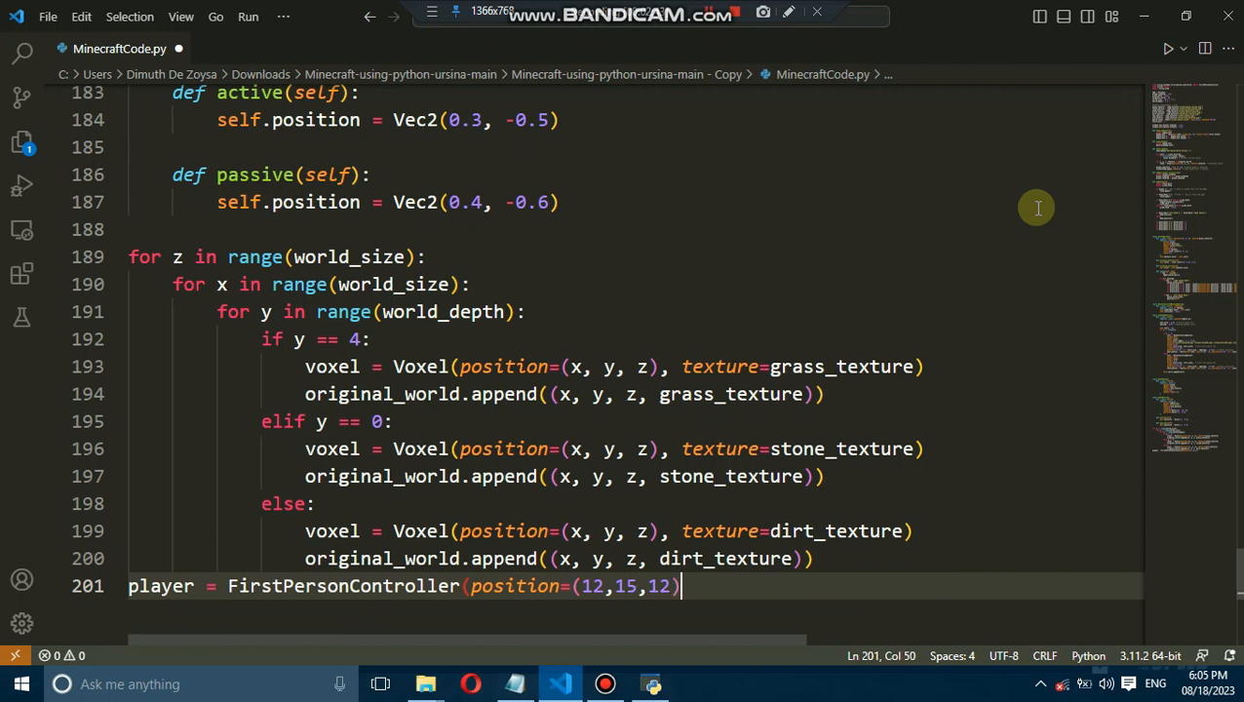
Add the hand and app.run(), then run the Minecraft script.
{"action": "type", "text": "hand = Hand("}
{"action": "type", "text": "window.fullscreen = True"}
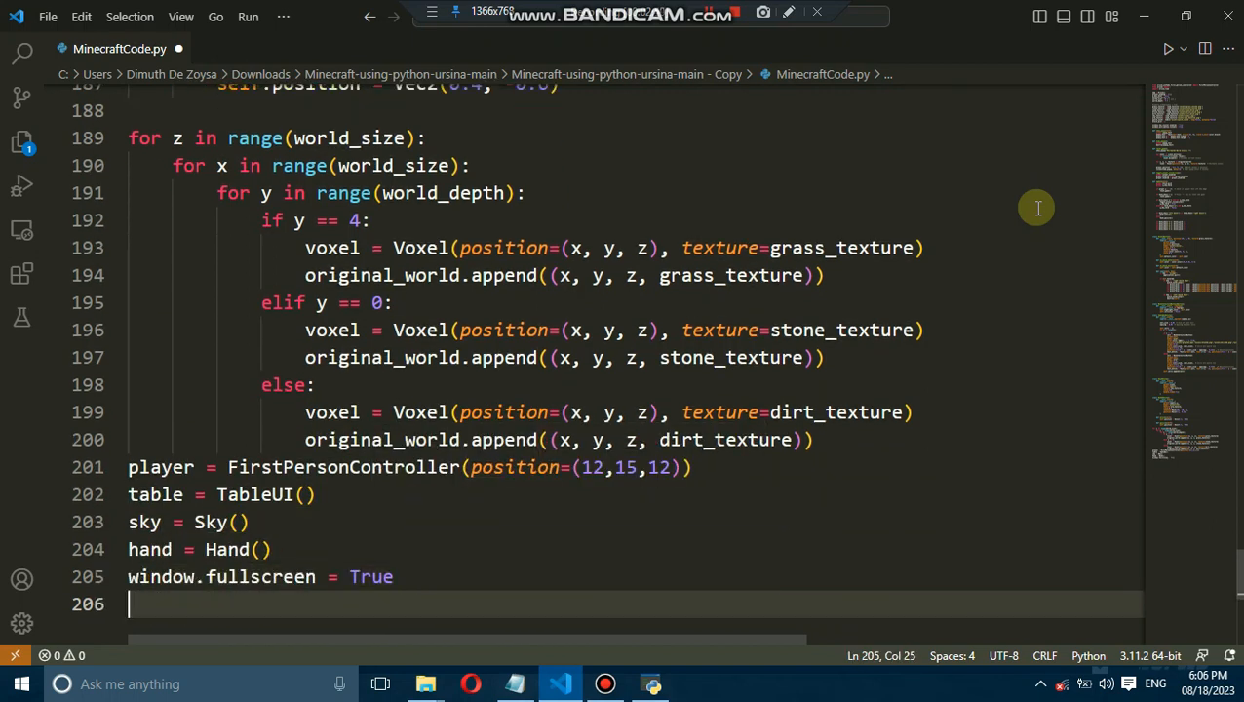
{"action": "type", "text": "app.run()"}
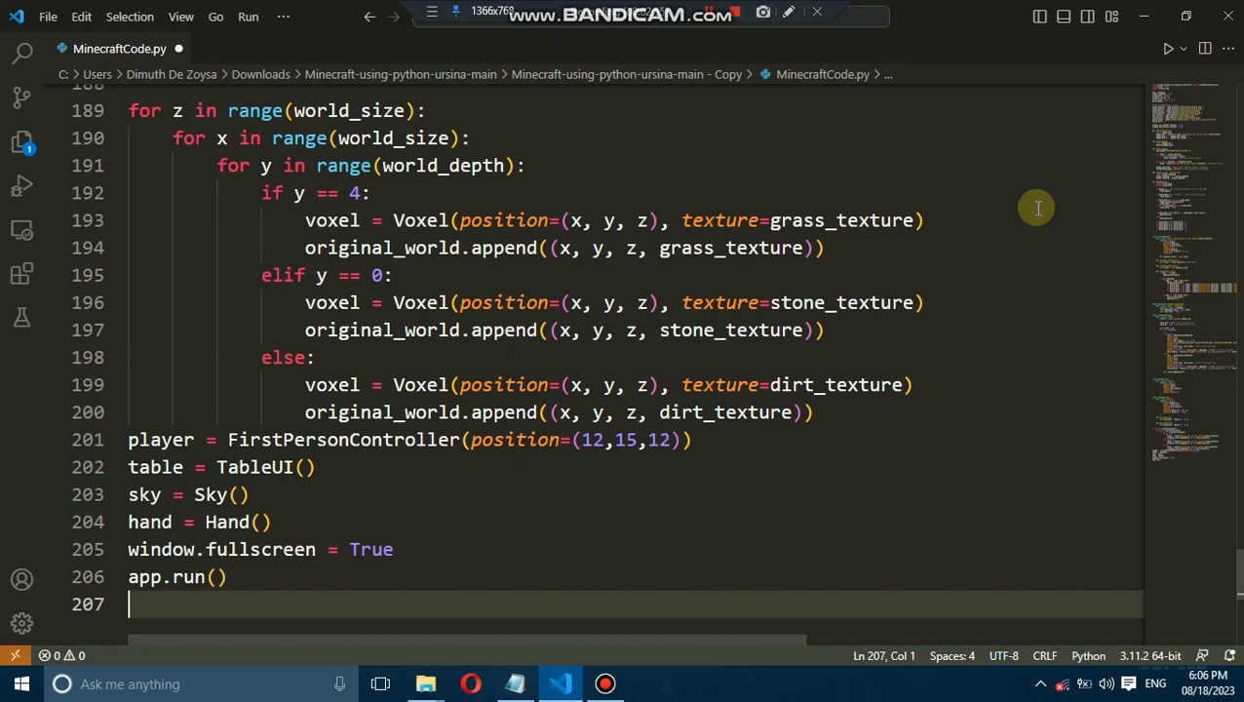
{"action": "left_click", "coordinate": [1166, 49]}
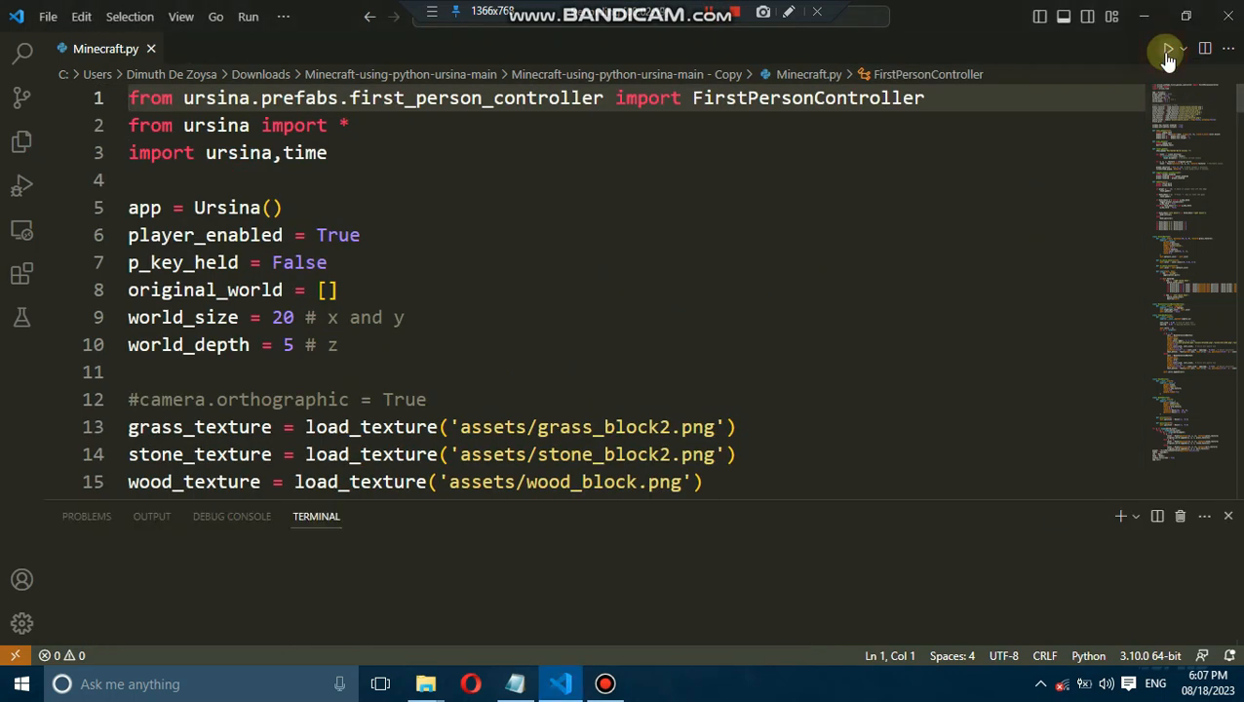
{"action": "left_click", "coordinate": [1167, 51]}
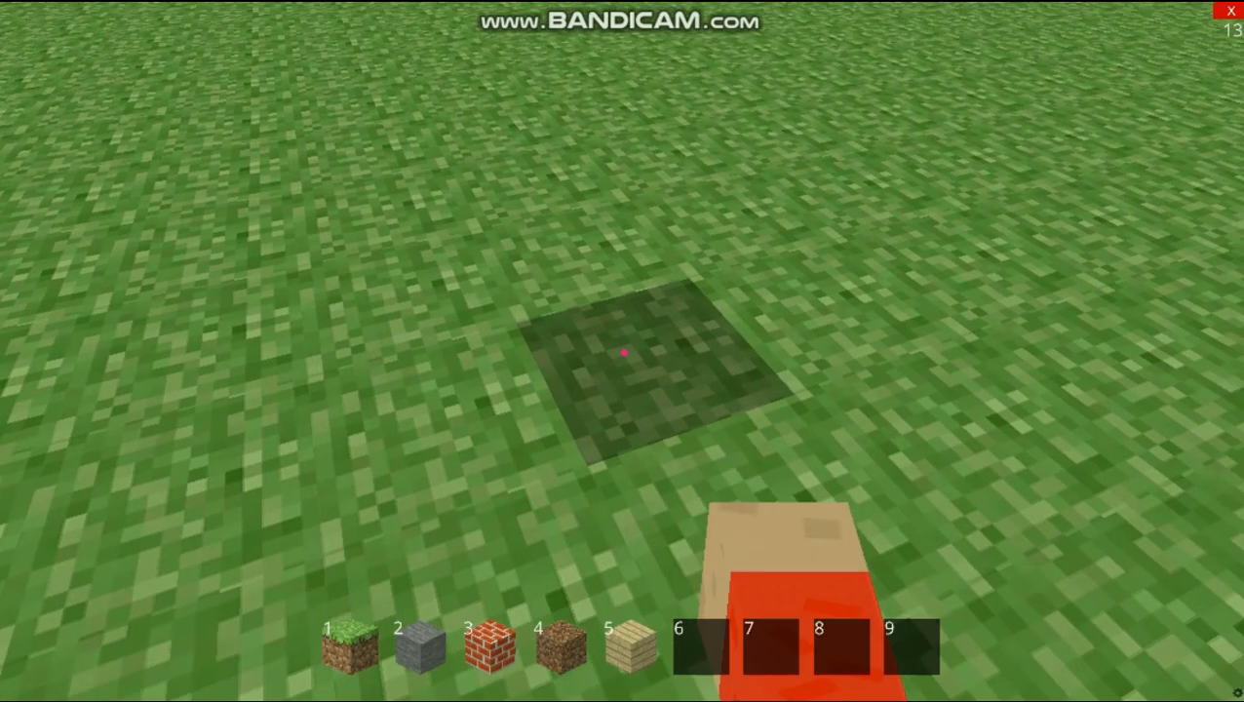
{"action": "mouse_move", "coordinate": [624, 351]}
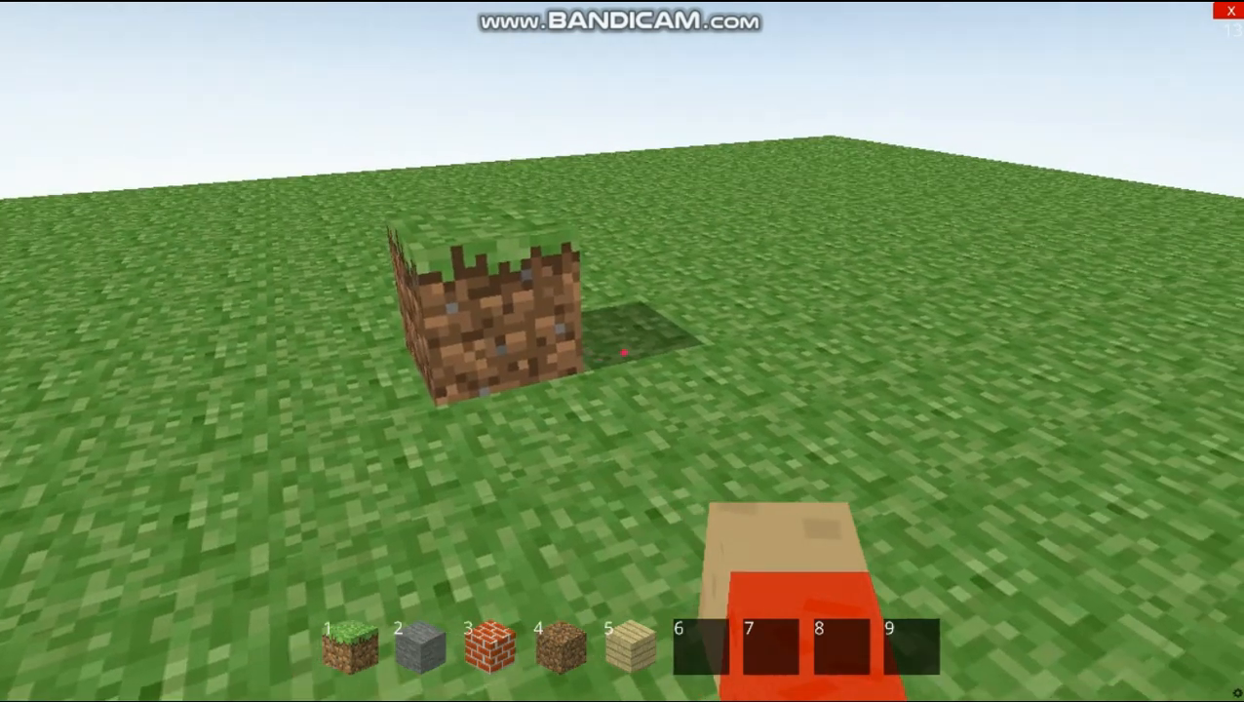
Place another block beside the grass block in the running game.
{"action": "left_click", "coordinate": [622, 351]}
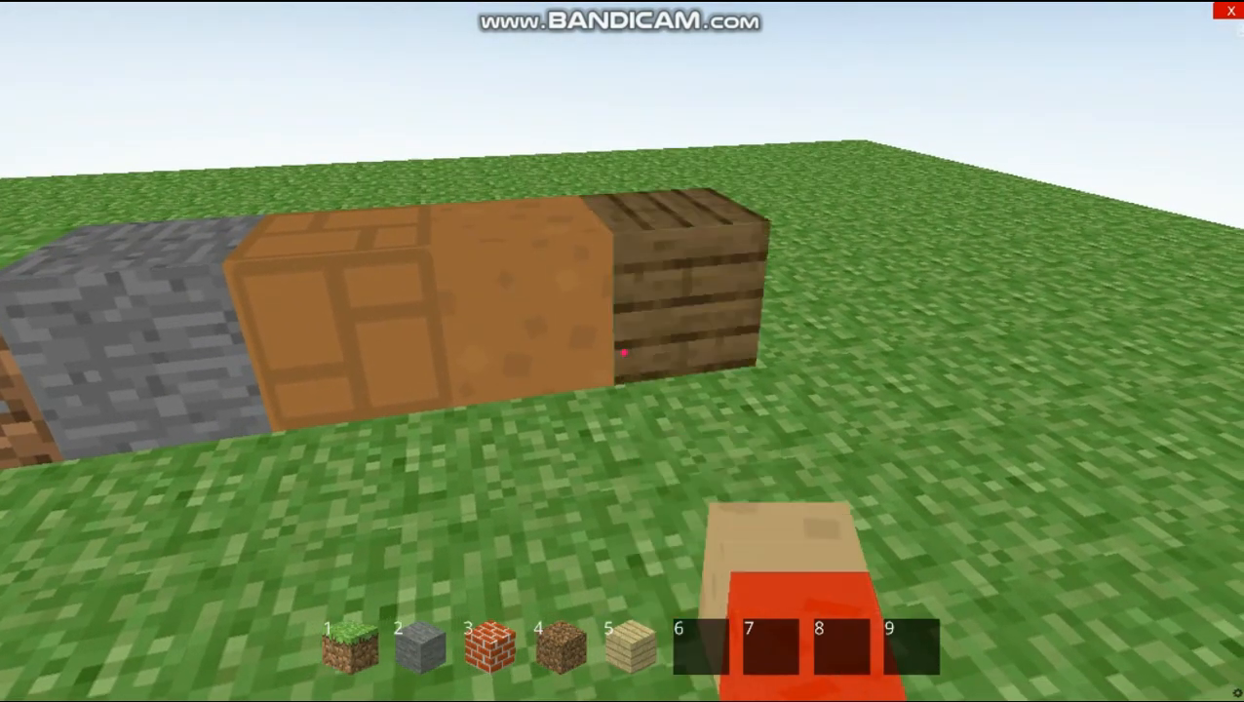
{"action": "mouse_move", "coordinate": [624, 351]}
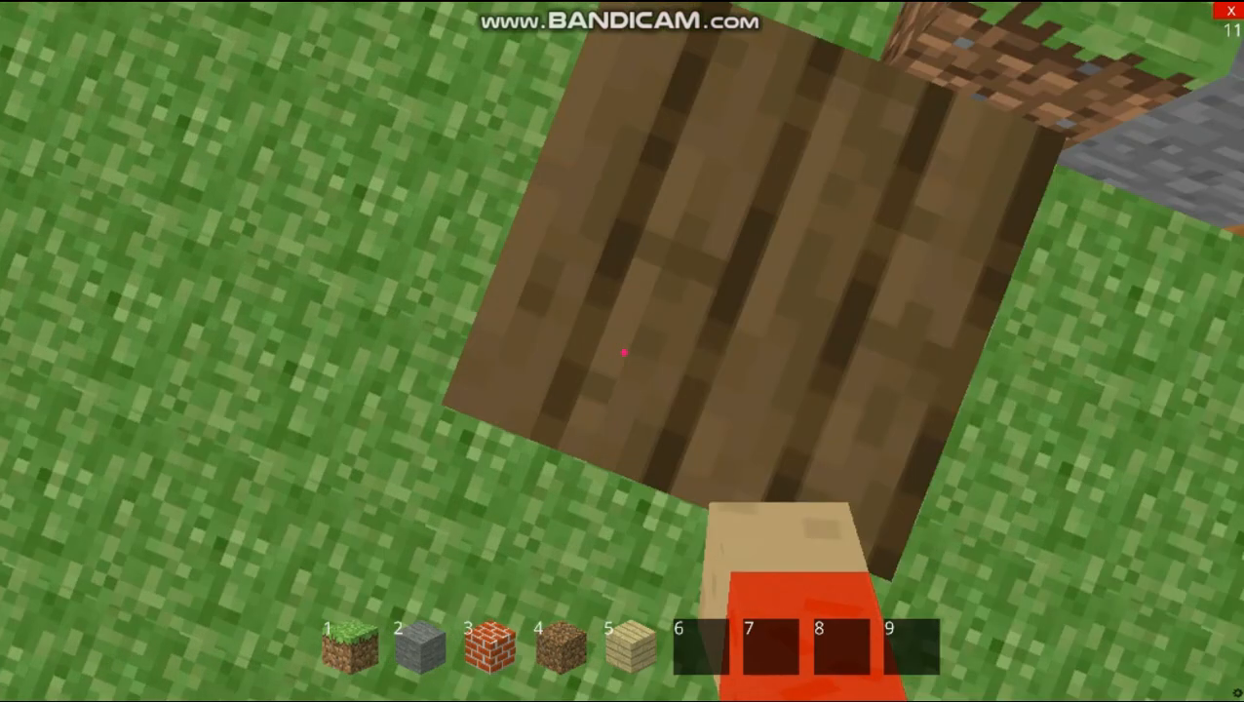
{"action": "mouse_move", "coordinate": [622, 351]}
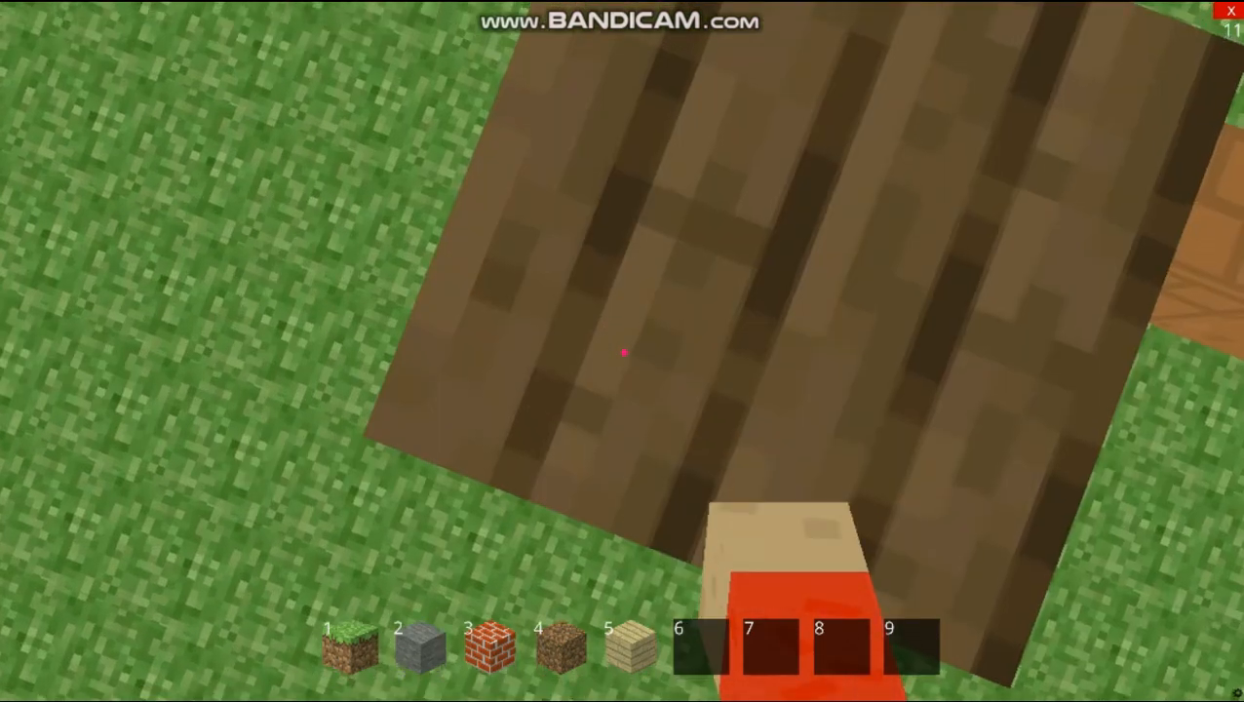
{"action": "mouse_move", "coordinate": [624, 351]}
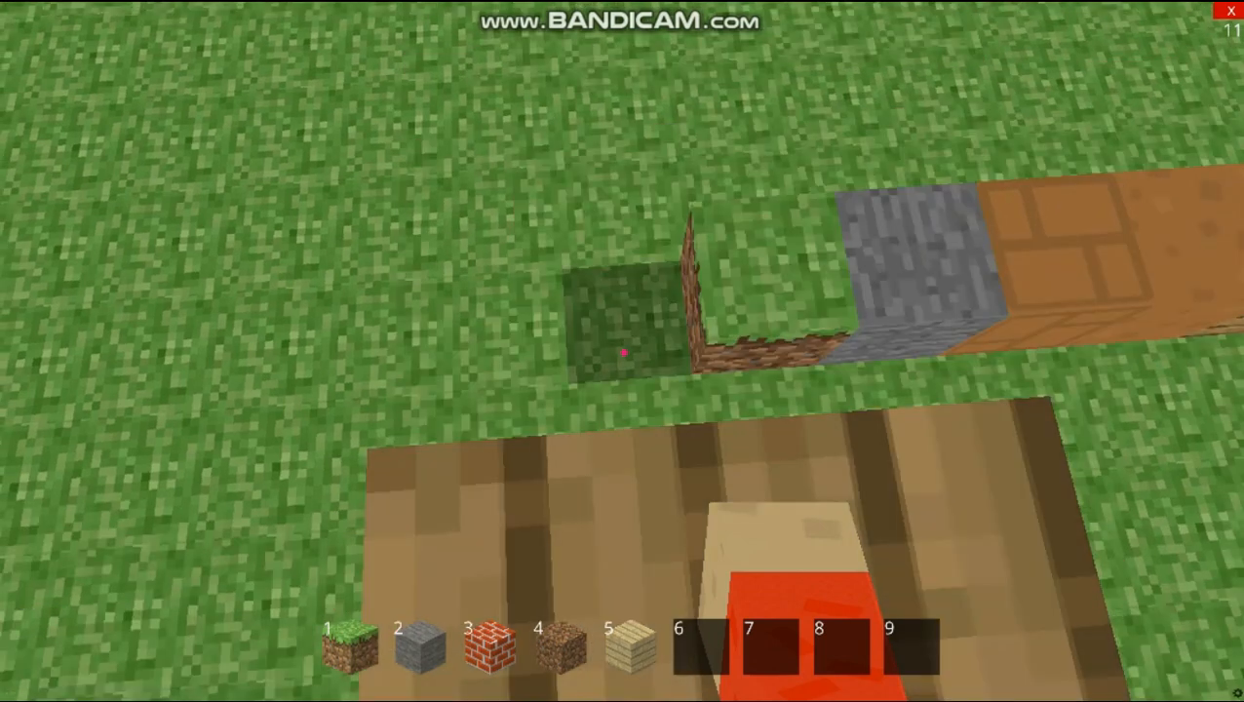